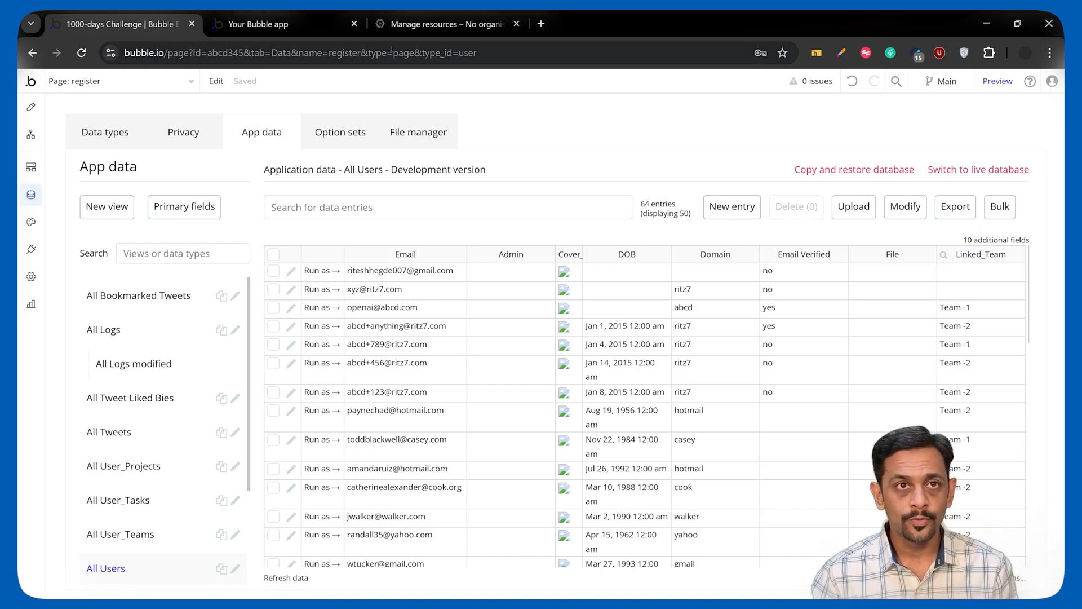
Step: Switch to the Google Cloud 'Manage resources' tab showing the welcome and terms prompt
left_click(446, 24)
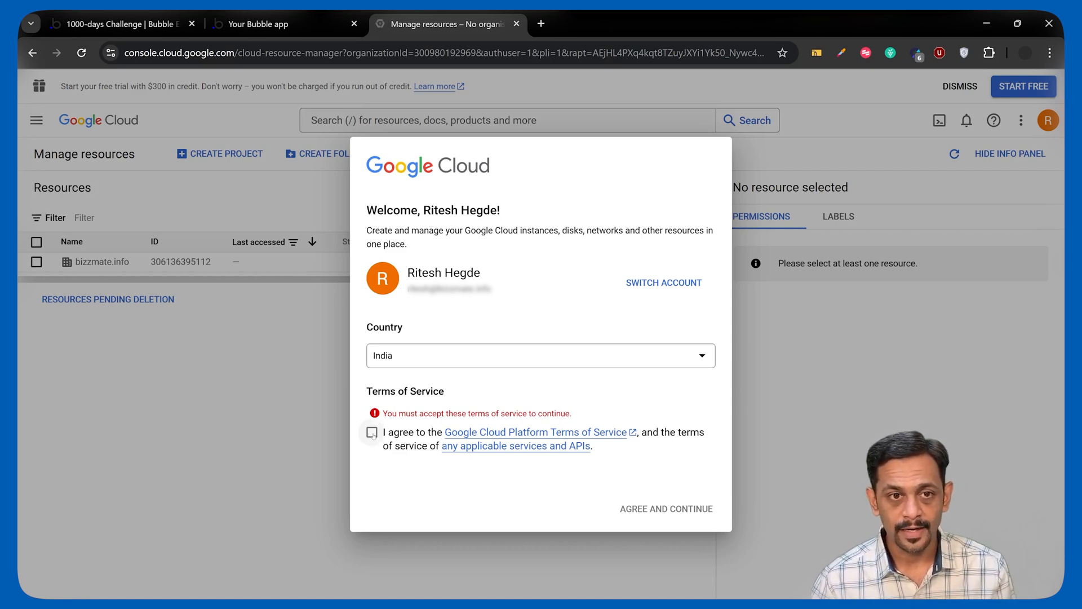
Step: Create a new project named Gmail-ABCD under the bizzmate.info organisation
left_click(372, 433)
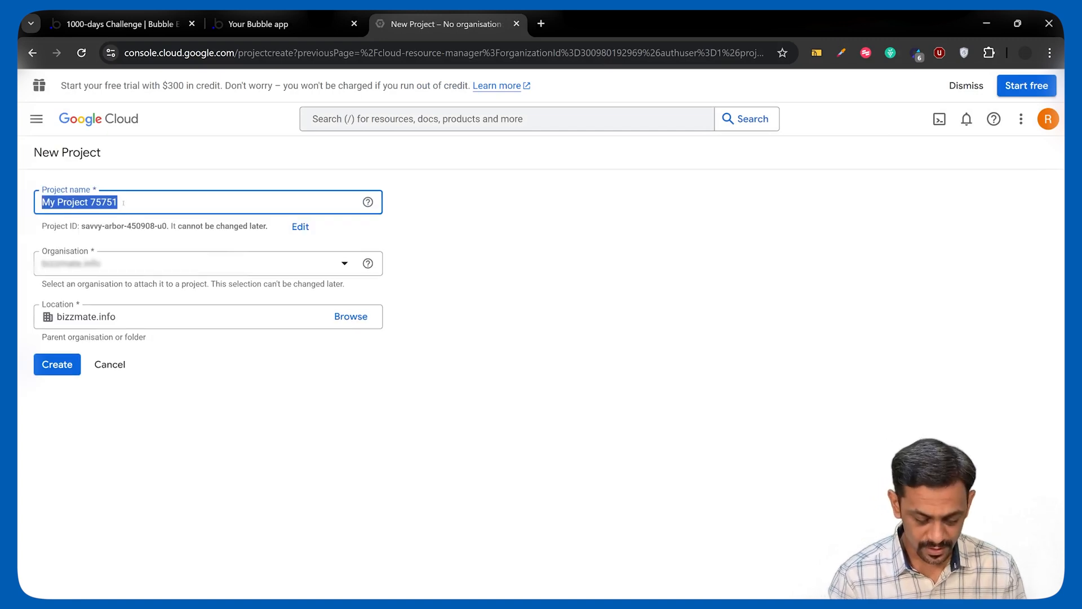
type("Gmail-ABCD")
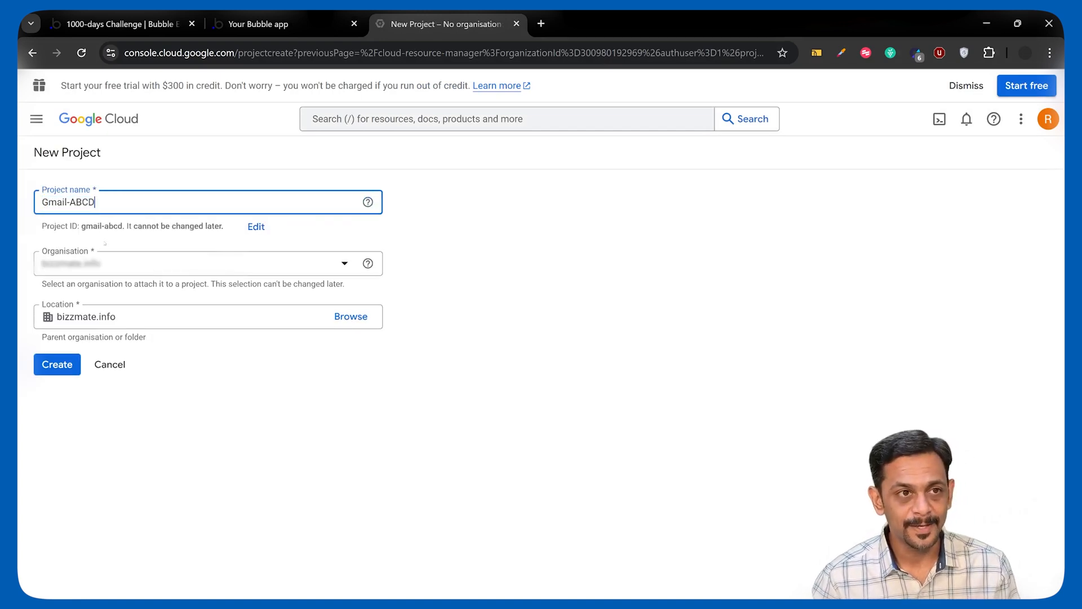
left_click(192, 263)
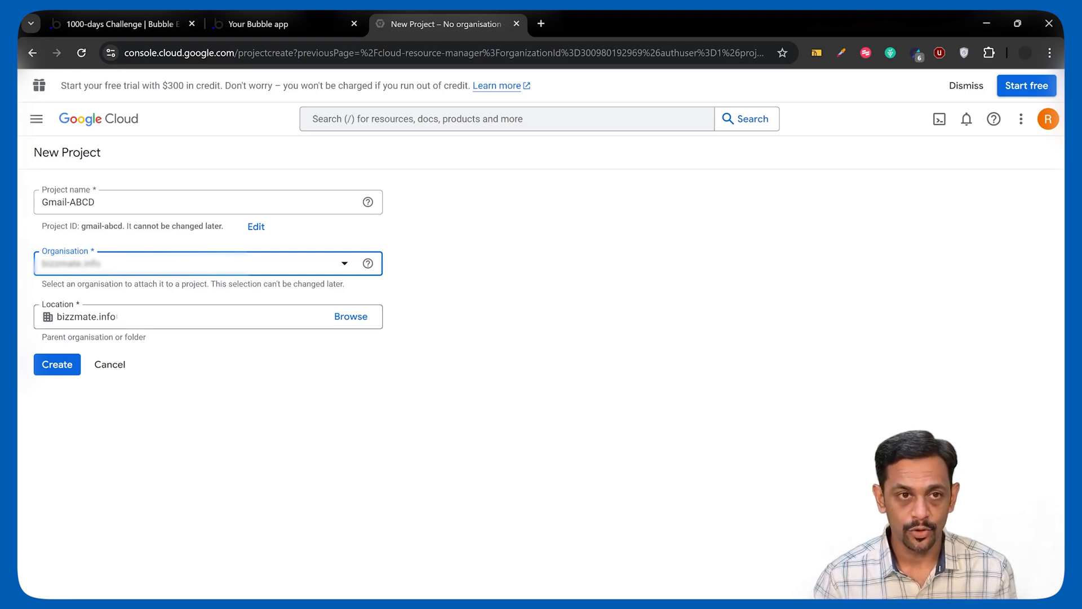
left_click(56, 364)
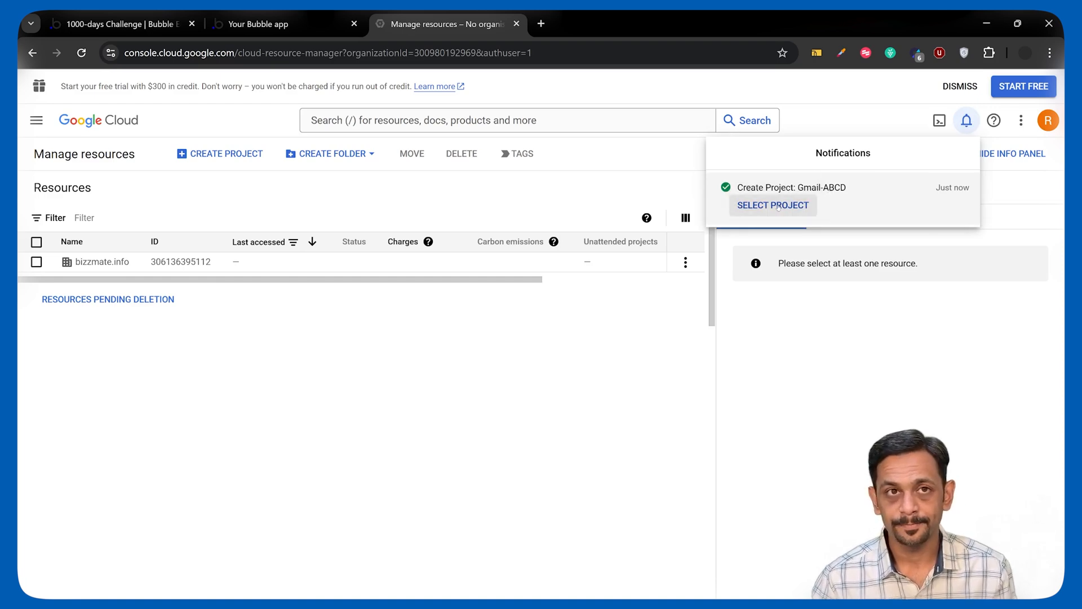
Step: Select the Gmail-ABCD project and open the Gmail API from the library results
left_click(772, 205)
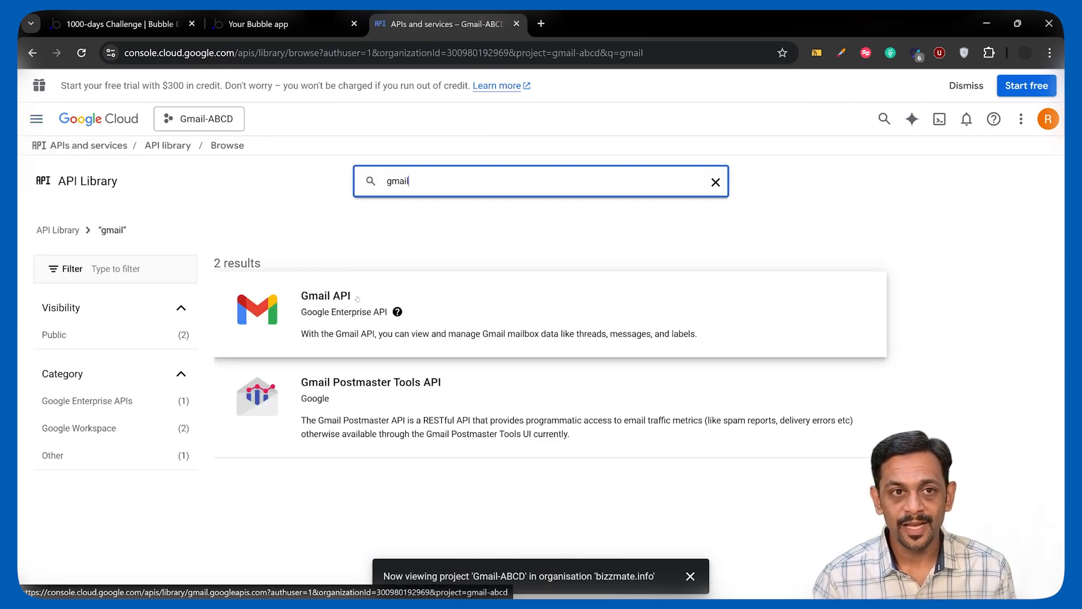
left_click(324, 296)
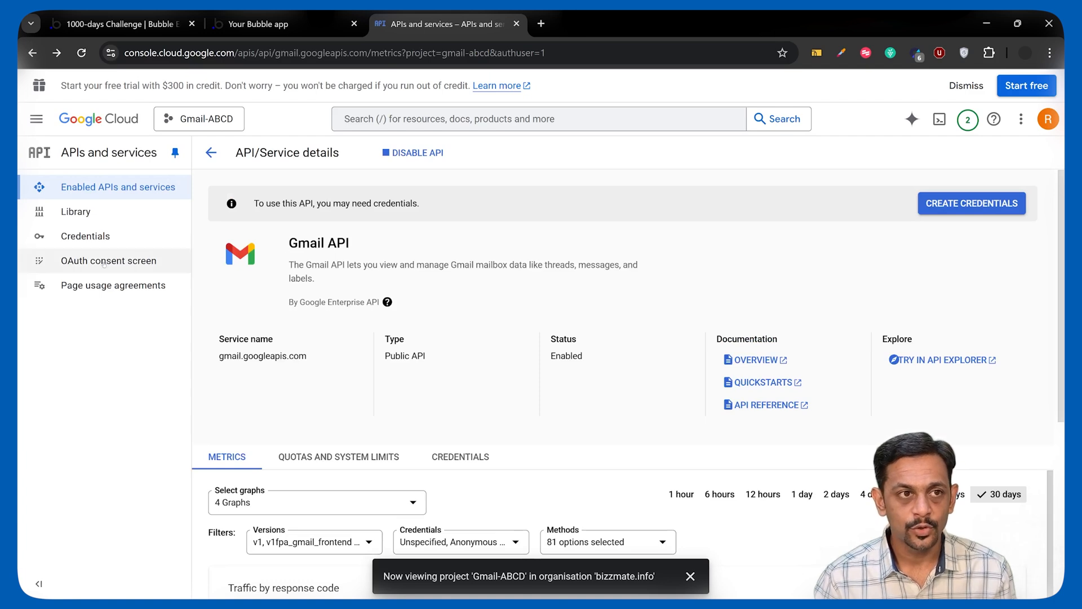
Step: Fill OAuth app information with name ABCD-Gmail and a user support email
left_click(108, 260)
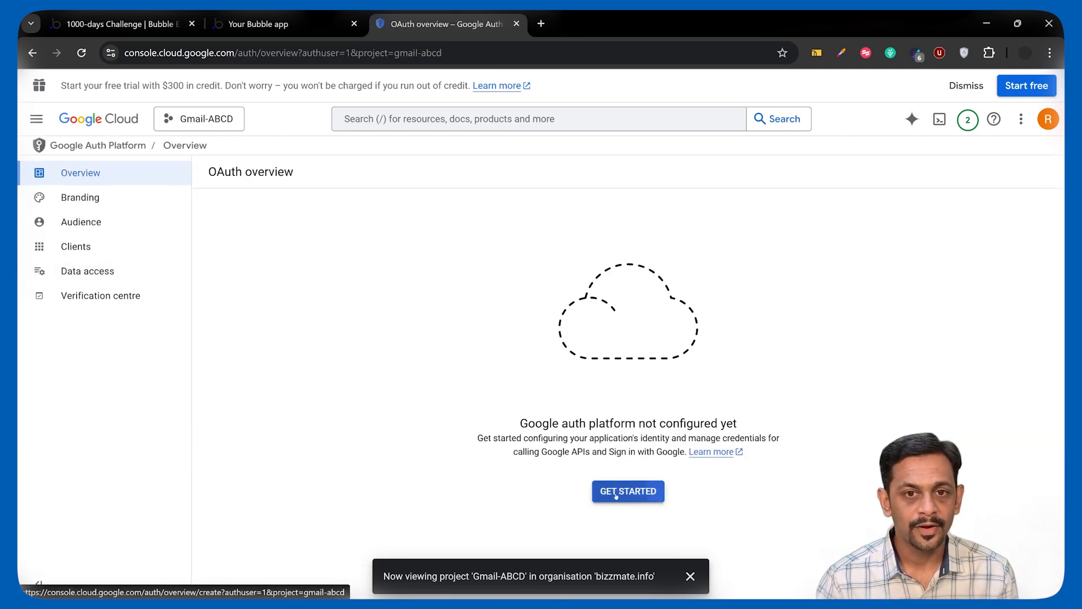
left_click(628, 492)
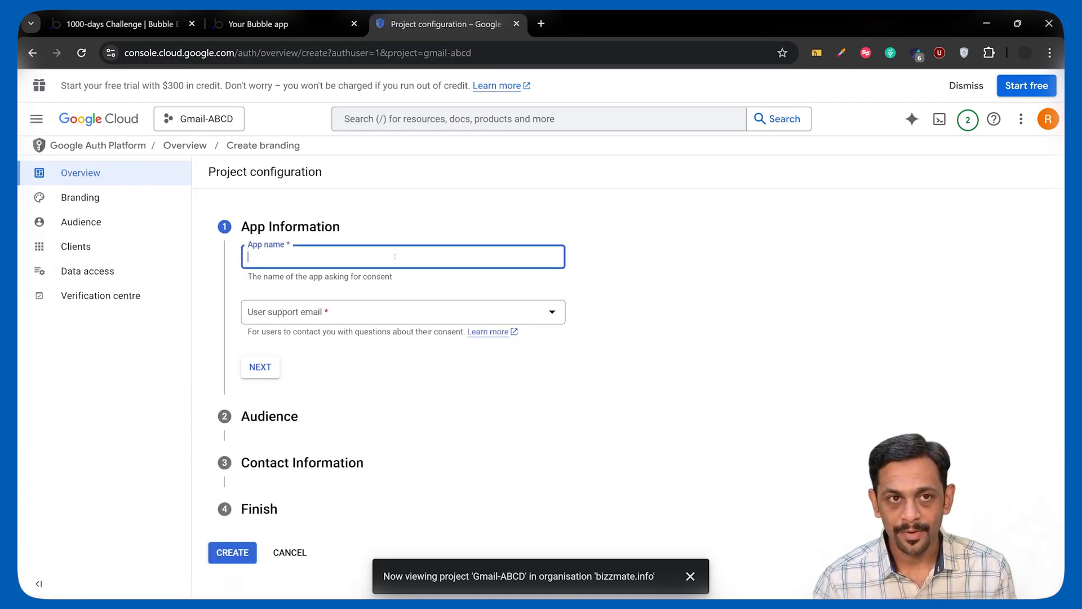
type("ABCD-")
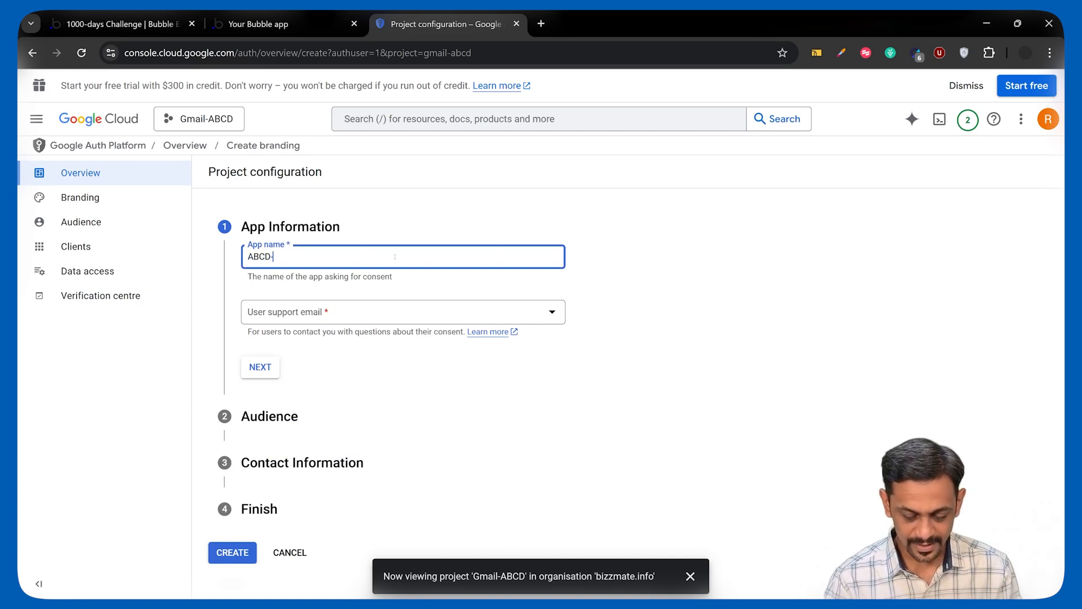
type("Gmail")
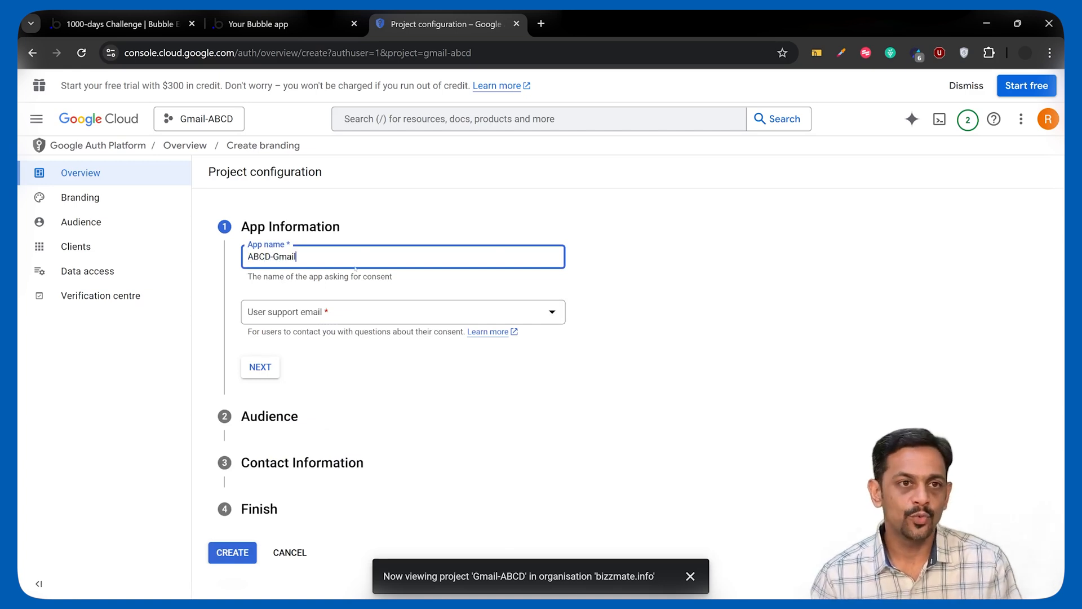
left_click(401, 311)
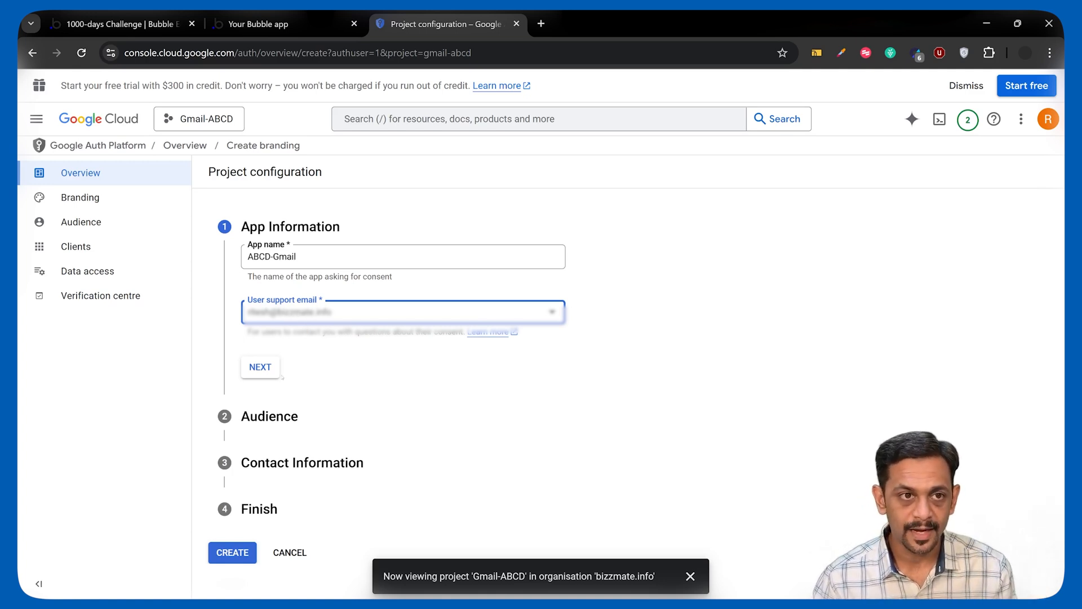
left_click(259, 367)
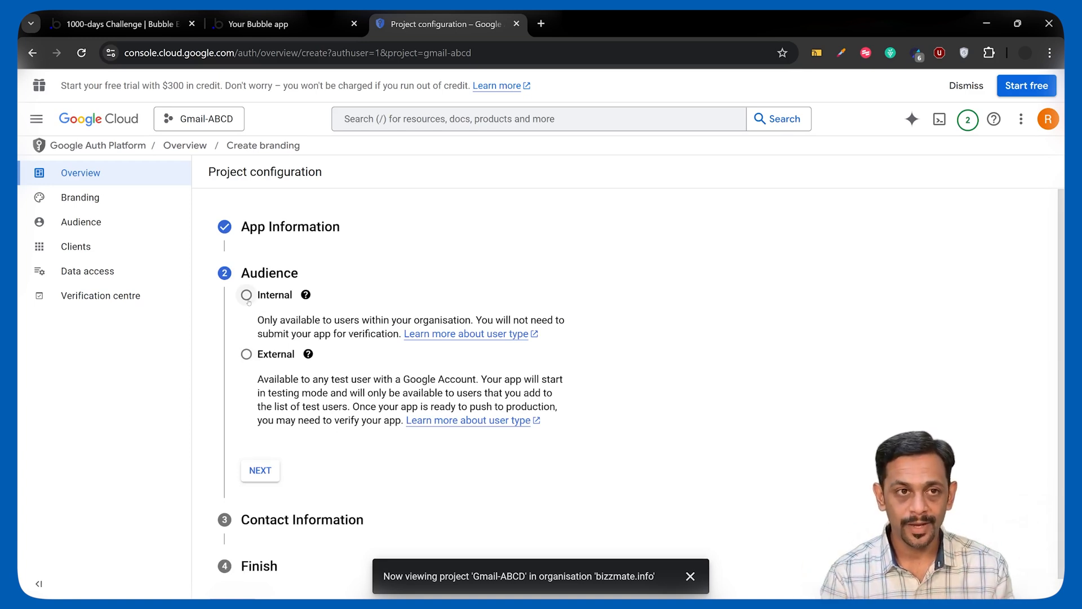
Step: Set the audience to Internal and enter a contact email for the OAuth configuration
left_click(246, 296)
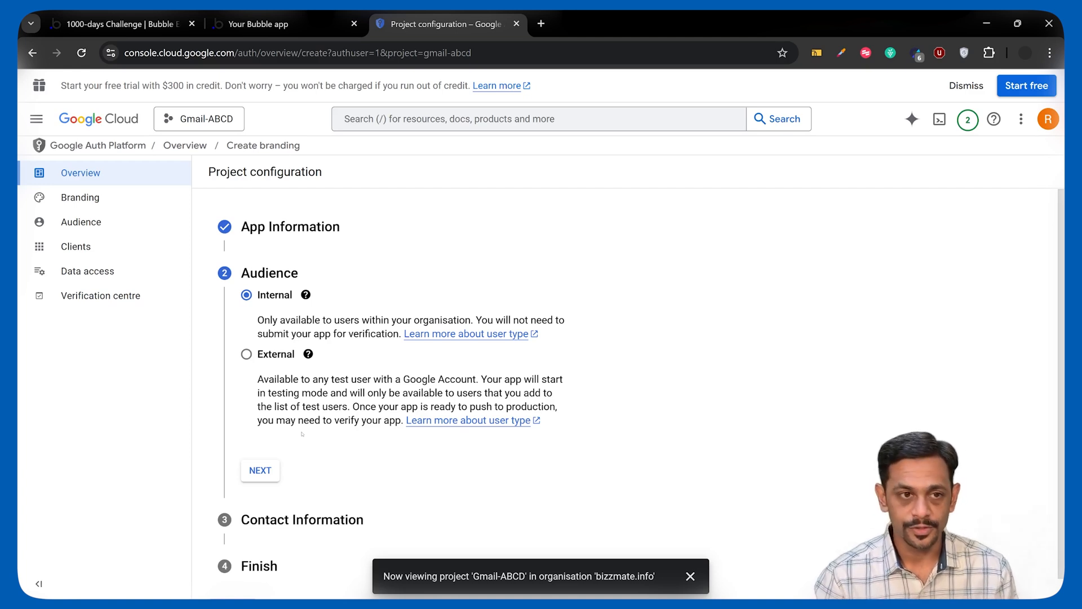
left_click(259, 470)
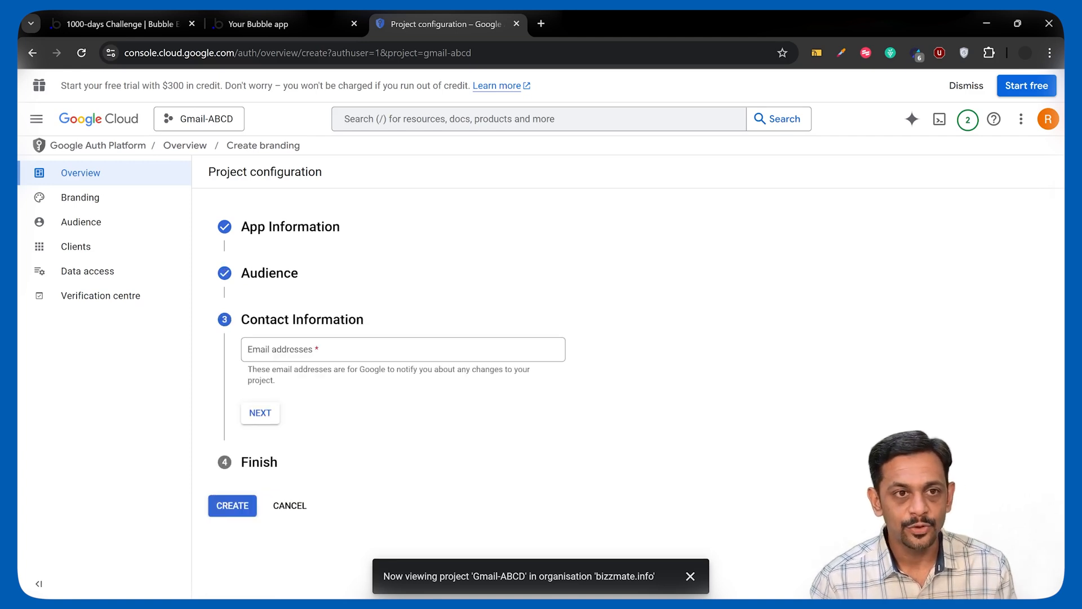
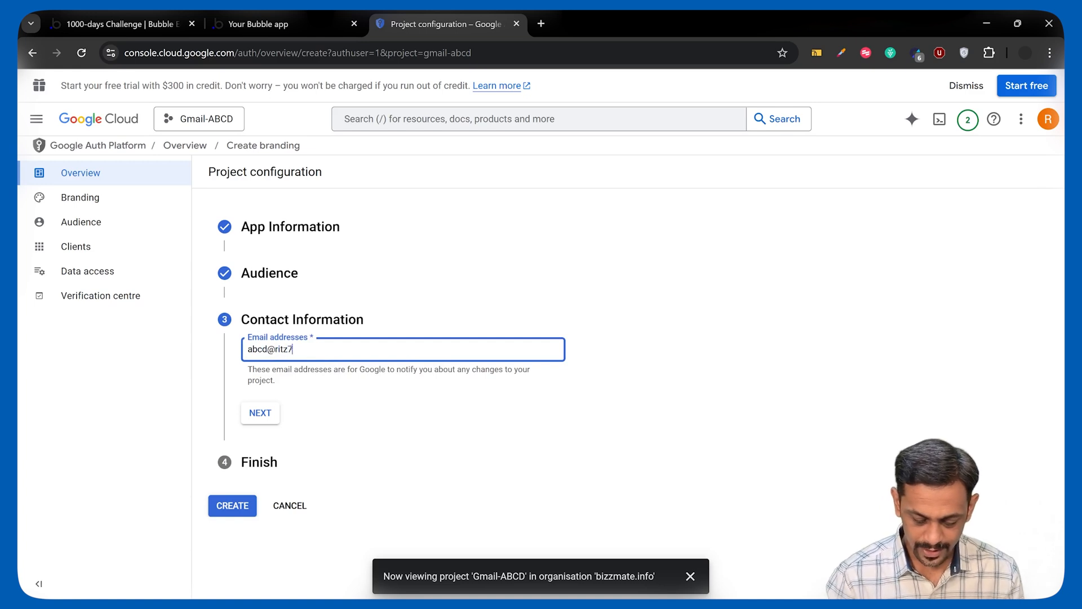
left_click(259, 413)
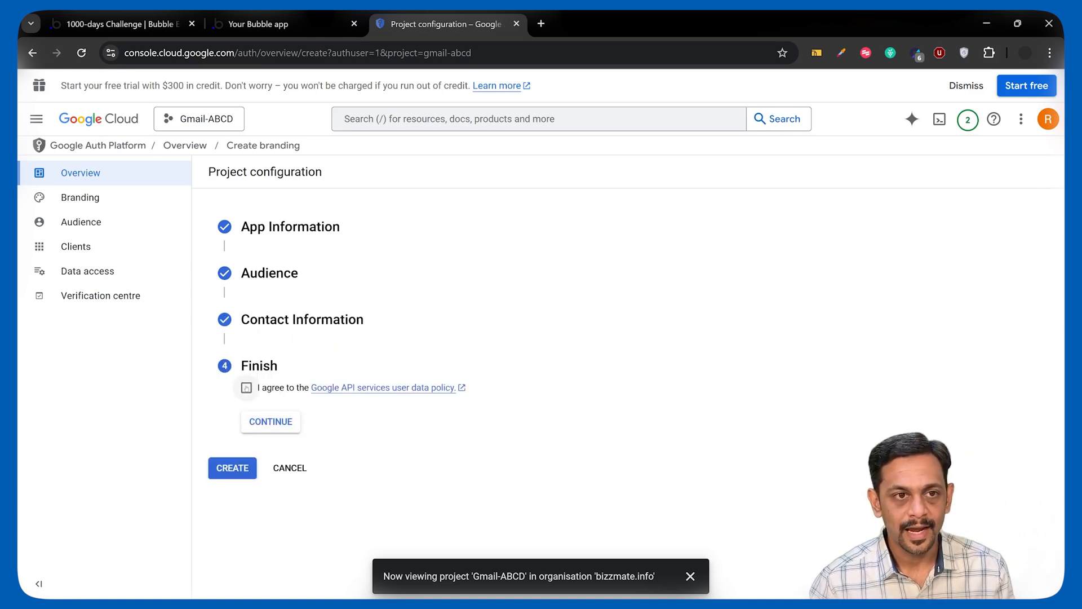
Step: Accept the Google API user data policy and create the OAuth configuration
left_click(246, 388)
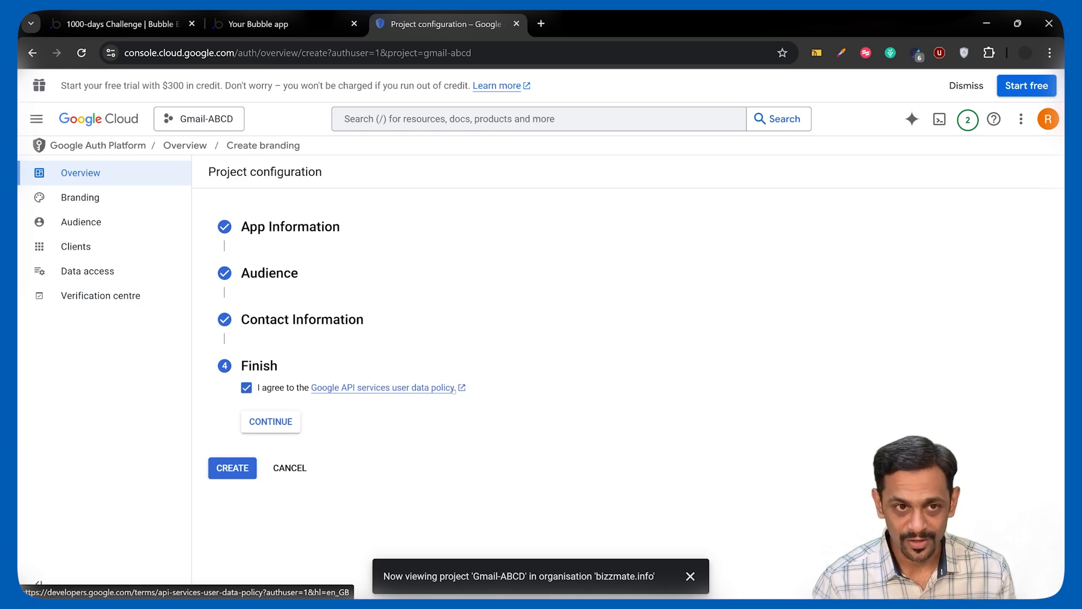
left_click(271, 421)
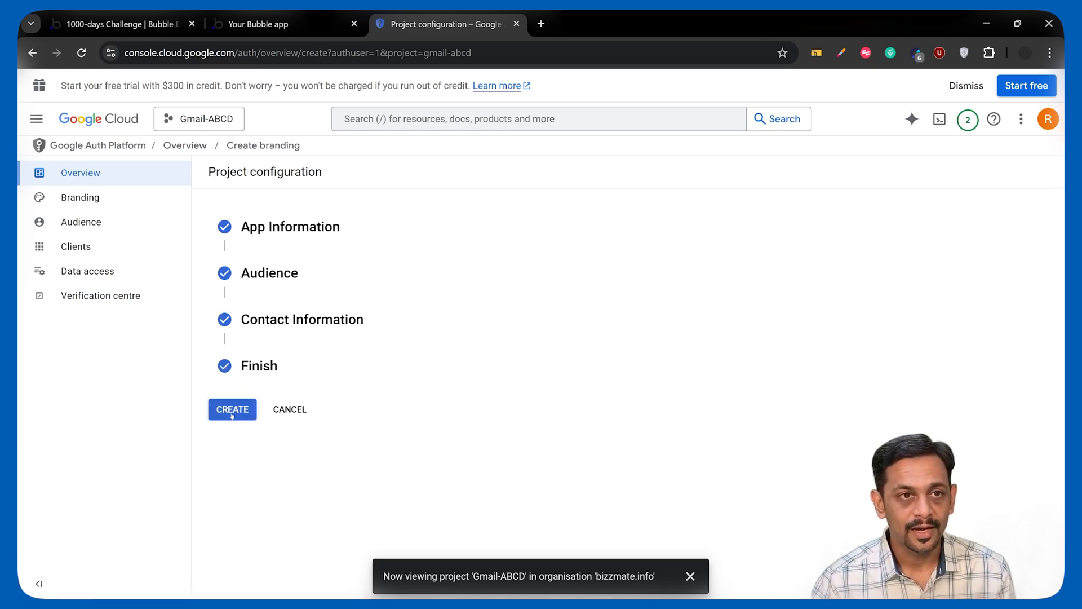
left_click(233, 409)
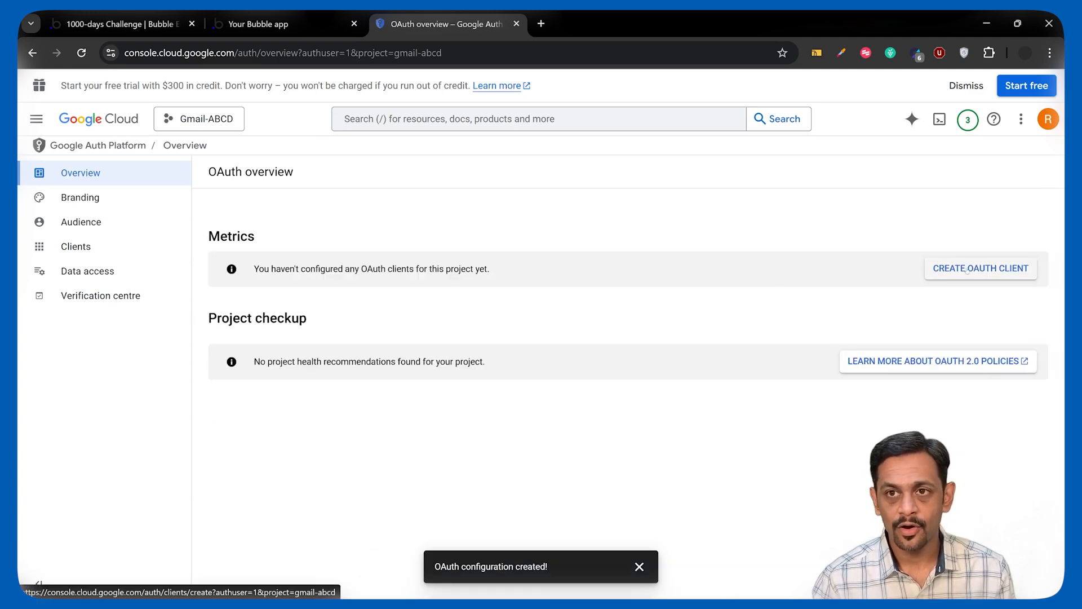
Step: Start a Web application OAuth client named ABCD-Gmail, then return to the Bubble tab
left_click(980, 268)
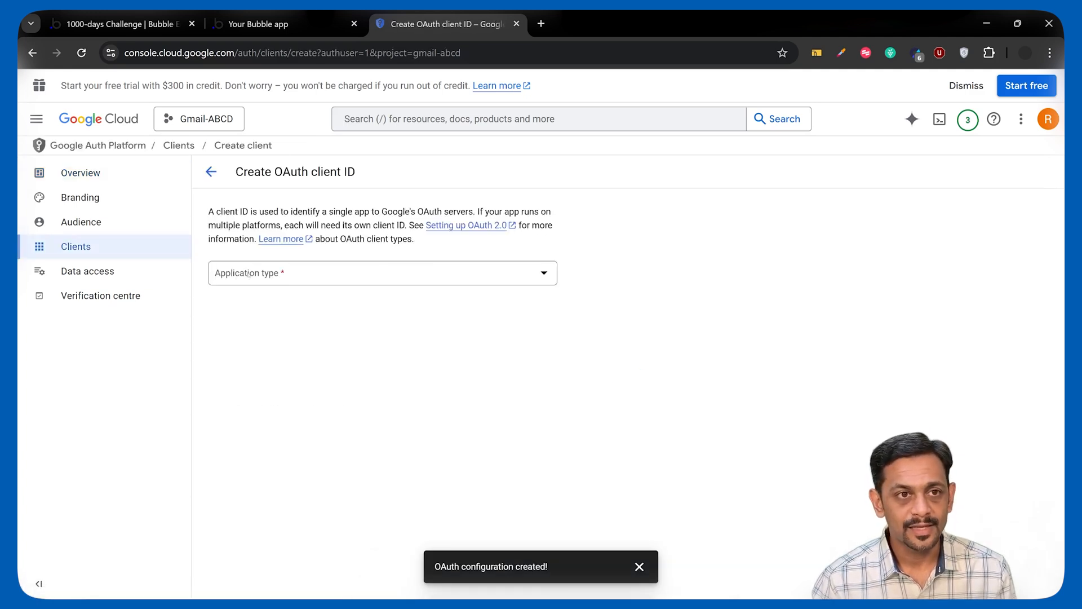
left_click(381, 273)
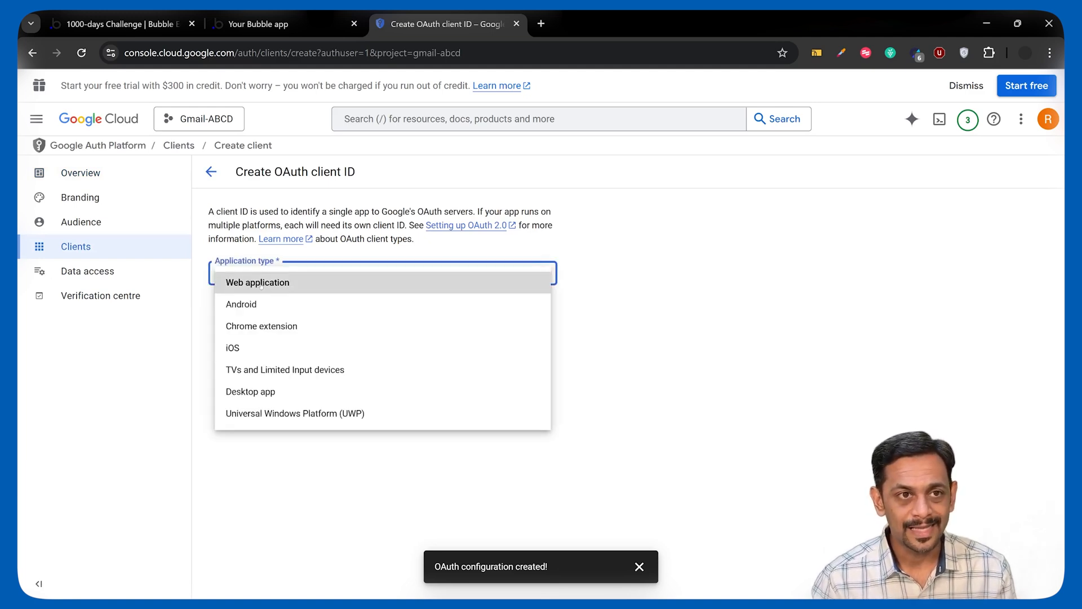
left_click(257, 282)
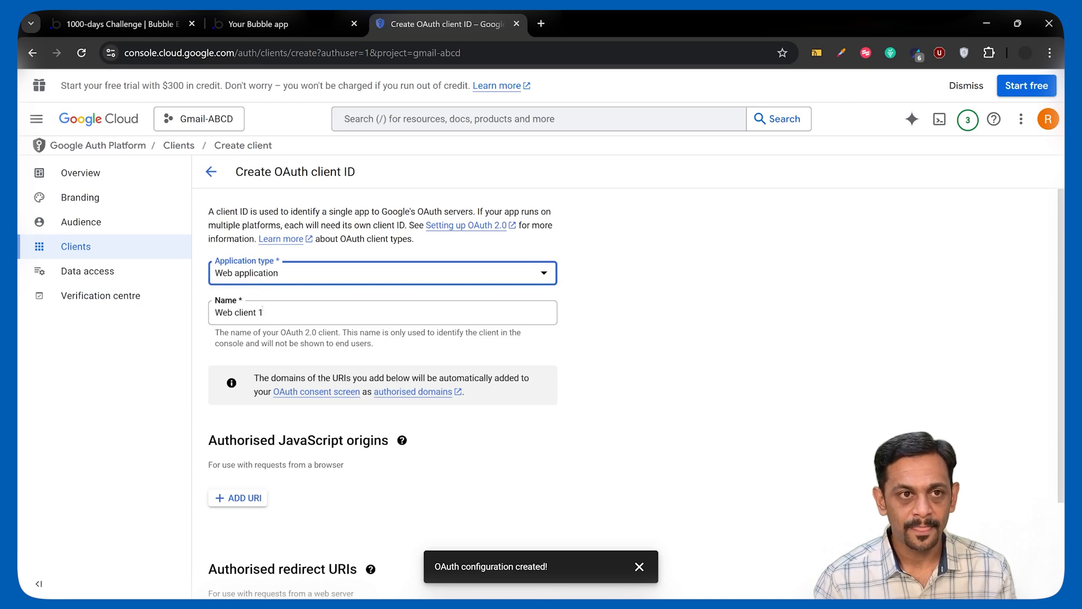
type("ABCD")
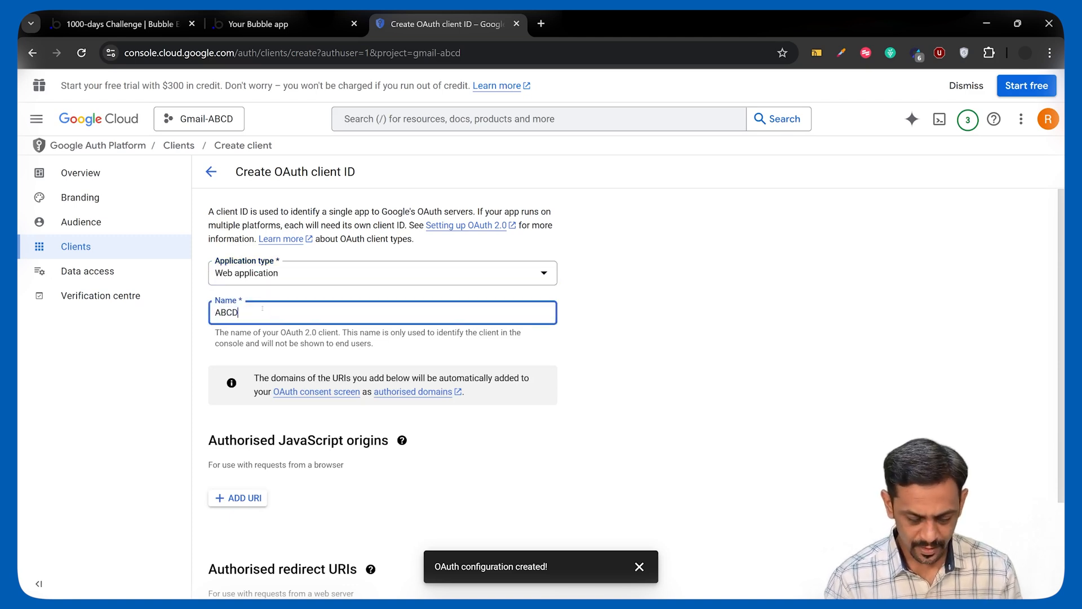
type("-")
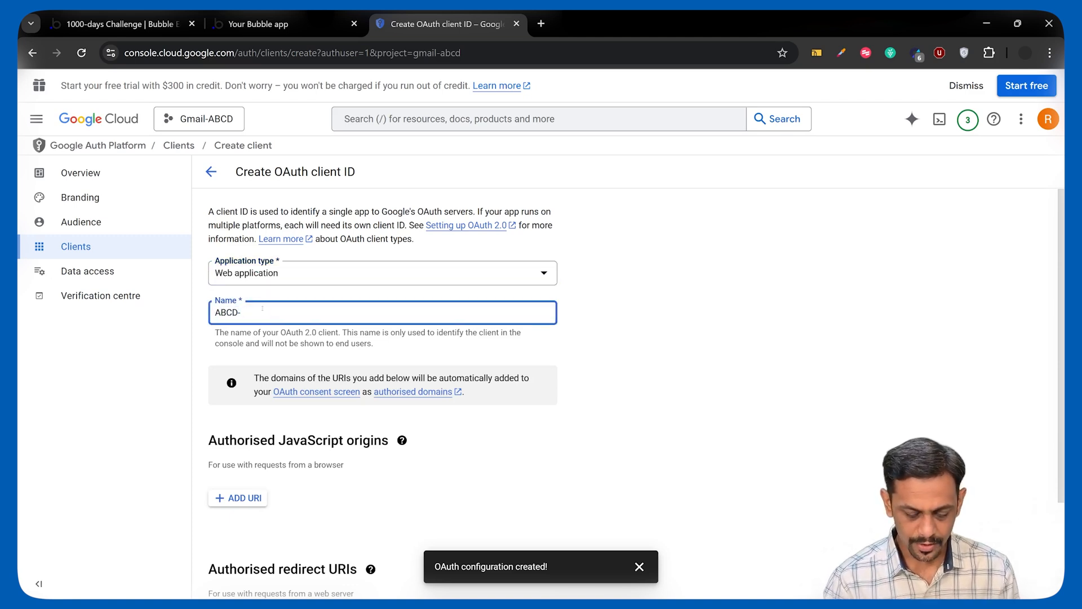
type("Gmail")
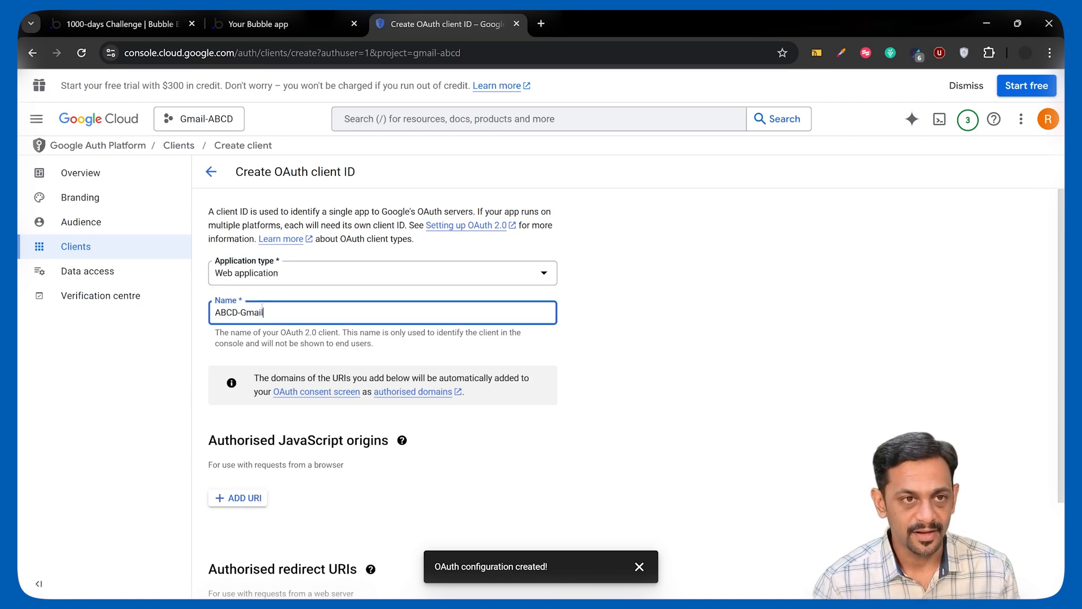
scroll("down", 3)
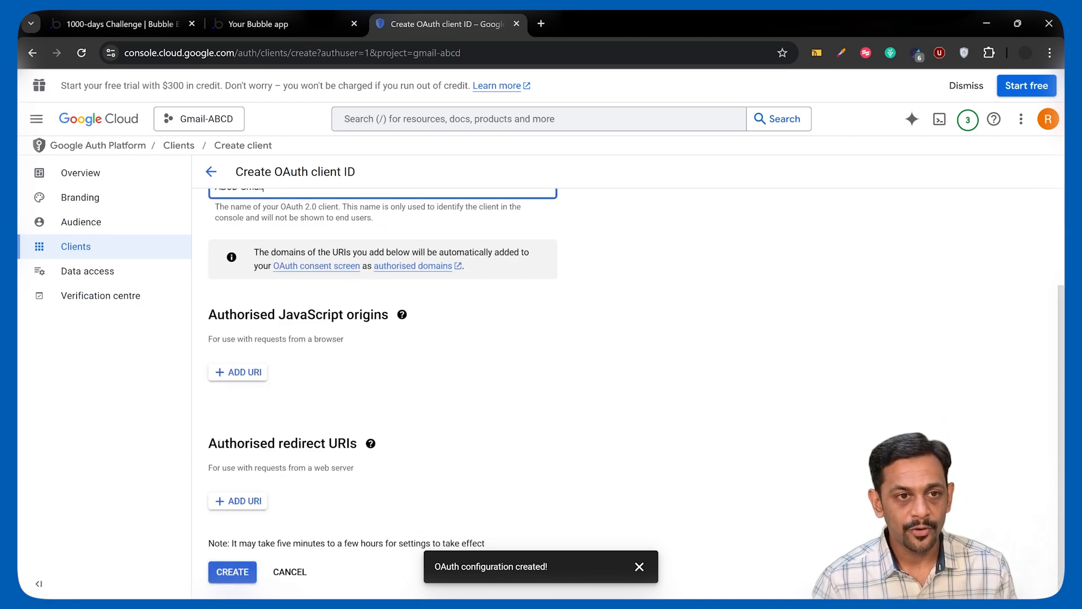
mouse_move(371, 444)
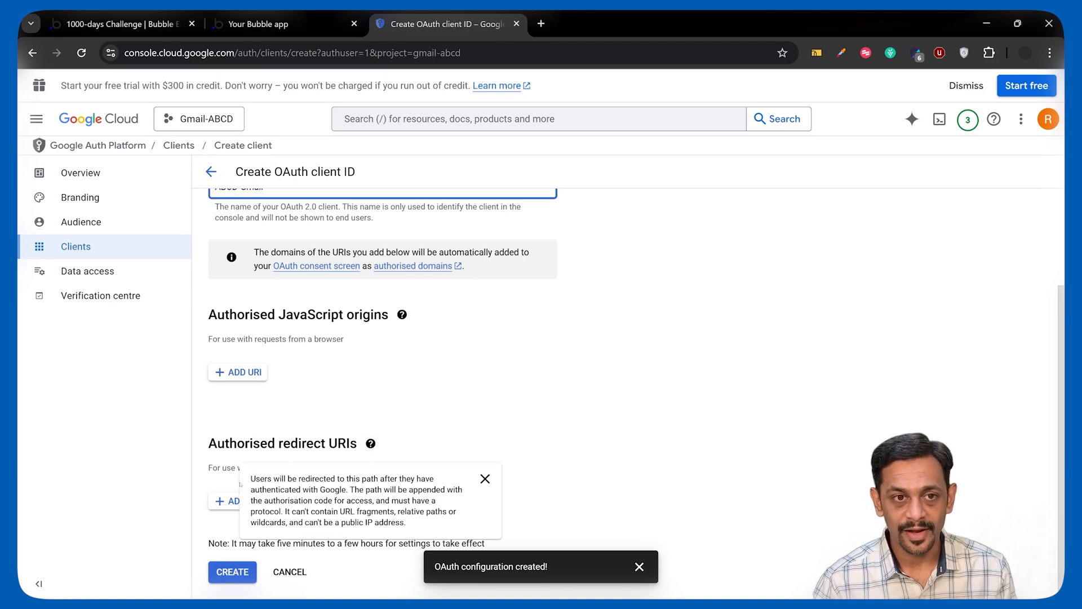
left_click(124, 24)
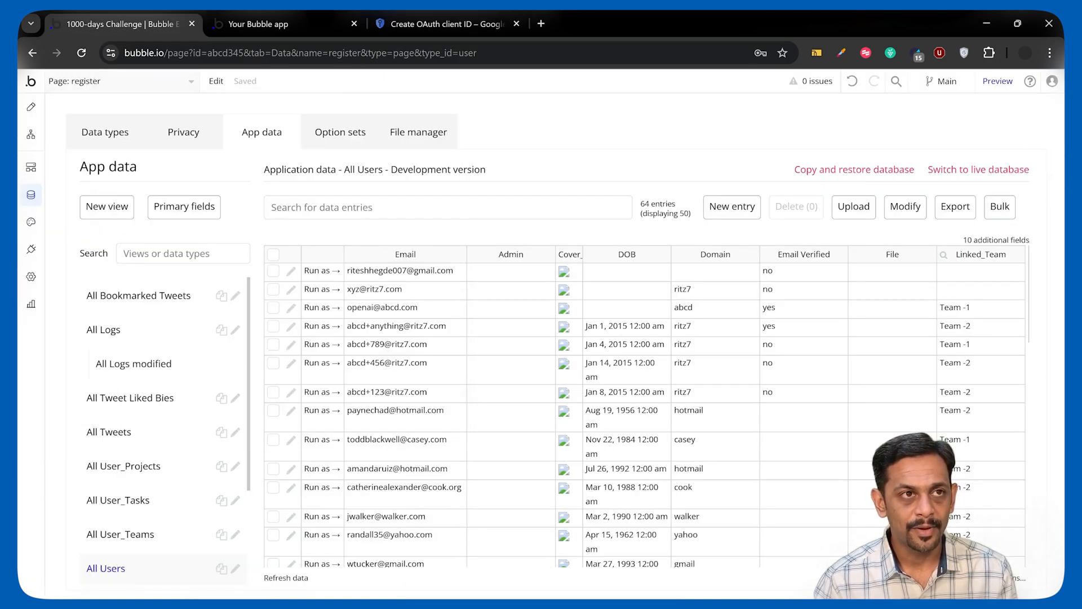
Step: View the gmail_auth test page URL in the preview tab and return to the OAuth client settings
left_click(121, 81)
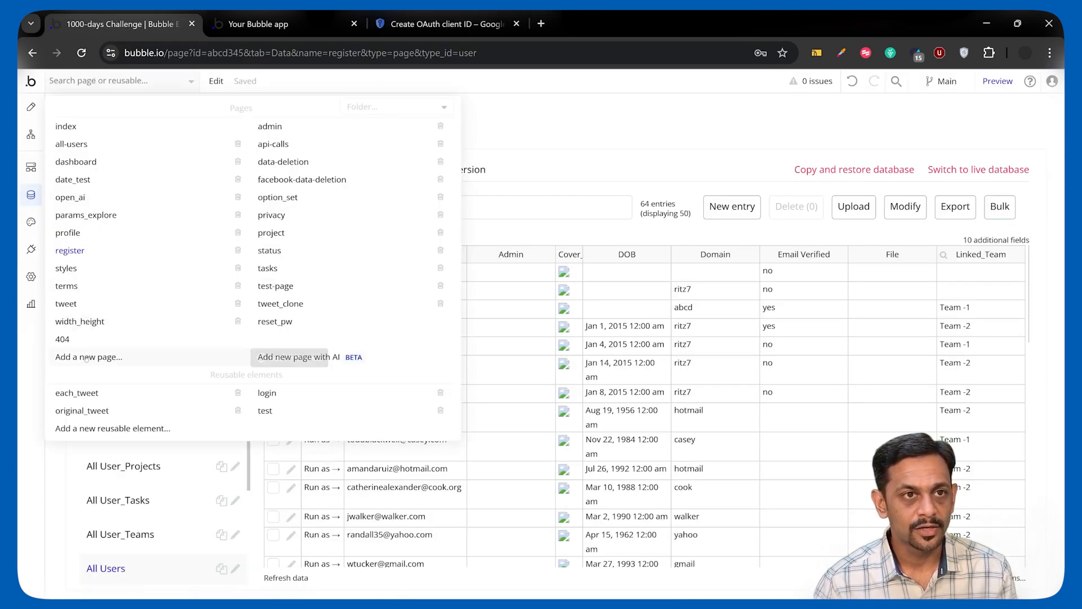
left_click(88, 356)
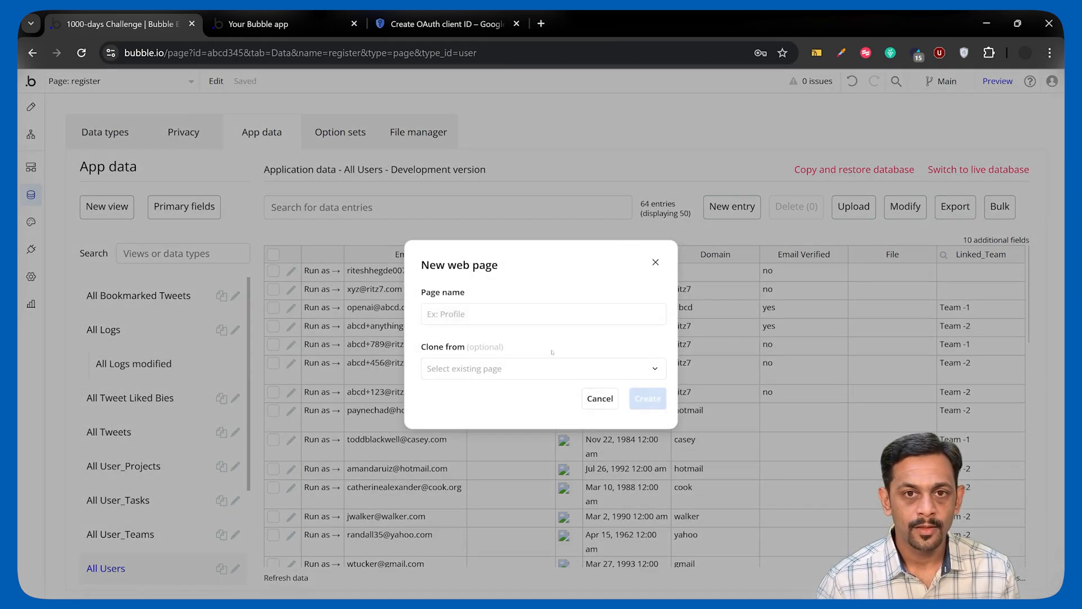
left_click(278, 23)
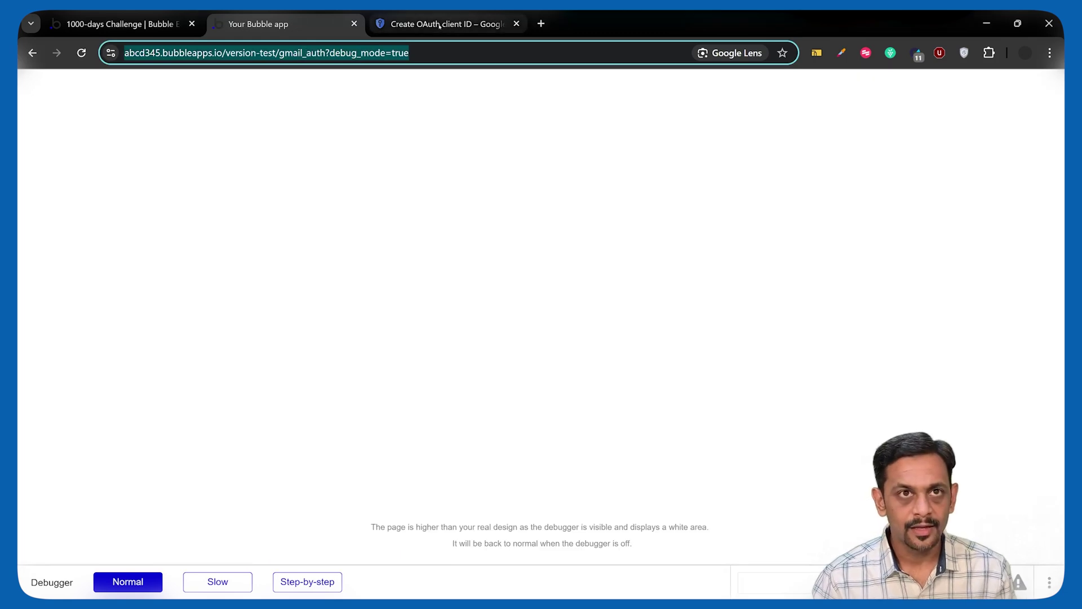
left_click(446, 23)
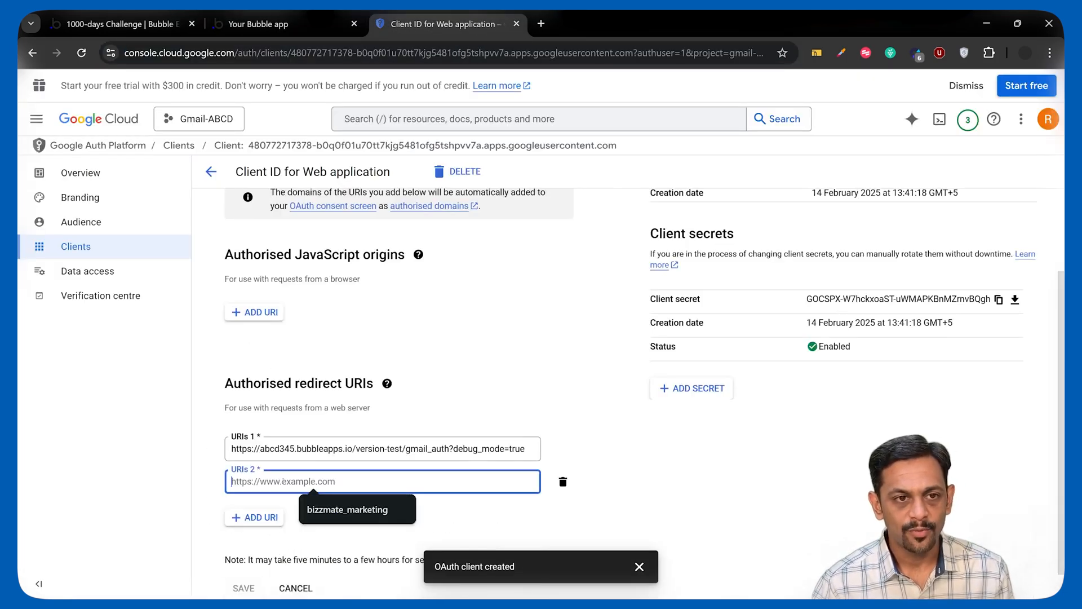
Step: Add the version-test gmail_auth URLs as authorised redirect URIs and save the client
type("https://abcd345.bubbleapps.io/version-test/gmail_auth?debug_mo")
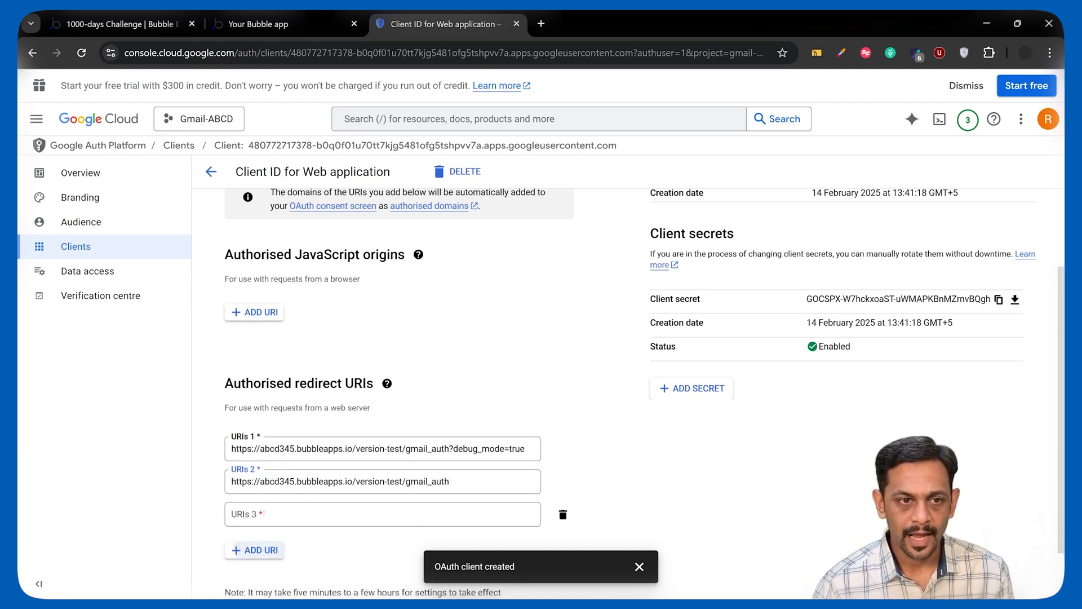
type("https://abcd345.bubbleapps.io/version-test/gmail_auth?debug_mode=true")
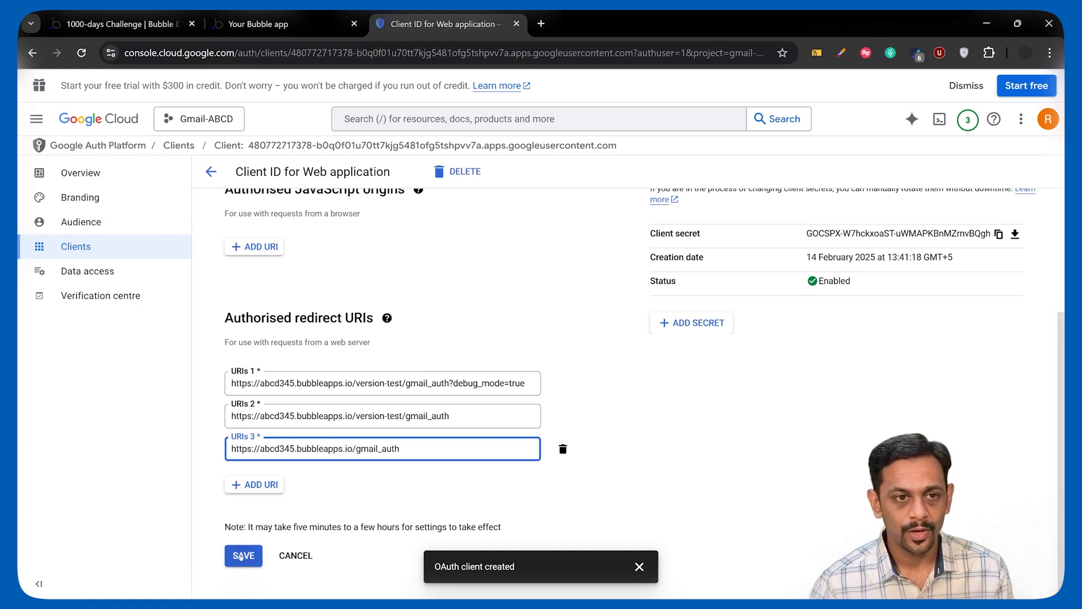
left_click(242, 555)
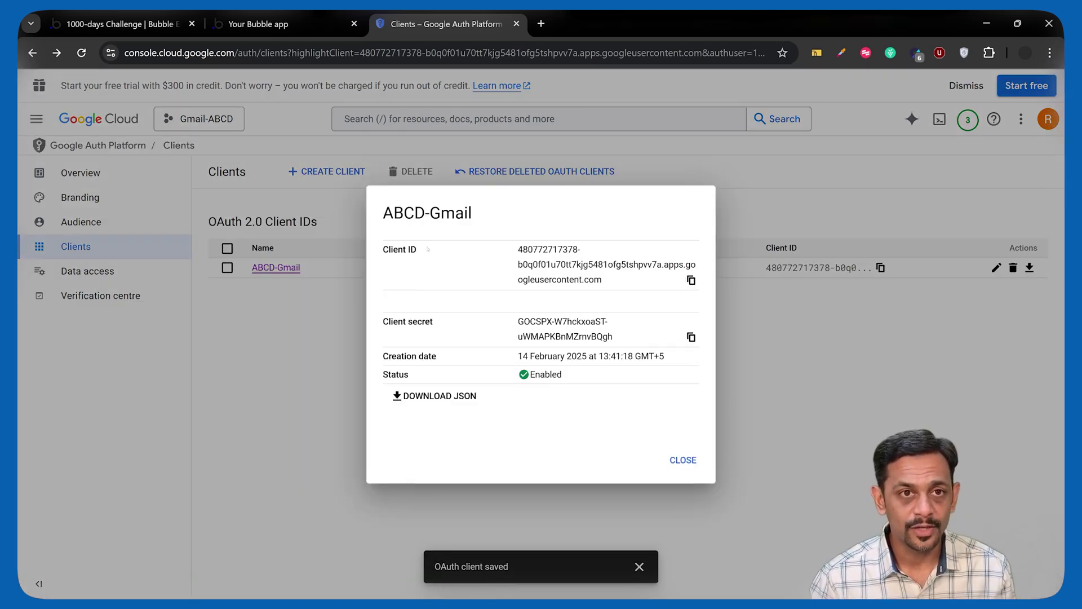
mouse_move(691, 337)
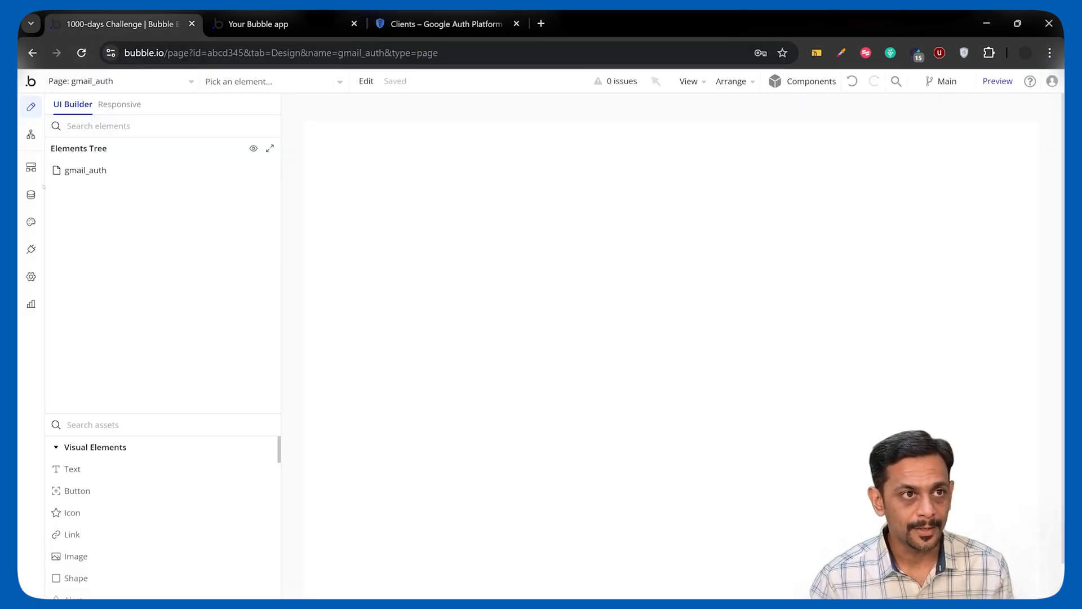
Step: Install the Gmail by Ritz7 plugin from the Add plugins search
left_click(30, 249)
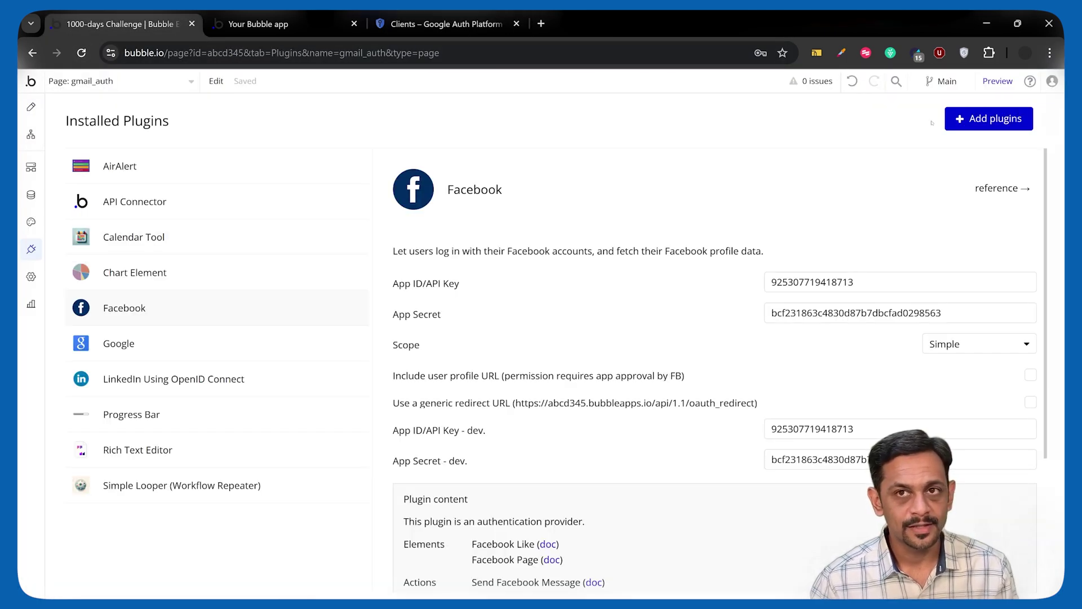
left_click(989, 119)
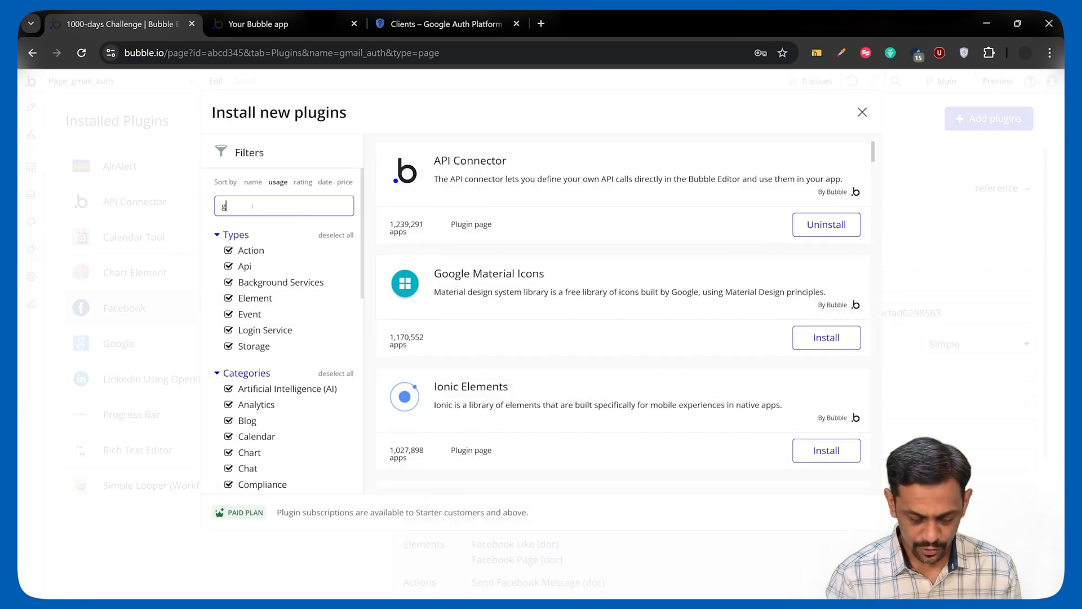
type("mail by ritz")
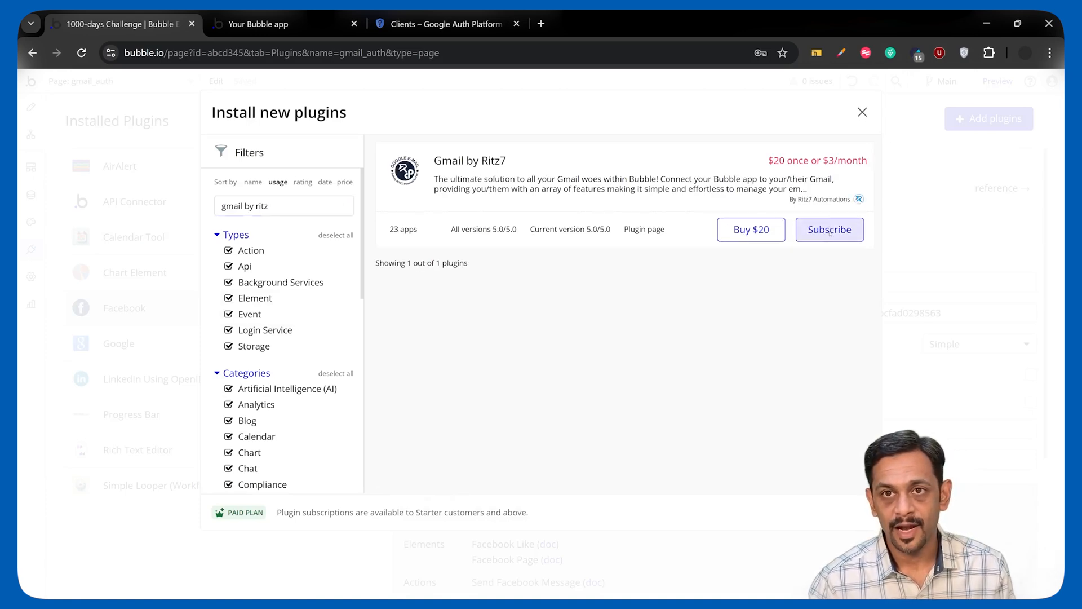
left_click(863, 111)
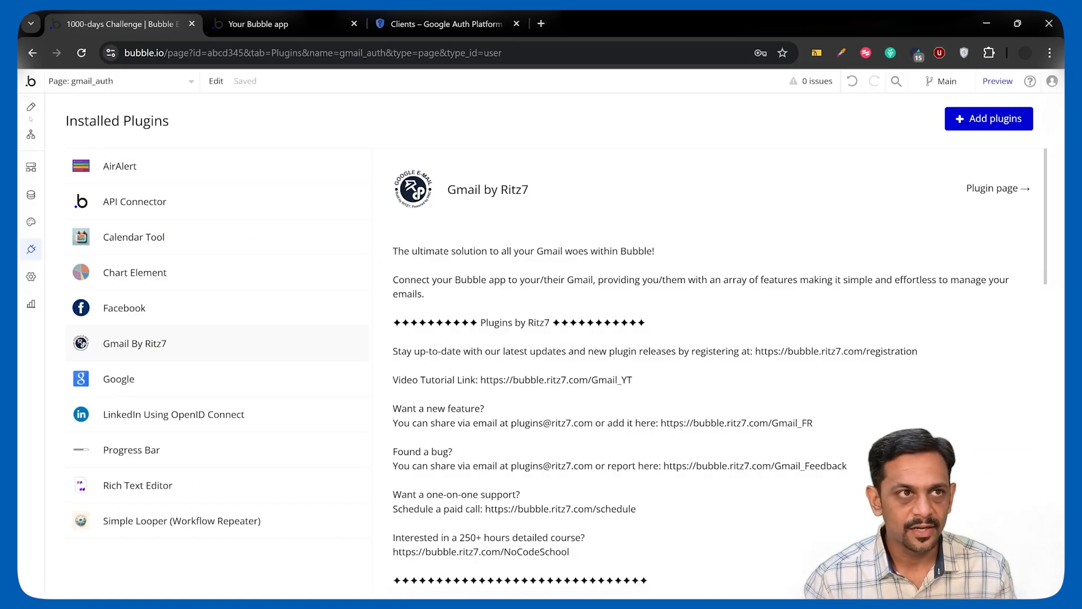
Step: Place a button labelled 'Get Access' on the gmail_auth page
left_click(30, 106)
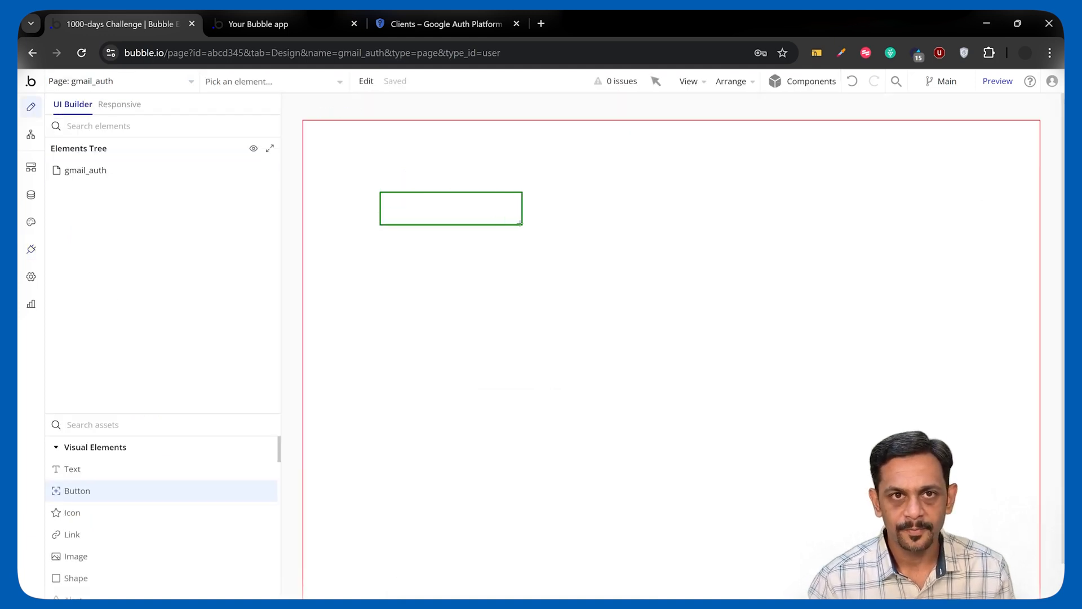
left_click(451, 208)
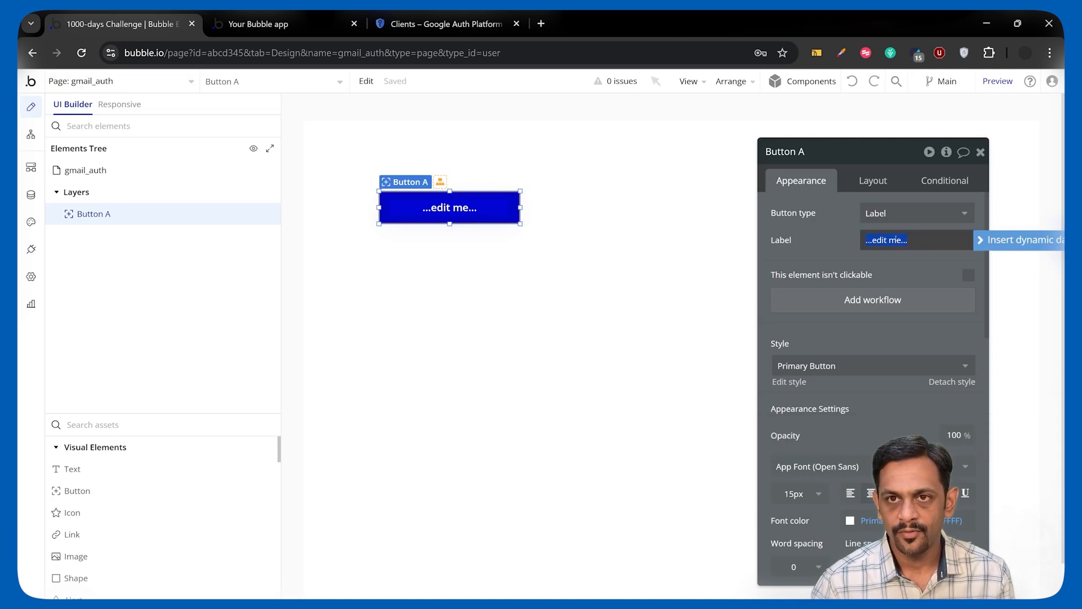
type("Get Access")
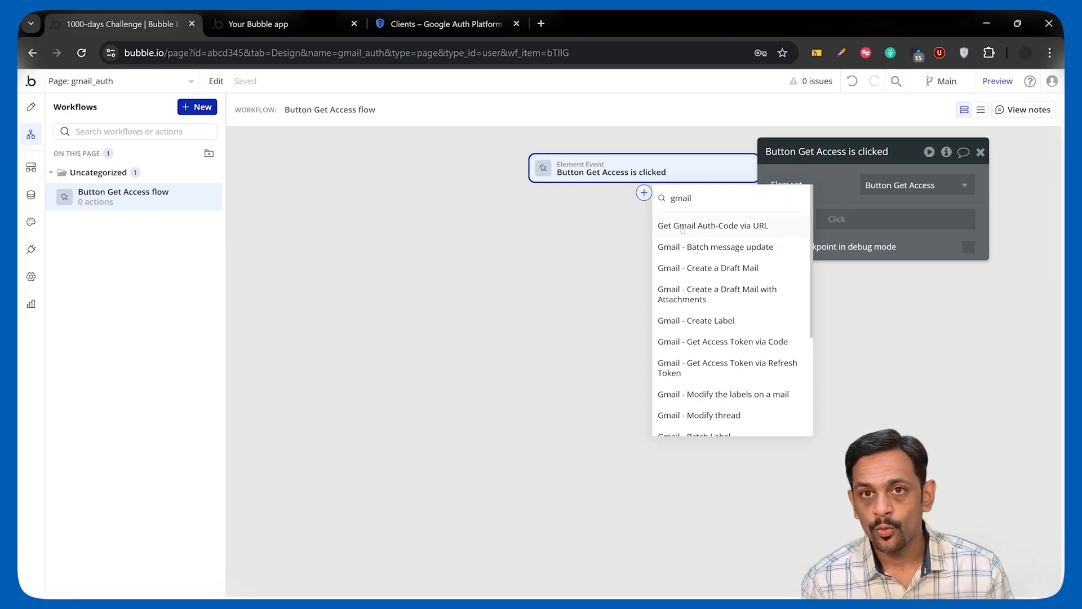
Step: Add a Get Gmail Auth-Code via URL action with the client ID and redirect URL
left_click(713, 226)
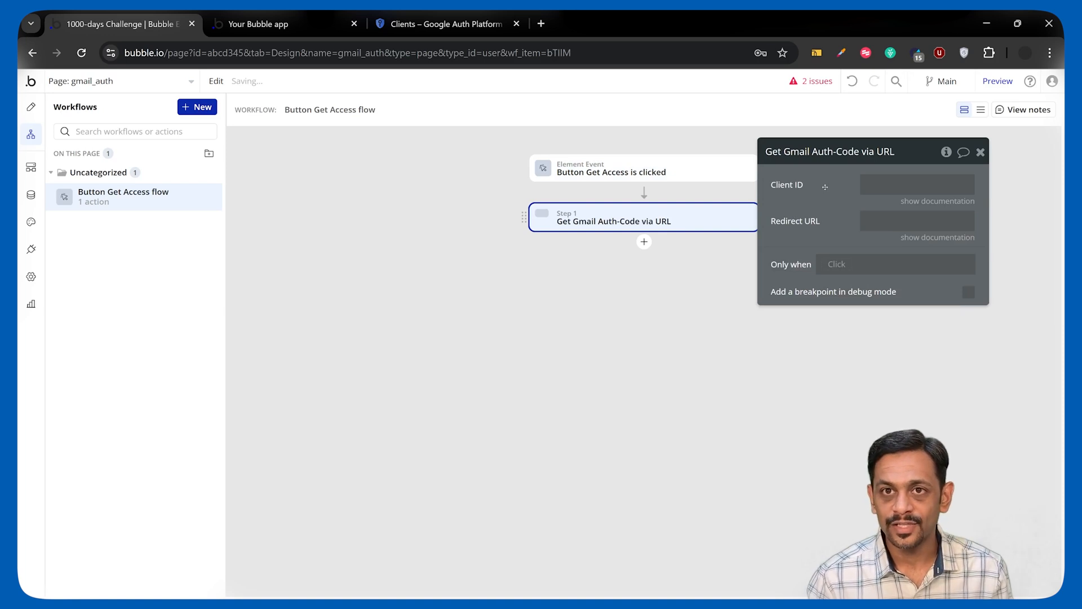
type("pps.googleusercontent.com")
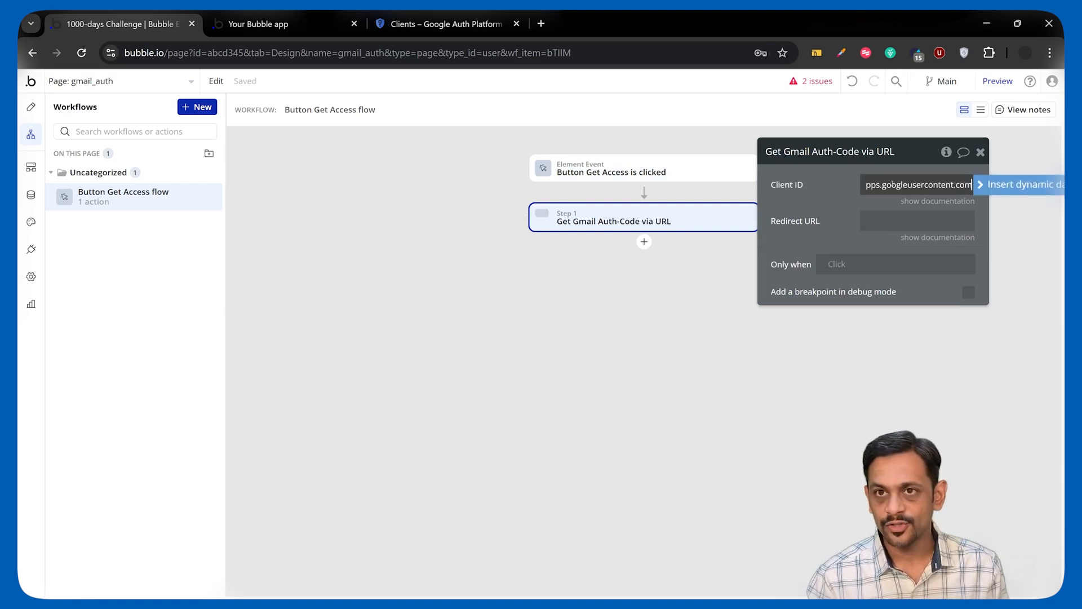
left_click(918, 254)
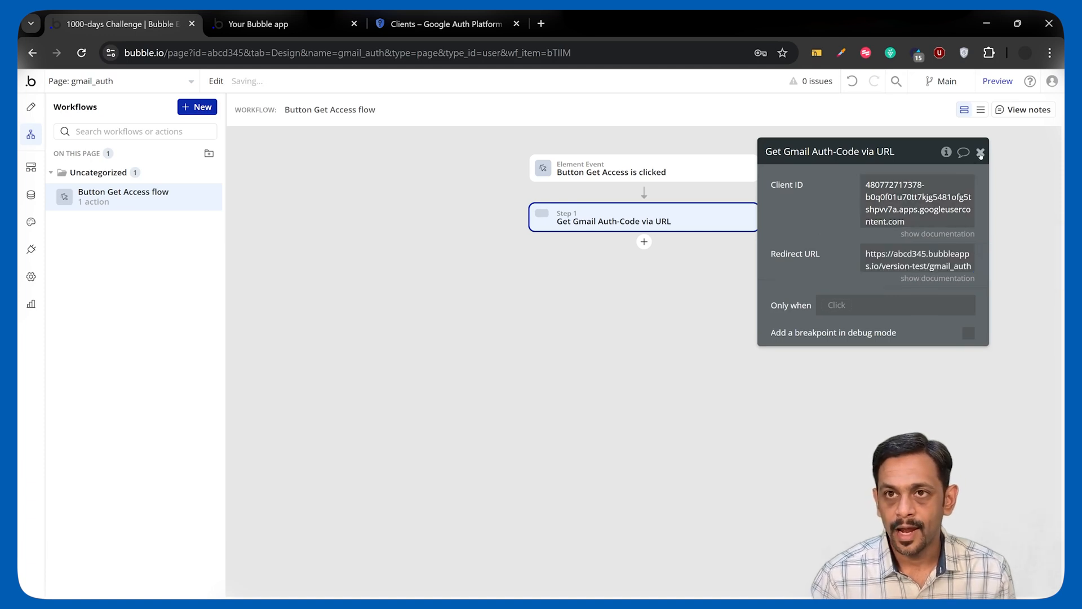
left_click(981, 153)
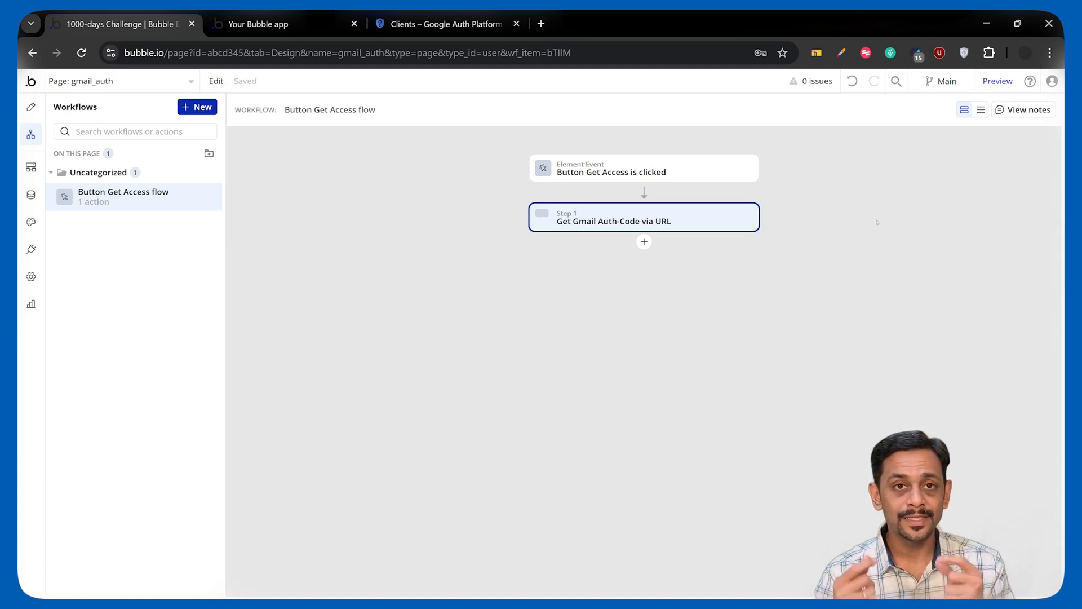
Step: Add an 'Open an external website' action and start setting its destination
left_click(644, 241)
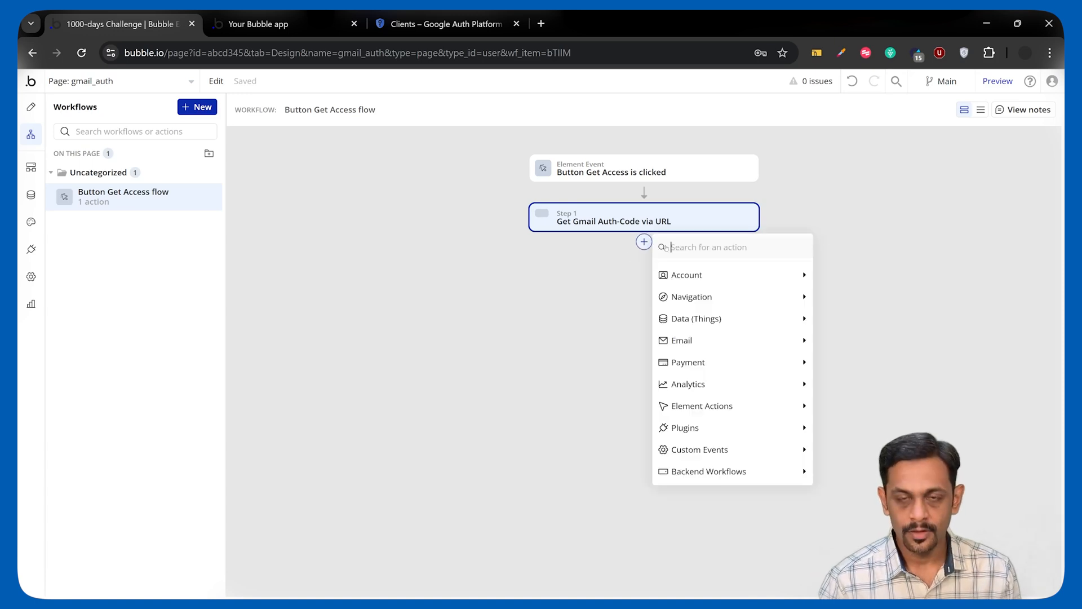
type("ope")
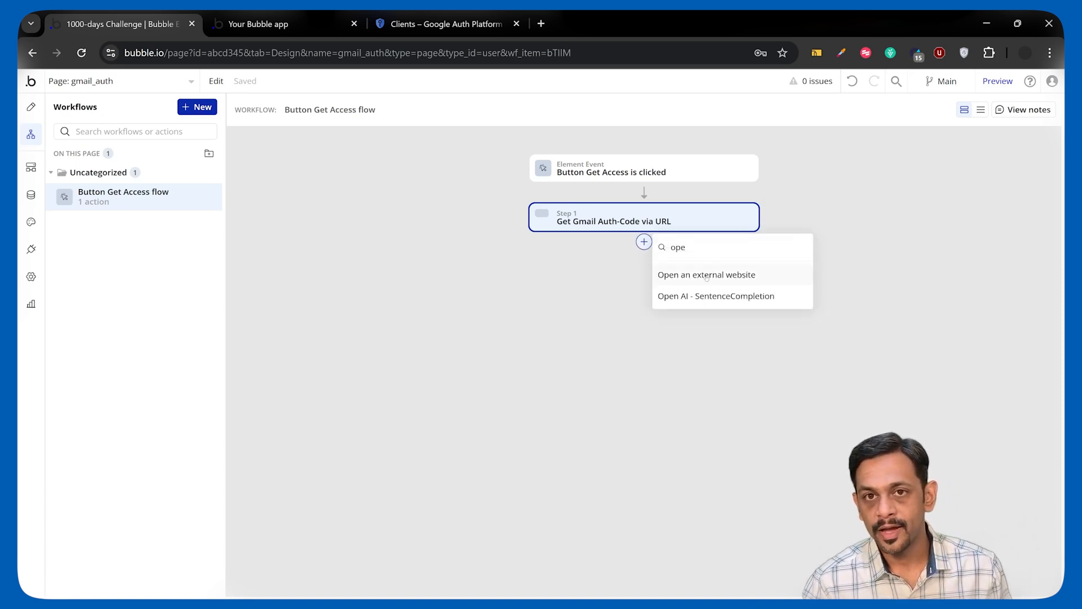
left_click(706, 274)
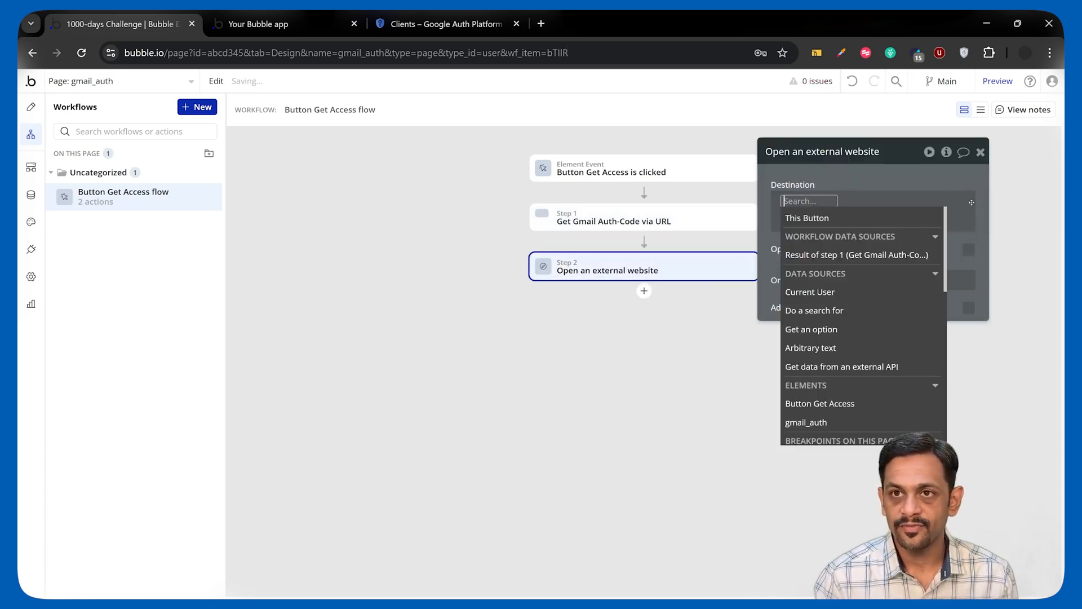
left_click(857, 255)
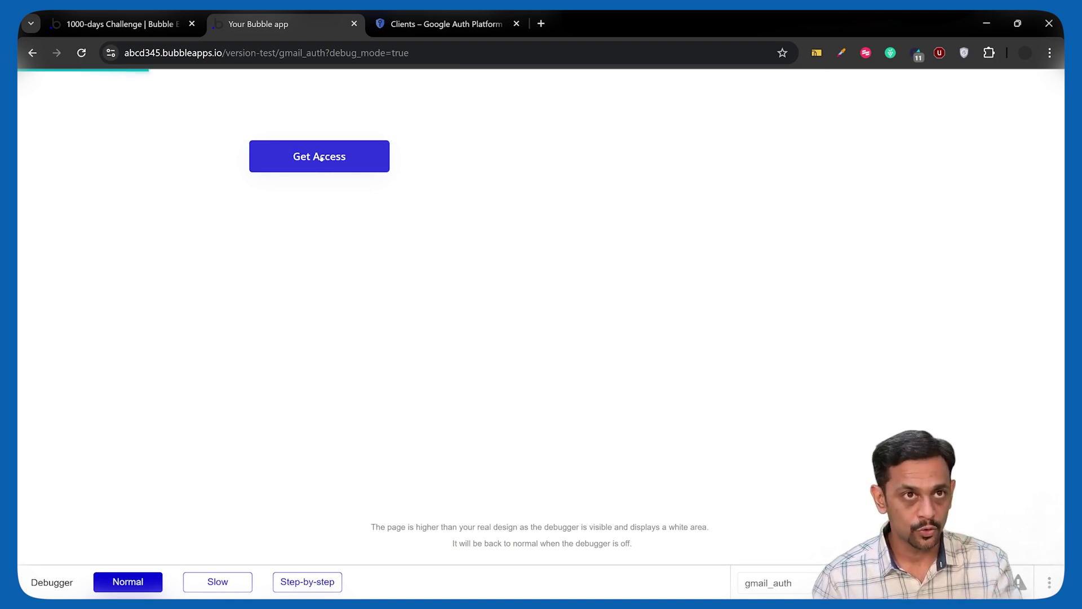
Step: Run Get Access on the test page and allow ABCD-Gmail access on Google's consent screen
left_click(319, 156)
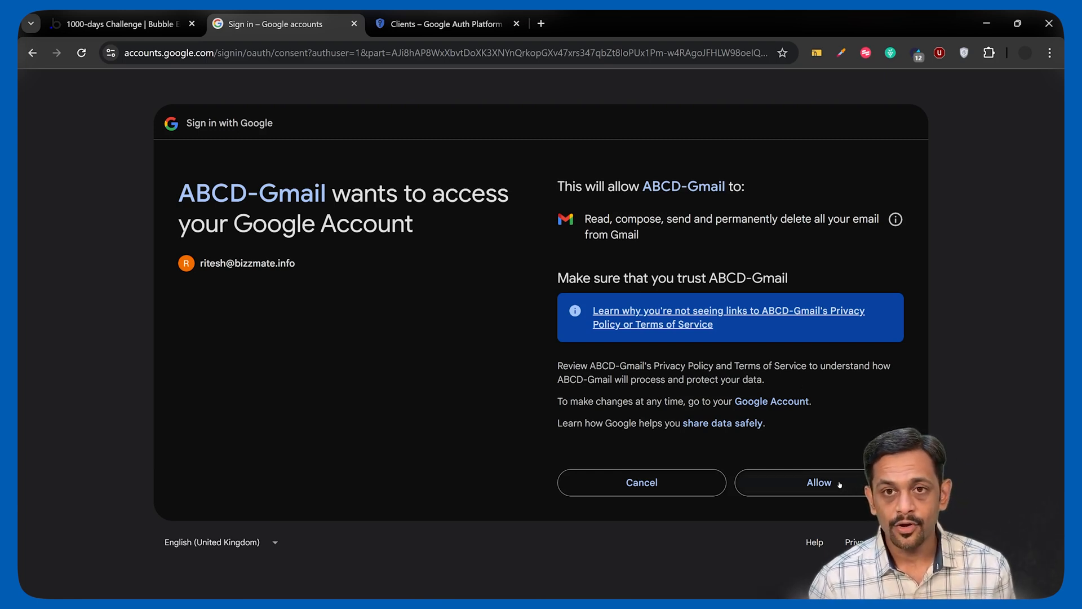
left_click(819, 483)
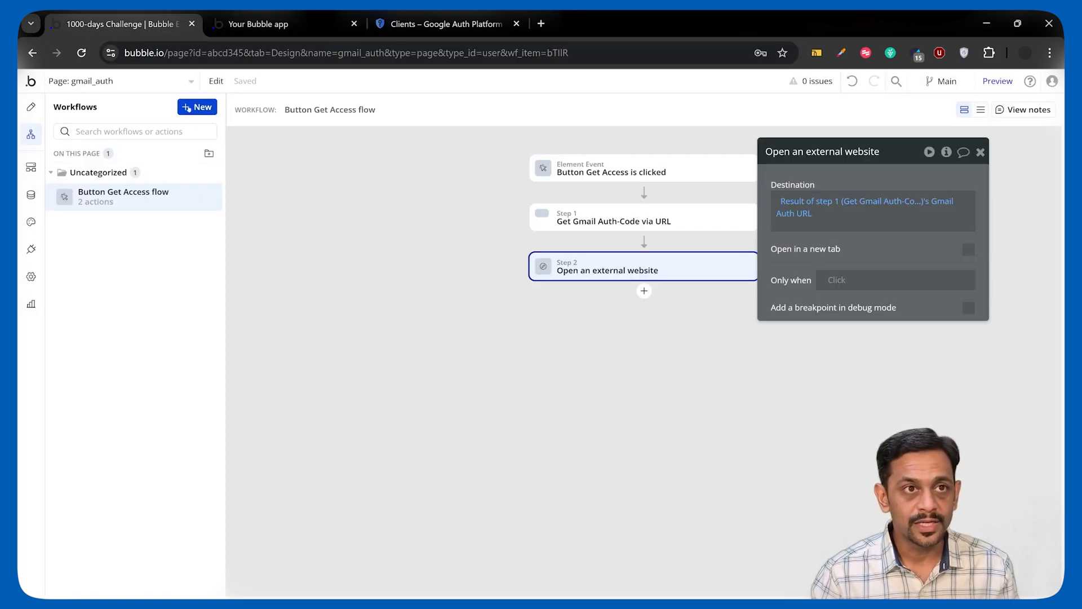
Step: Add a Page is loaded event that runs only when Get 'code' from page URL is not empty
left_click(197, 106)
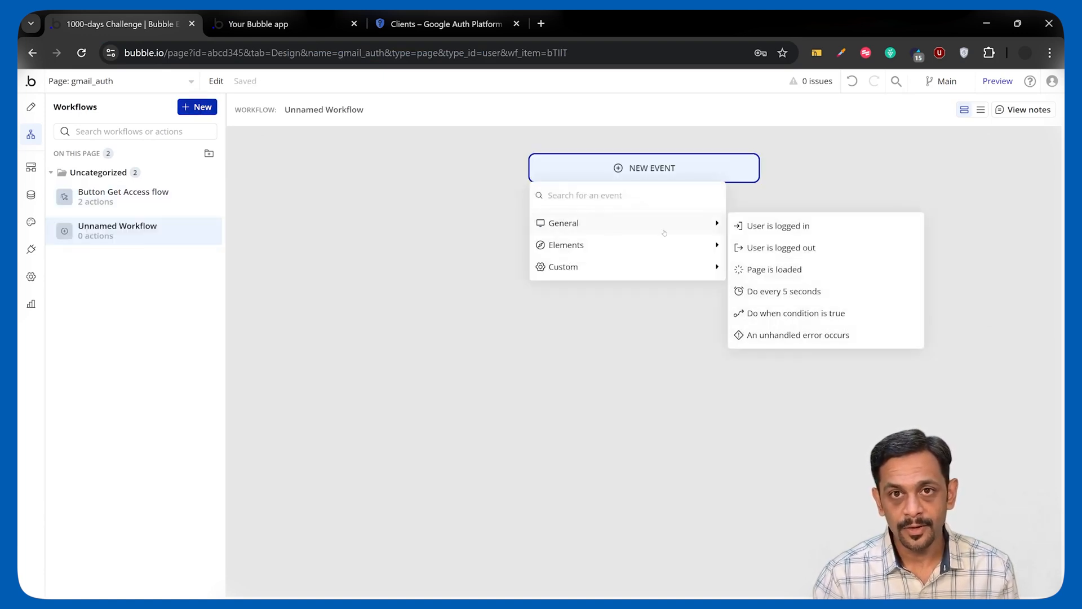
mouse_move(776, 291)
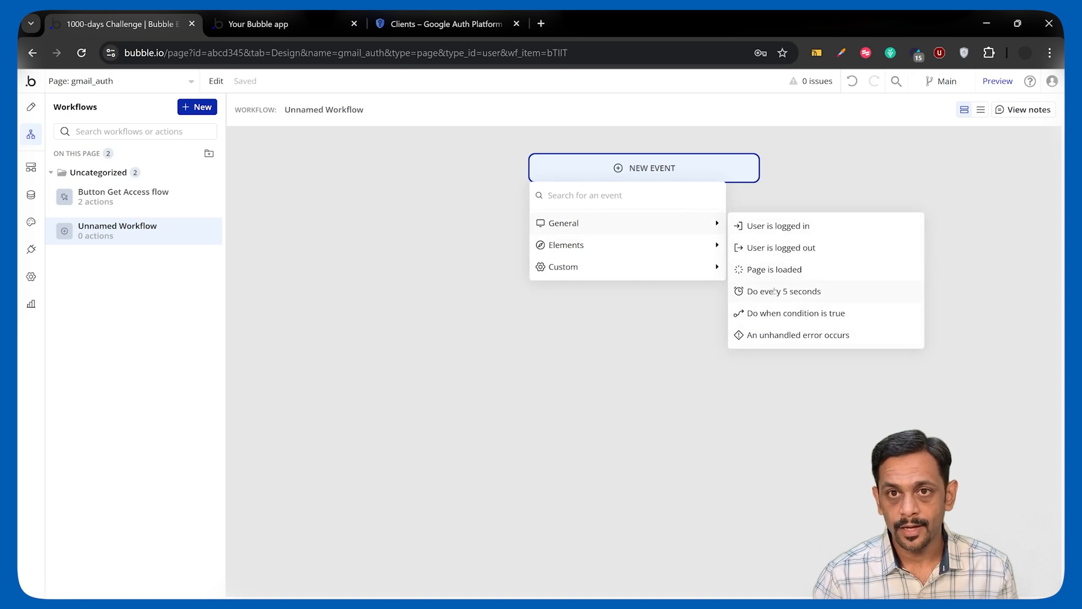
left_click(773, 269)
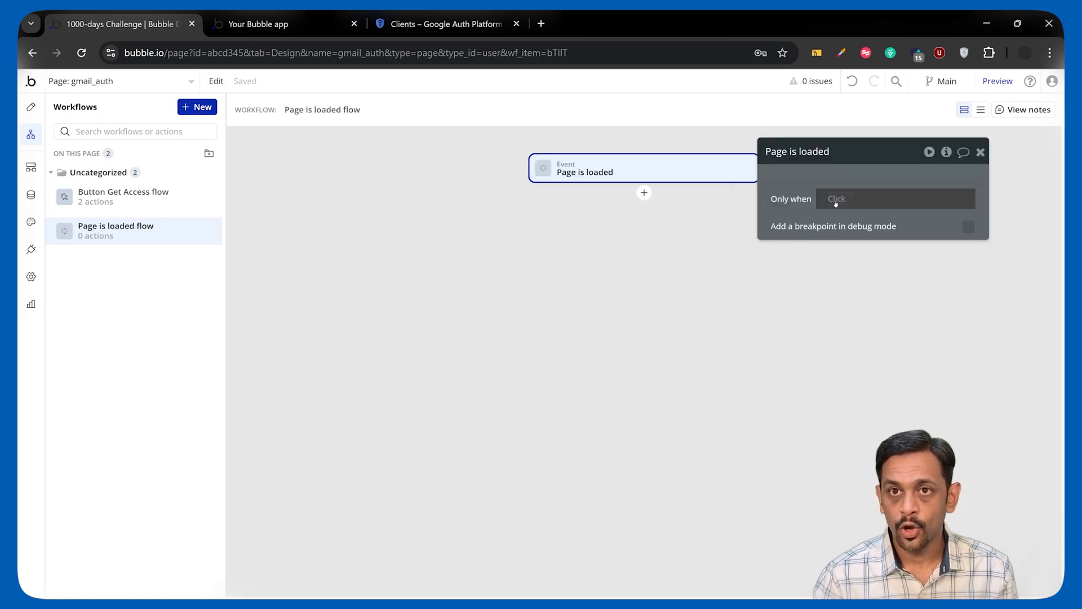
type("get")
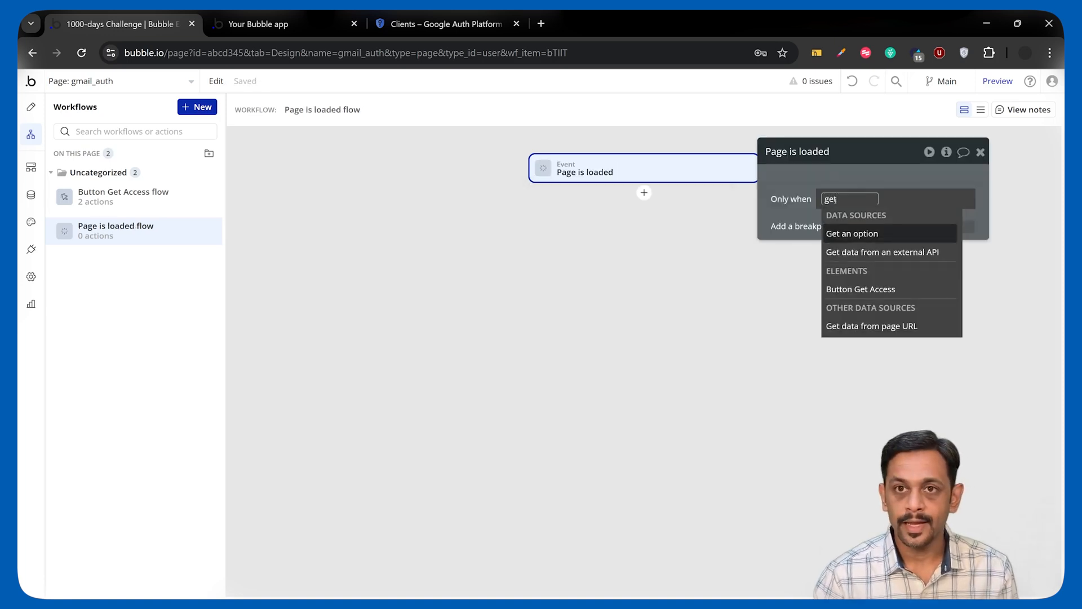
left_click(871, 325)
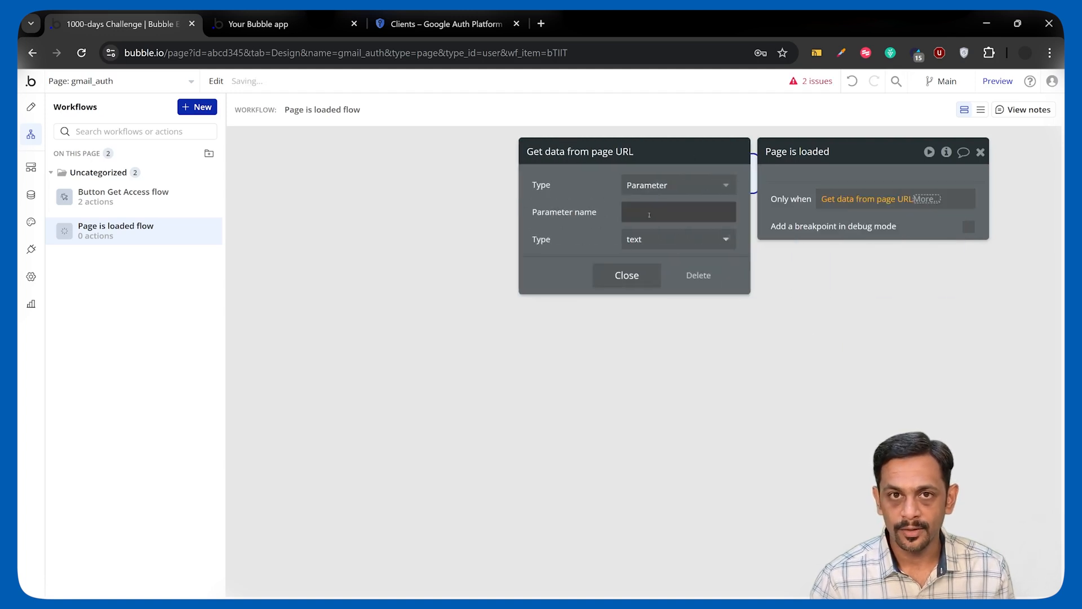
type("code")
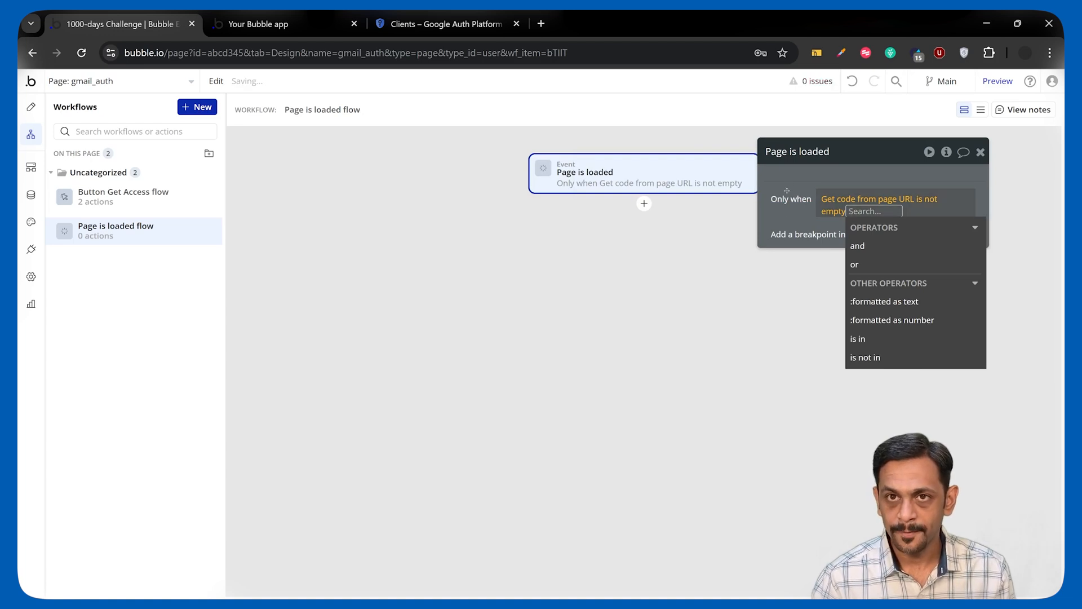
left_click(644, 203)
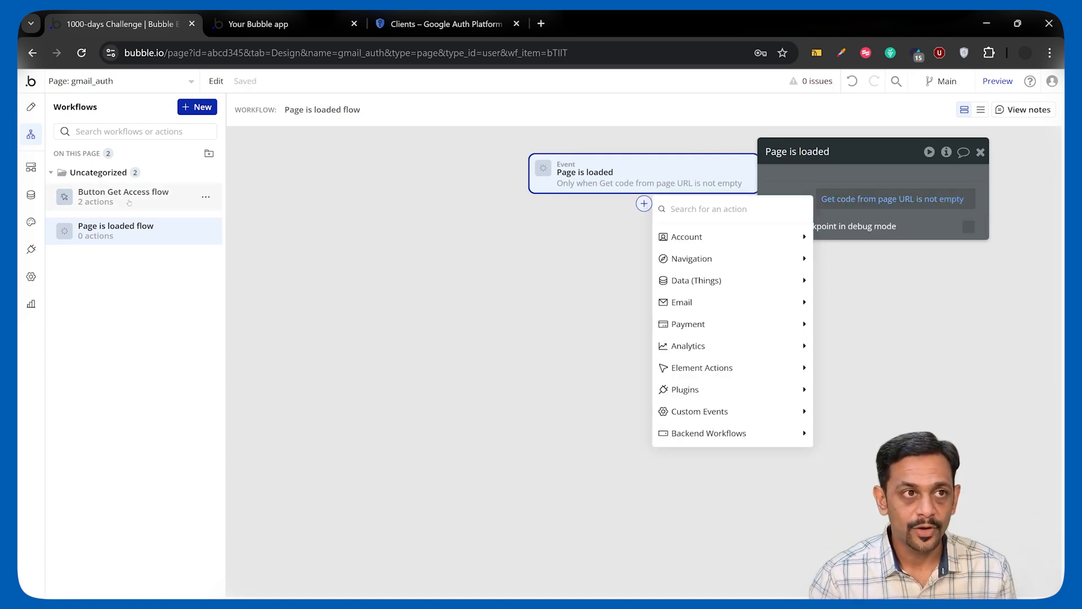
left_click(708, 433)
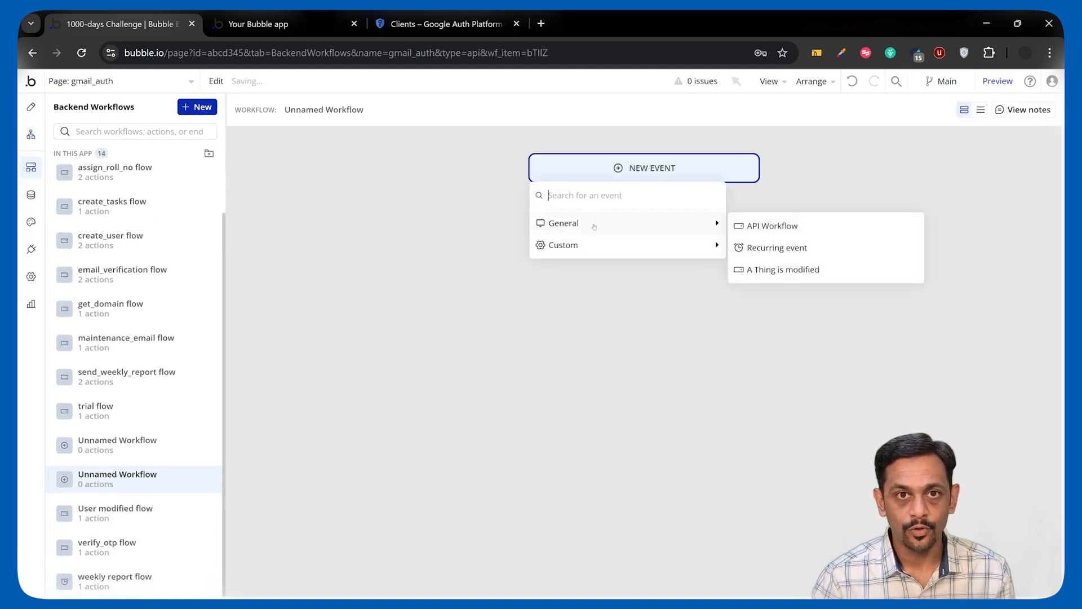
Step: Create API workflow Get_Gmail_Access with text parameter Code and a Gmail Get Access Token via Code action
left_click(771, 225)
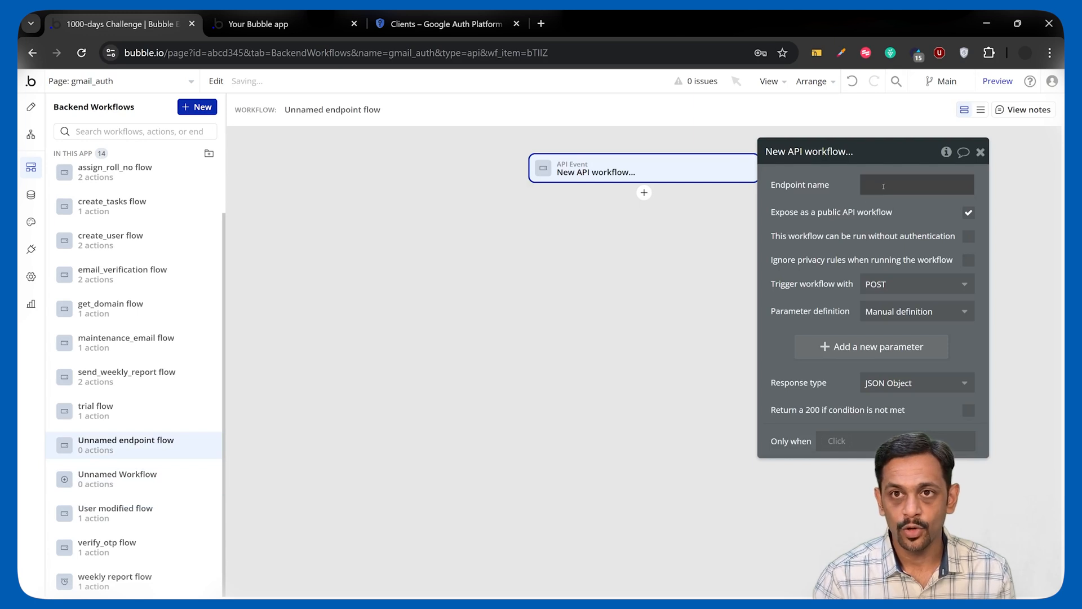
type("Get_Gmail_Access")
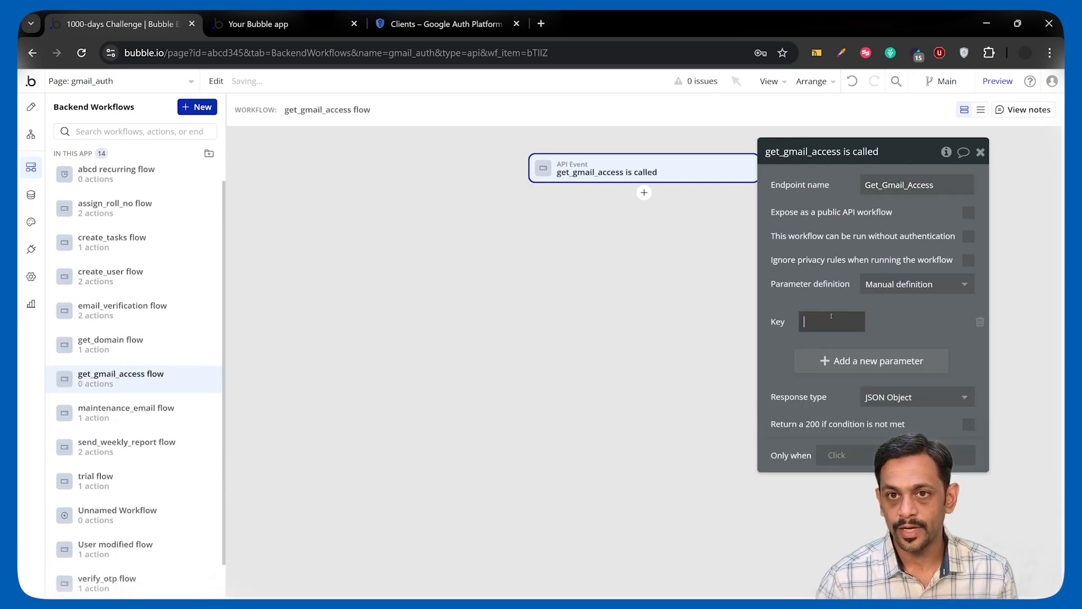
type("Code")
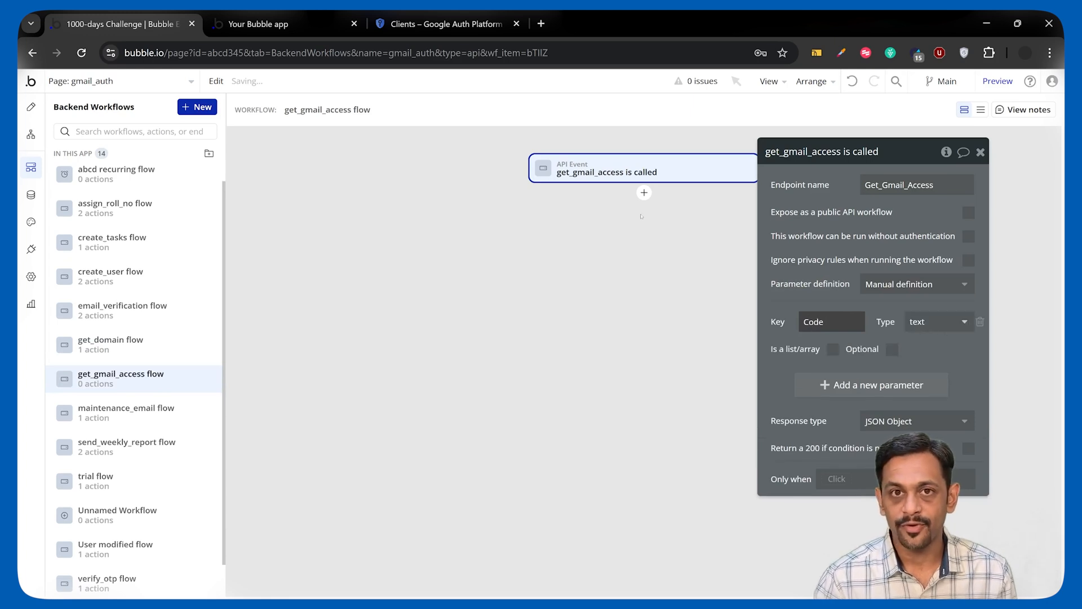
left_click(644, 192)
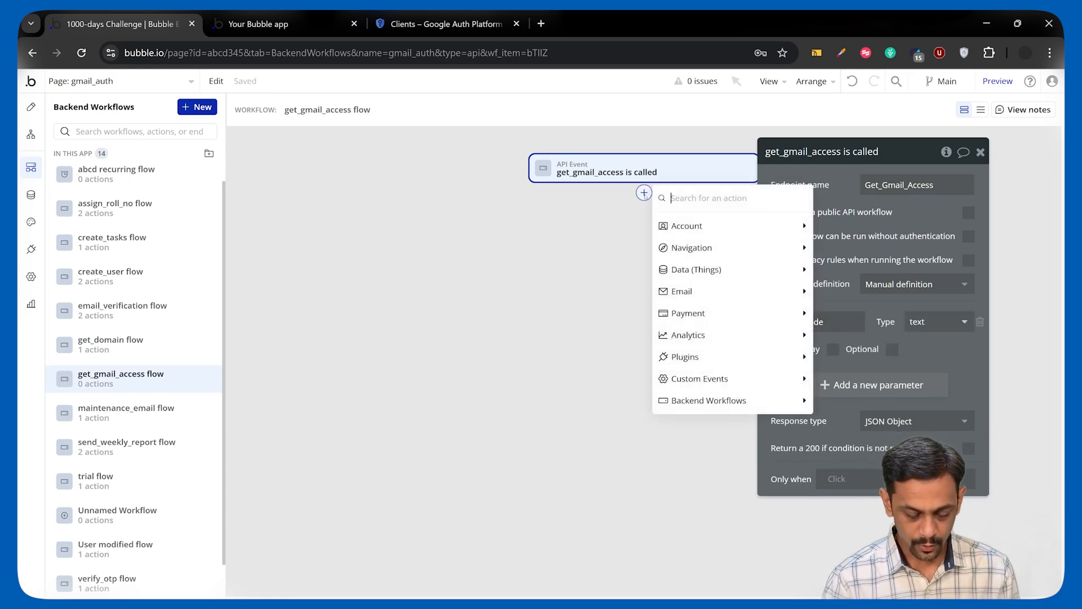
type("access")
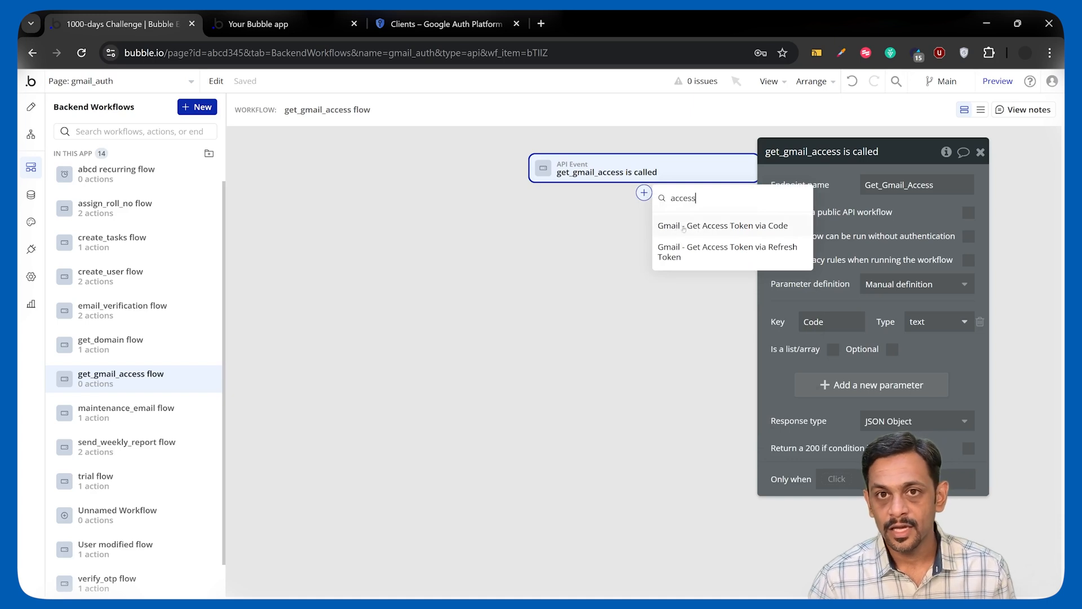
left_click(722, 226)
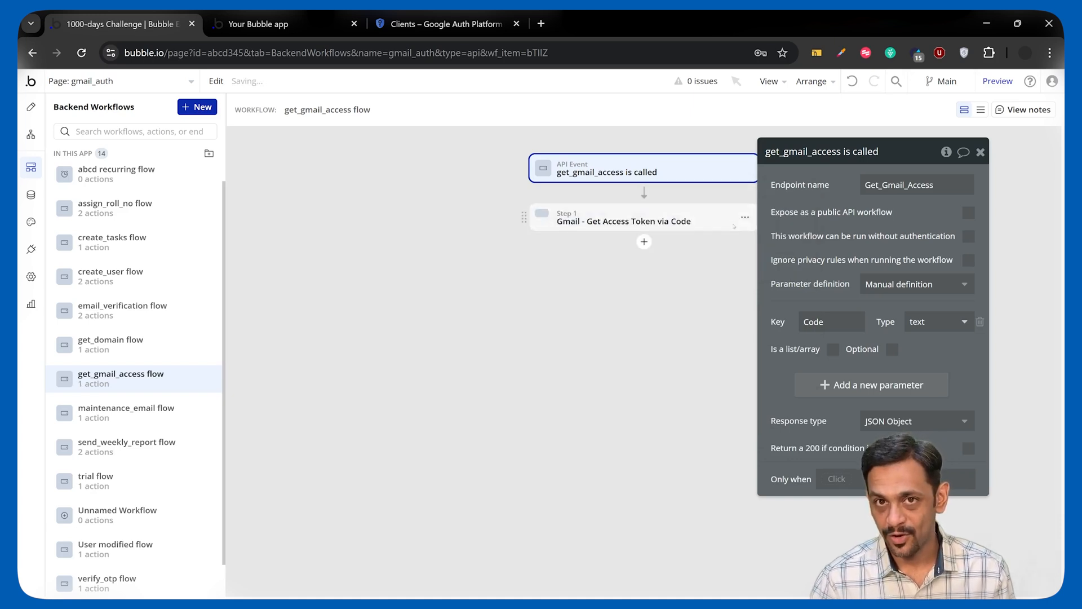
Step: Fill the token step's client_secret from Google Cloud and set code to the workflow's Code parameter
left_click(625, 218)
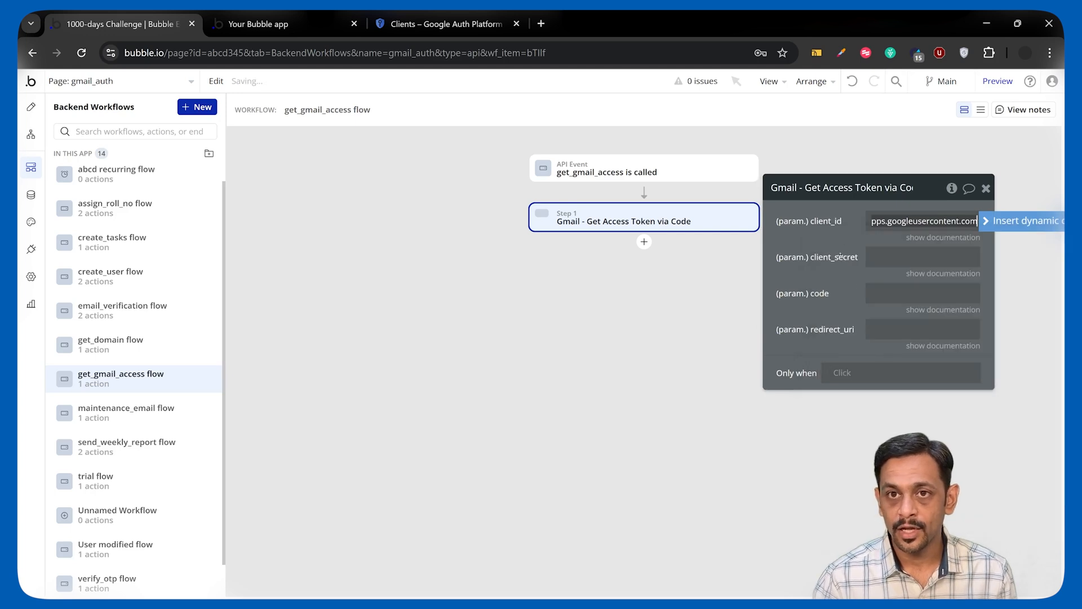
left_click(918, 289)
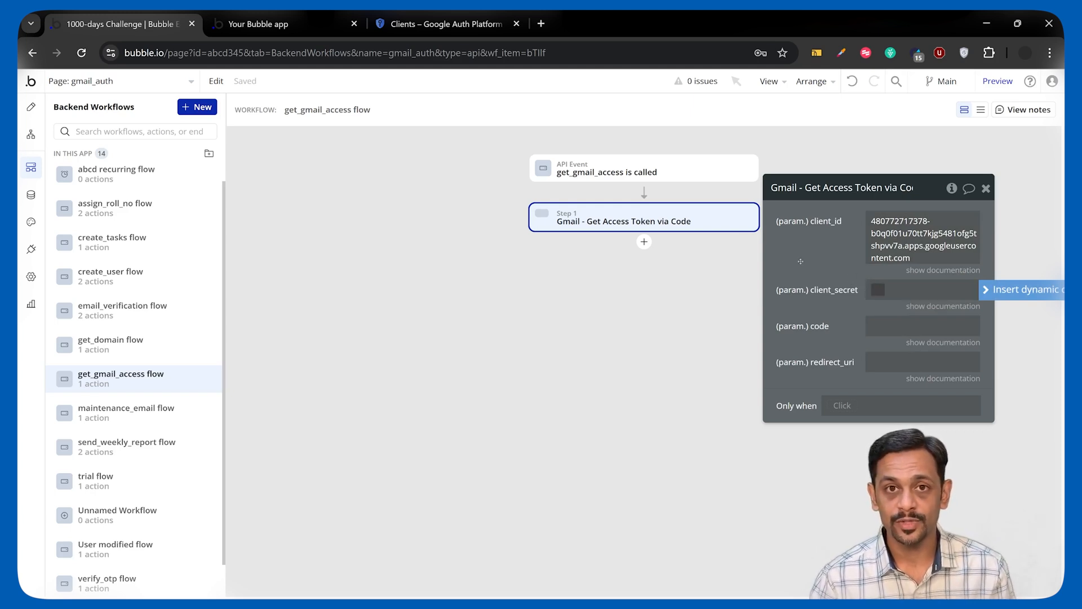
left_click(446, 24)
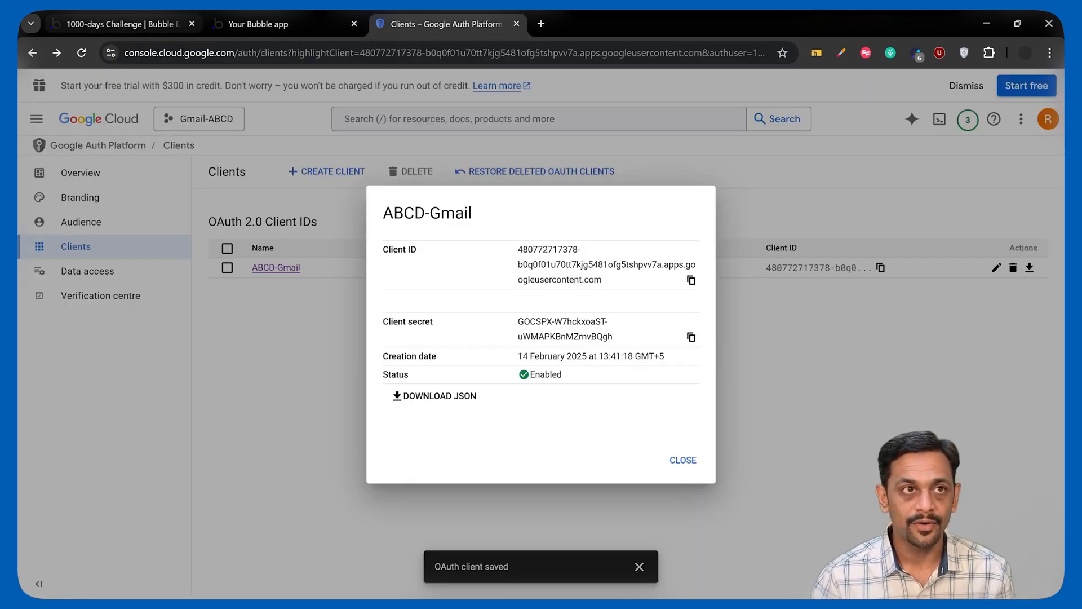
left_click(124, 23)
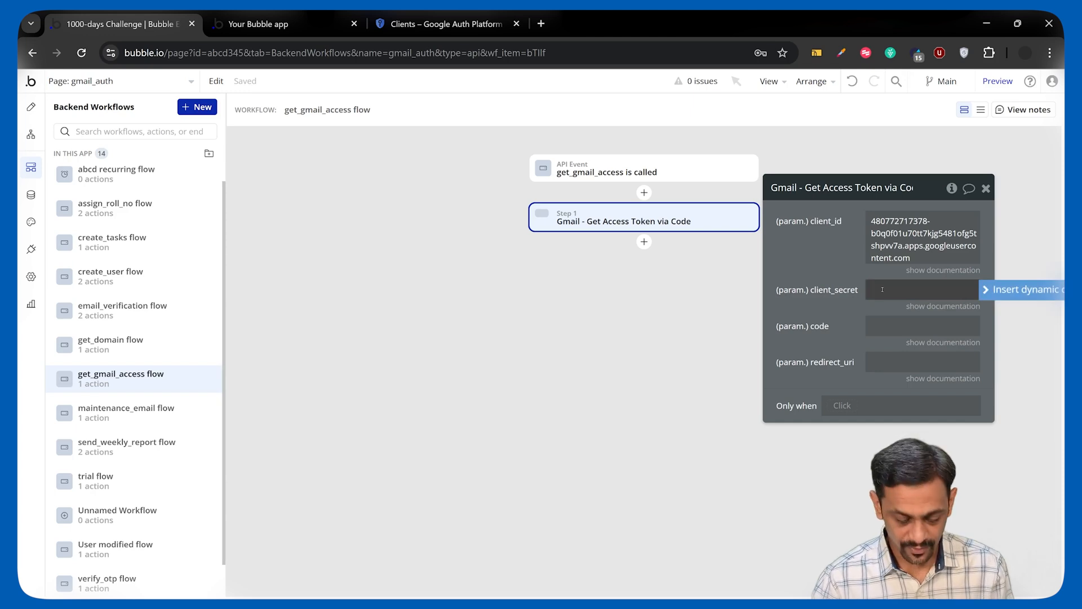
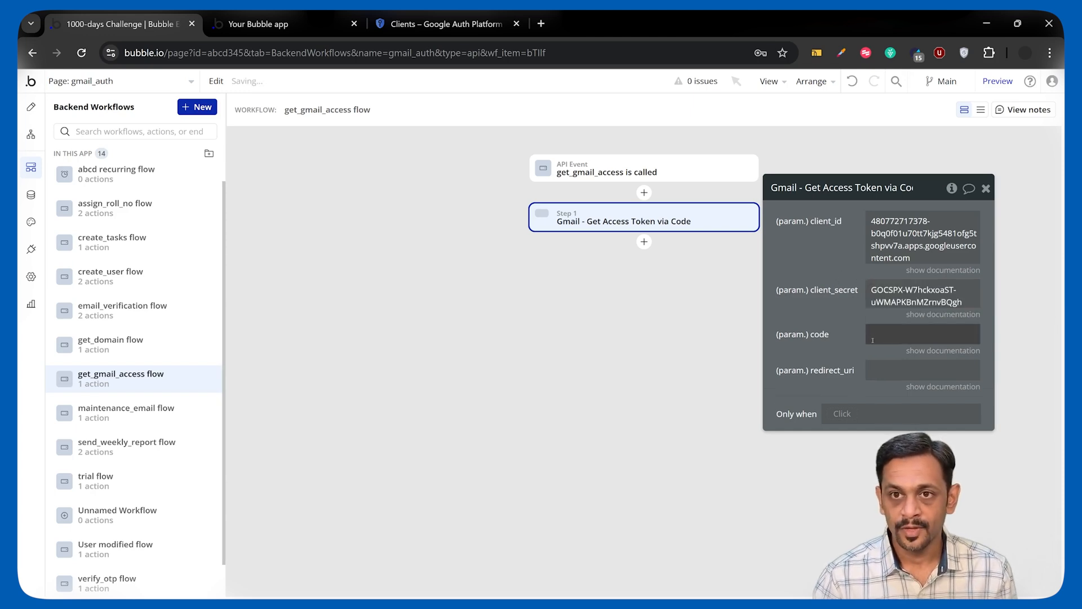
left_click(922, 334)
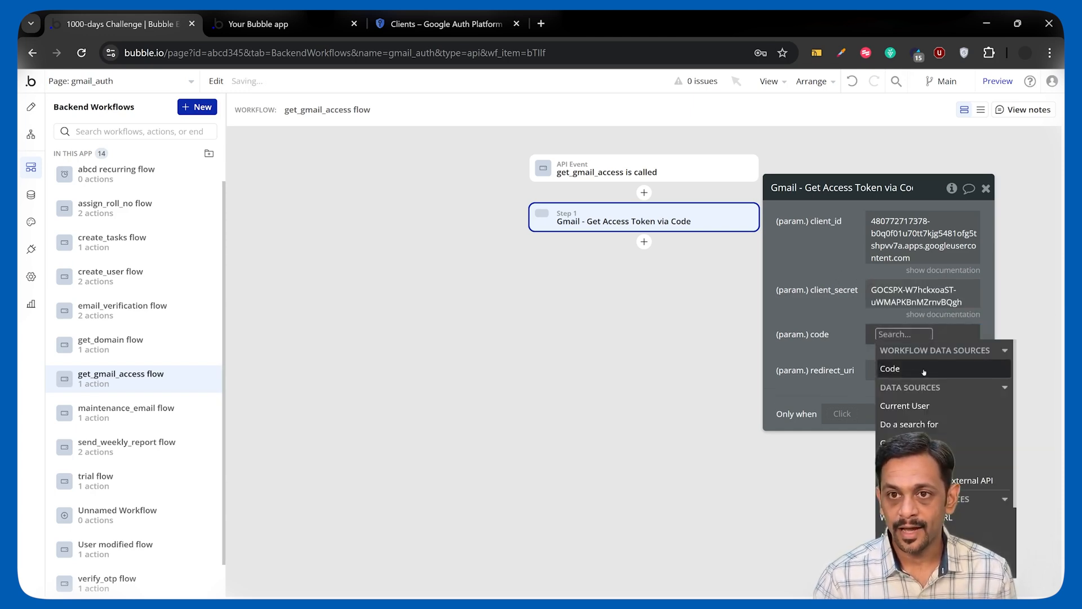
left_click(890, 367)
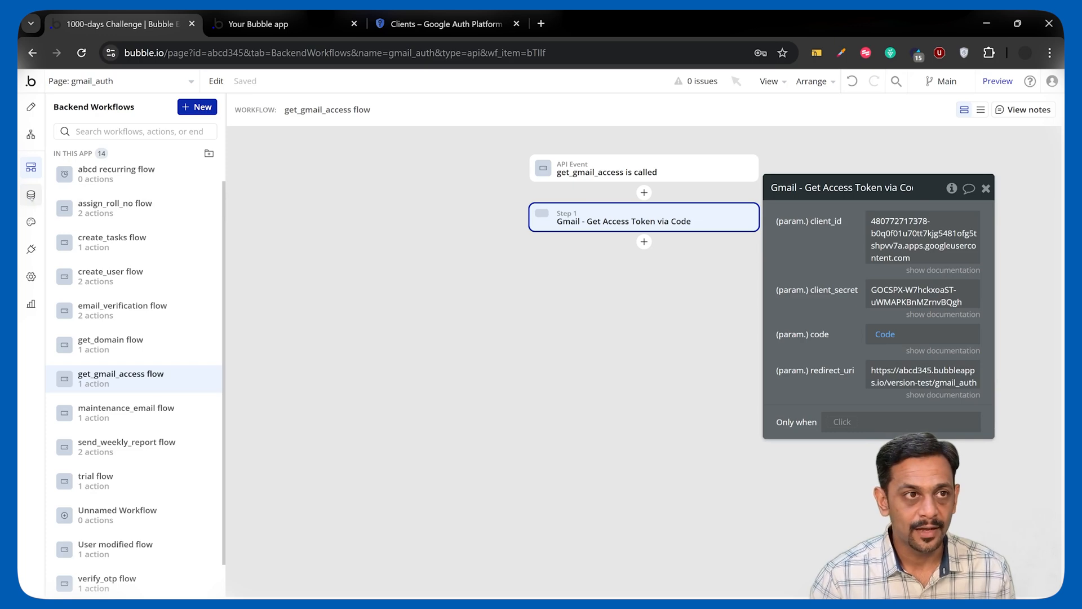
Step: Create data type Gmail_Access with text fields Access_Token and Refresh_Token
left_click(32, 194)
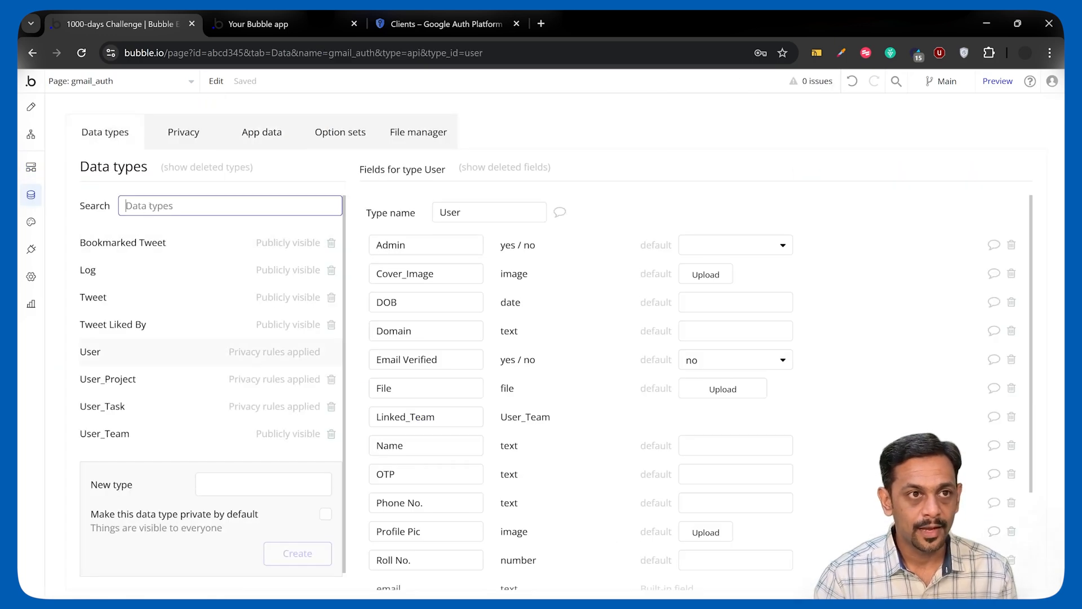
type("Gmail_A")
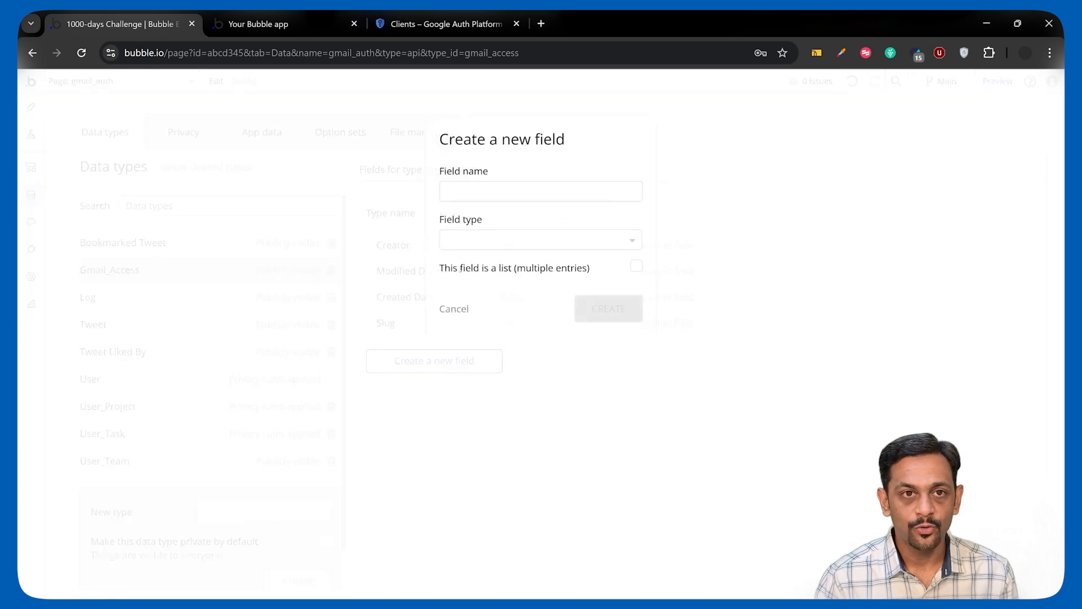
type("Access")
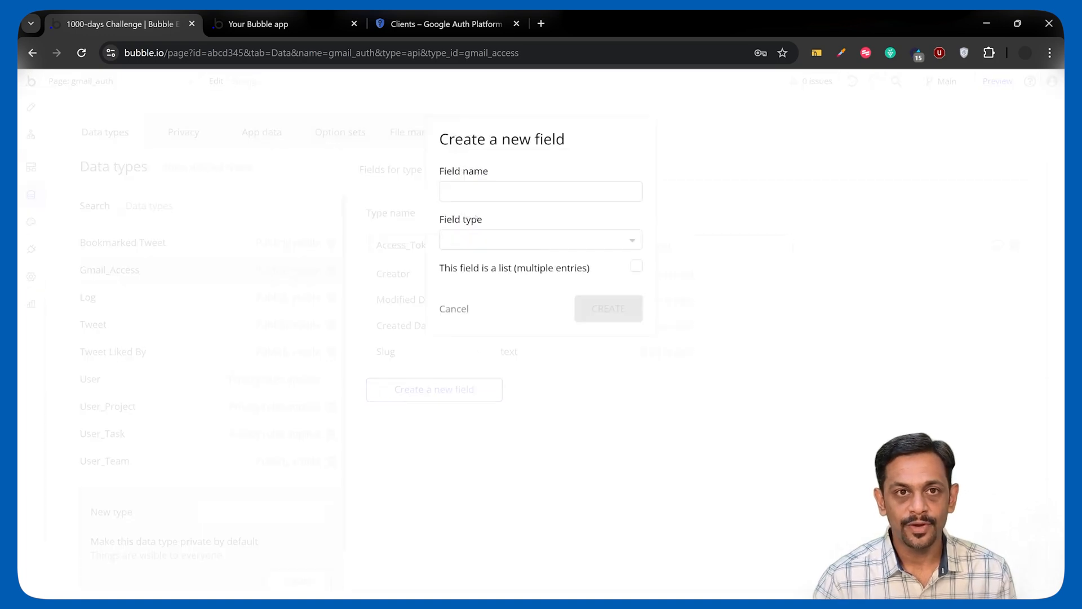
type("Refresh_Token")
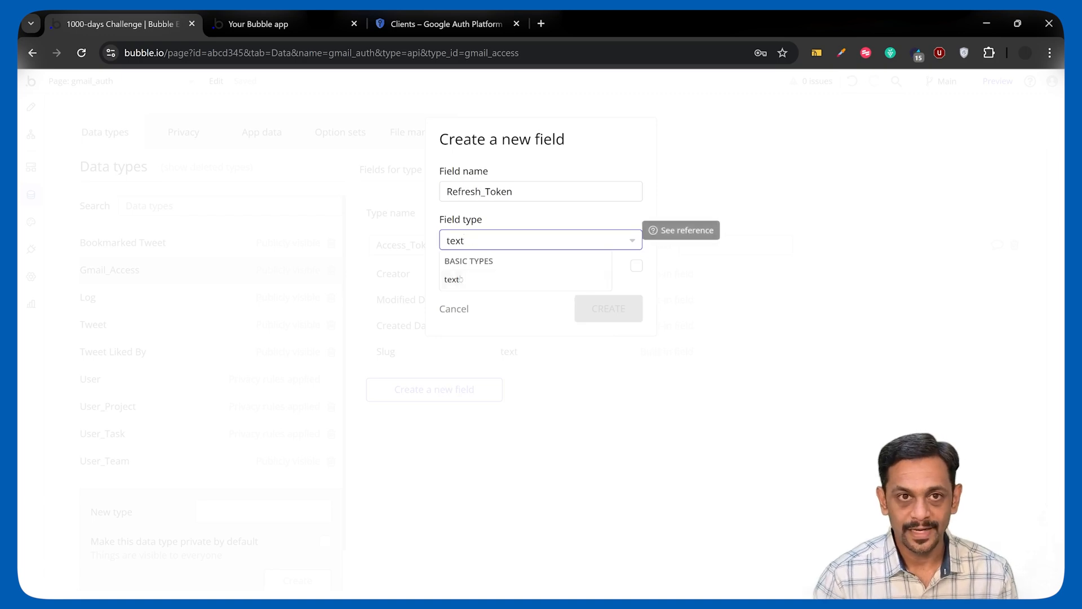
left_click(609, 308)
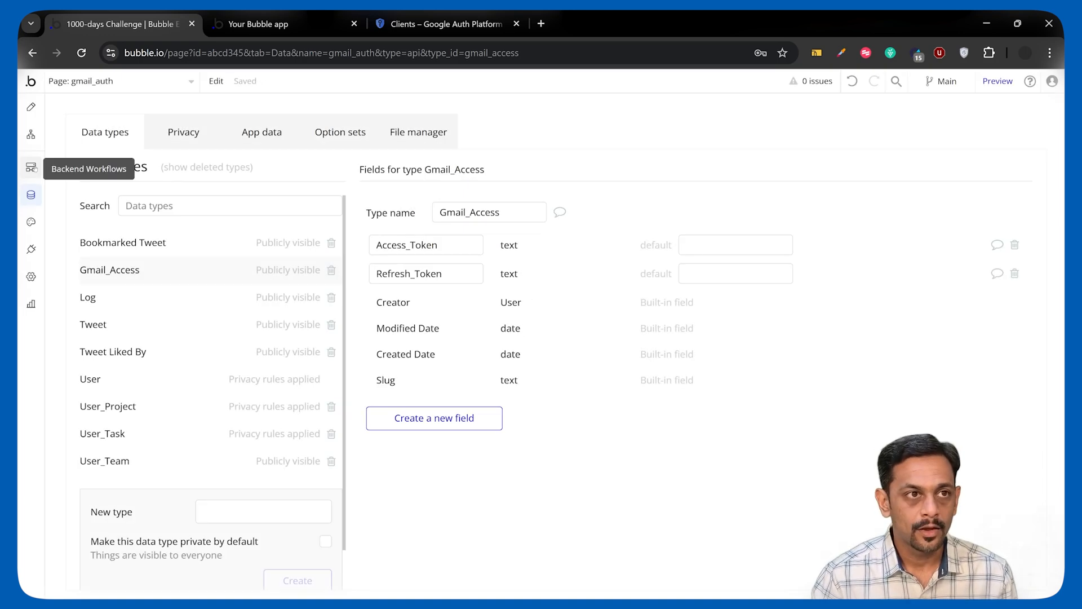
left_click(31, 167)
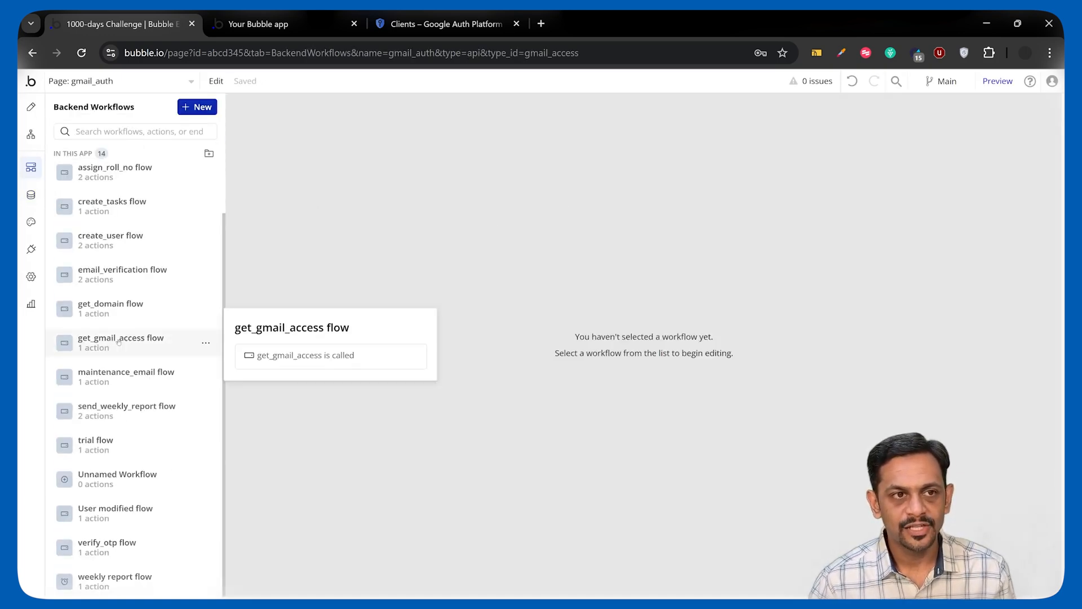
Step: Add Create a new Gmail_Access with Access_Token and Refresh_Token from step 1's result
left_click(121, 338)
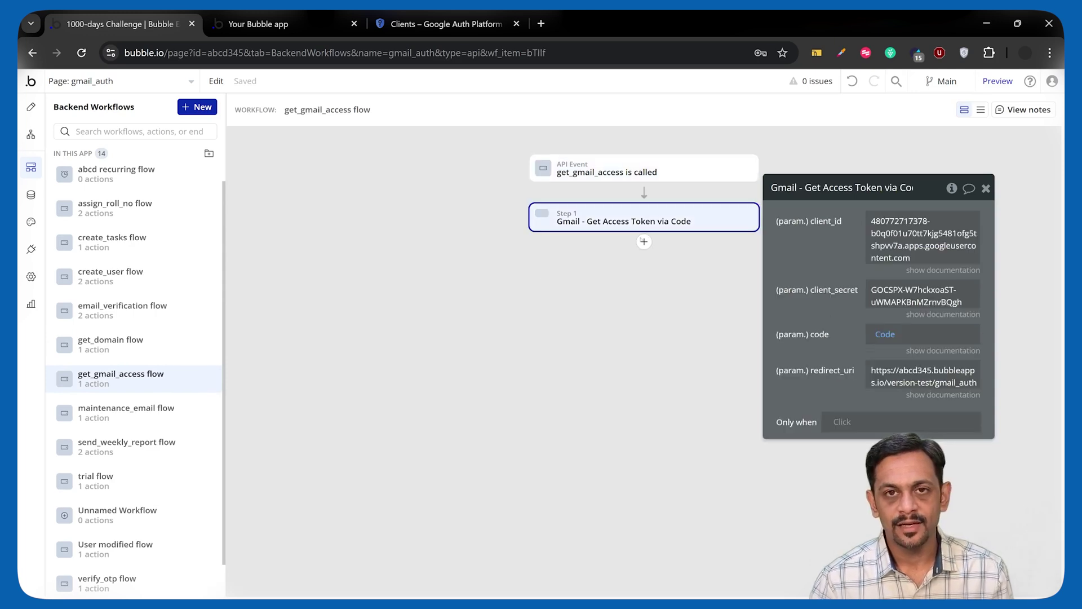
left_click(922, 221)
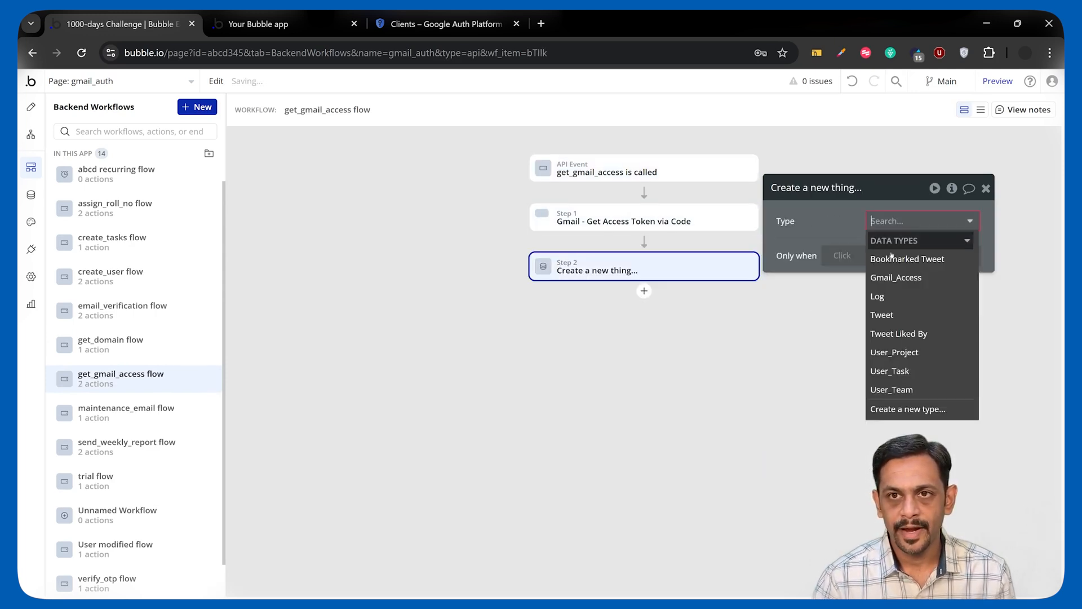
left_click(895, 278)
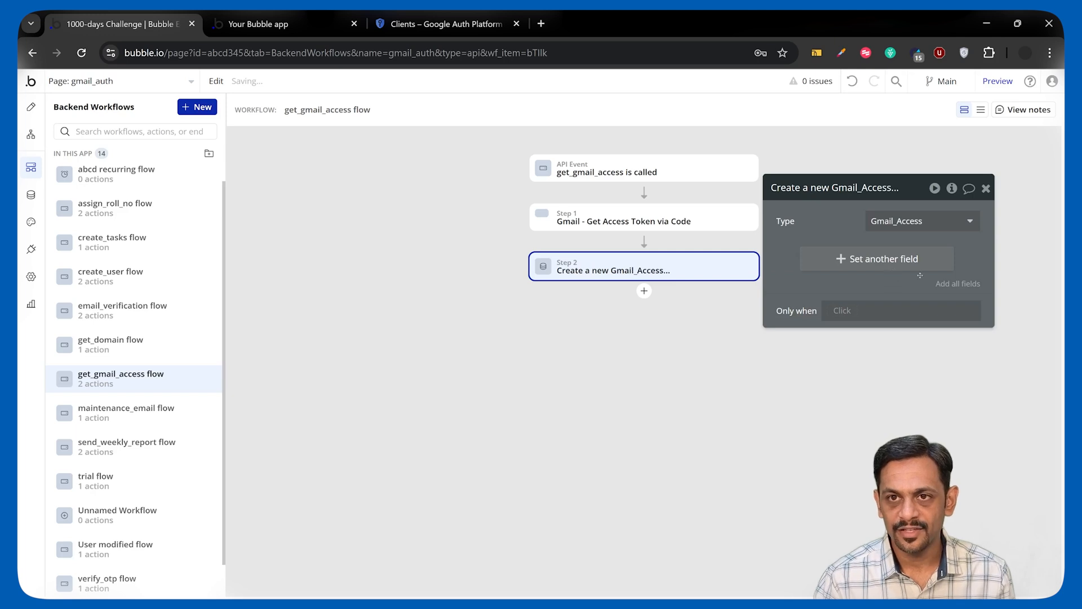
left_click(880, 252)
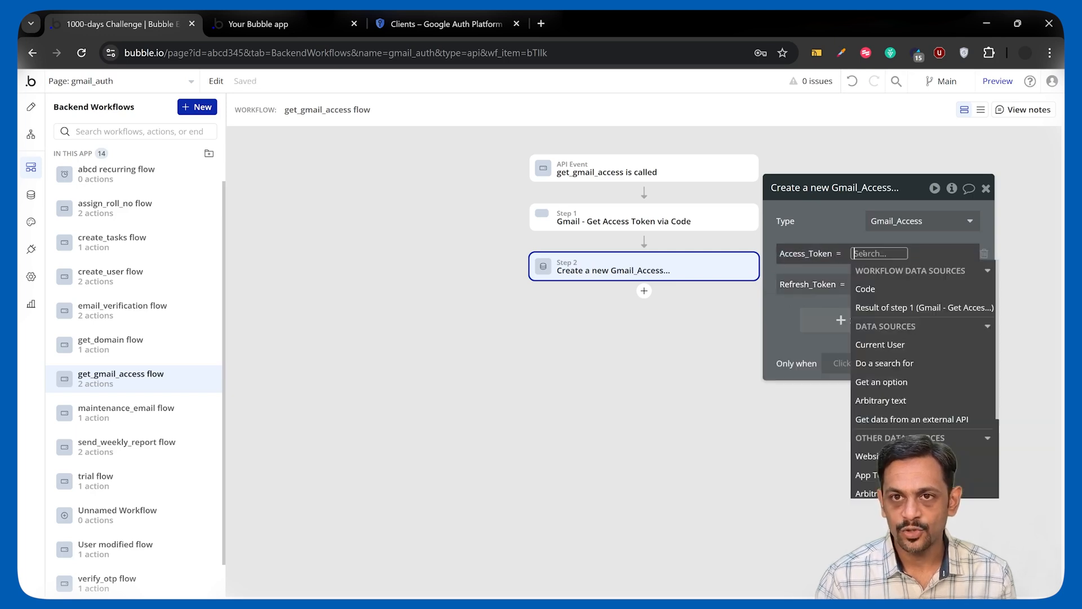
left_click(924, 307)
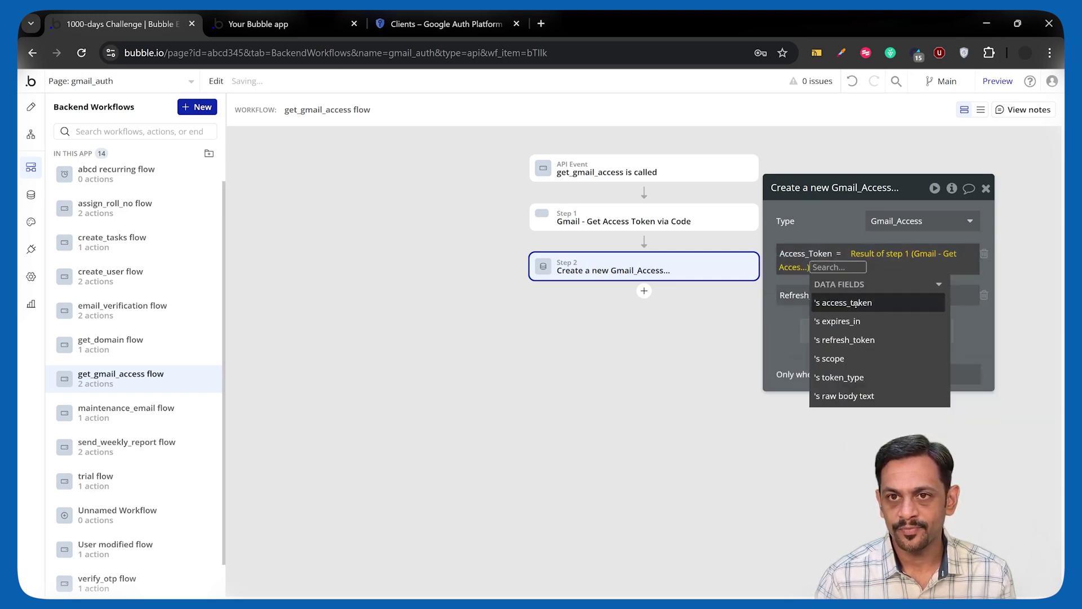
left_click(844, 302)
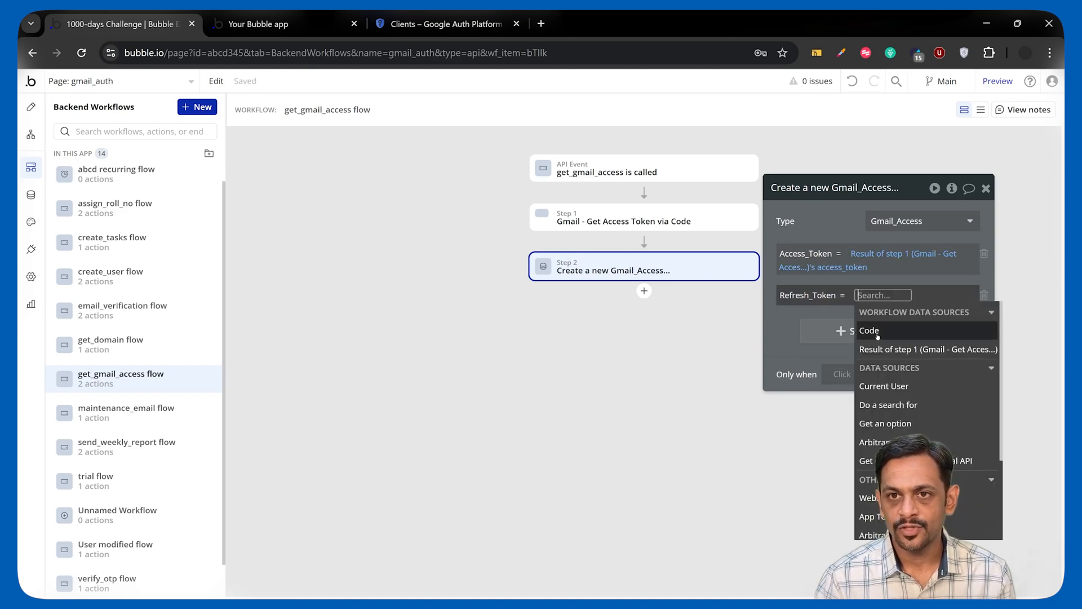
left_click(928, 349)
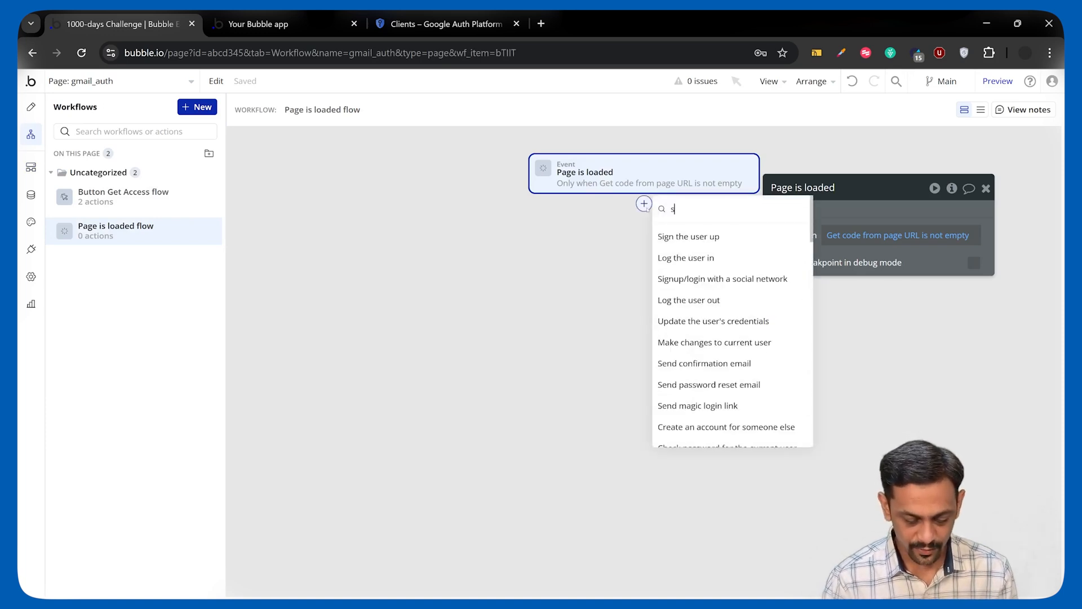
Step: Add Schedule API Workflow get_gmail_access, passing the page URL's code, to the page-load workflow
type("chedu")
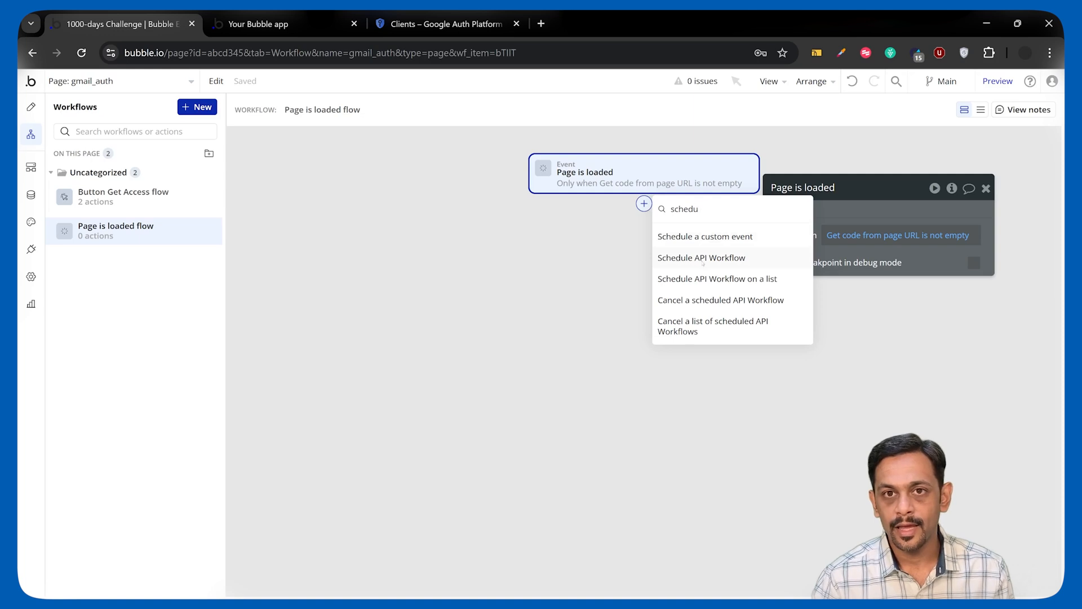
left_click(701, 257)
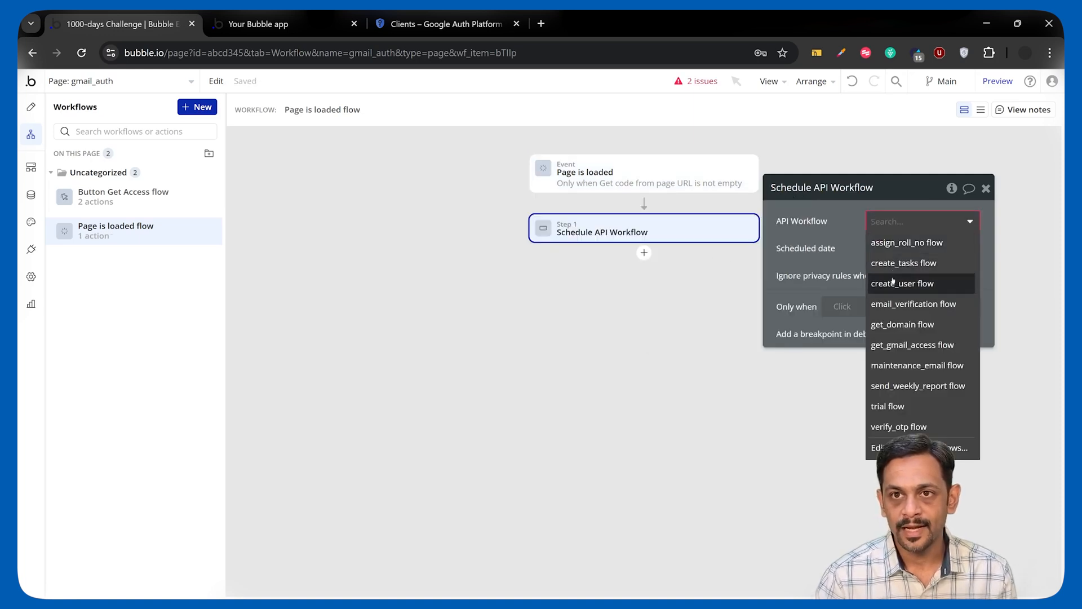
left_click(912, 345)
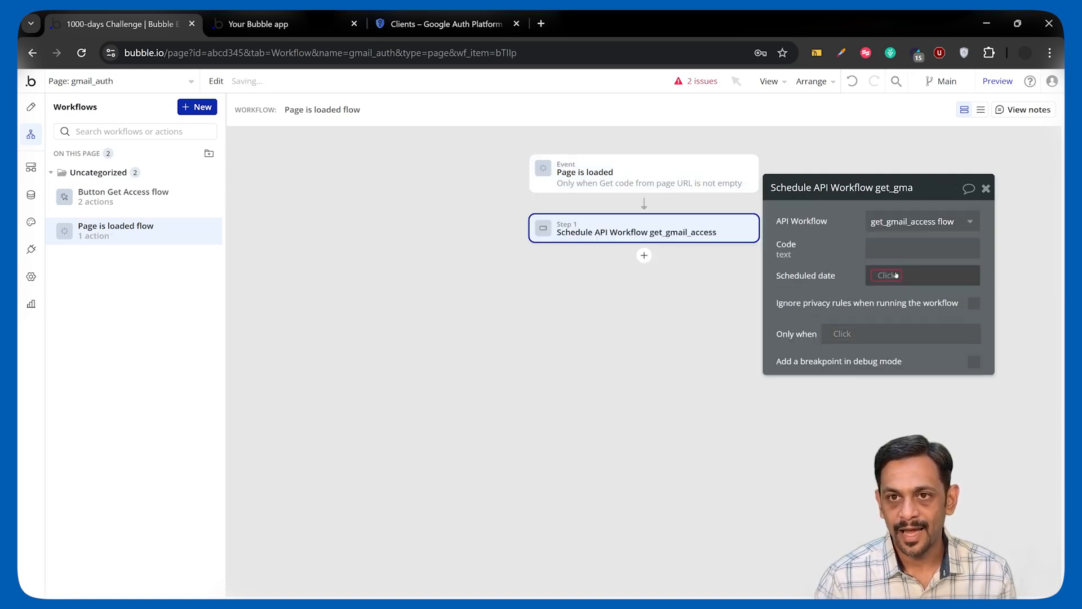
left_click(923, 248)
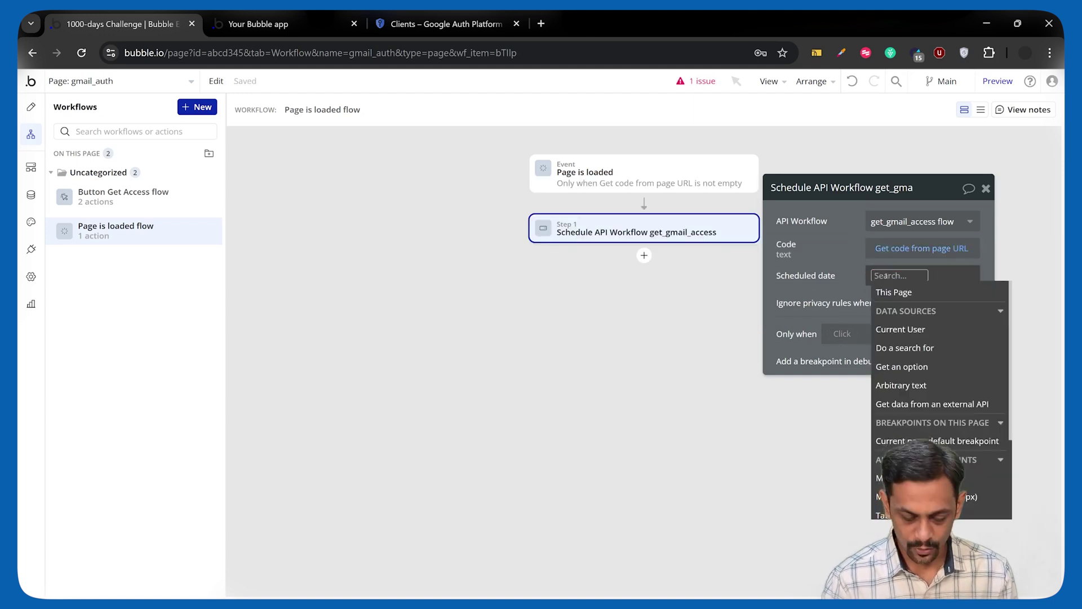
left_click(894, 292)
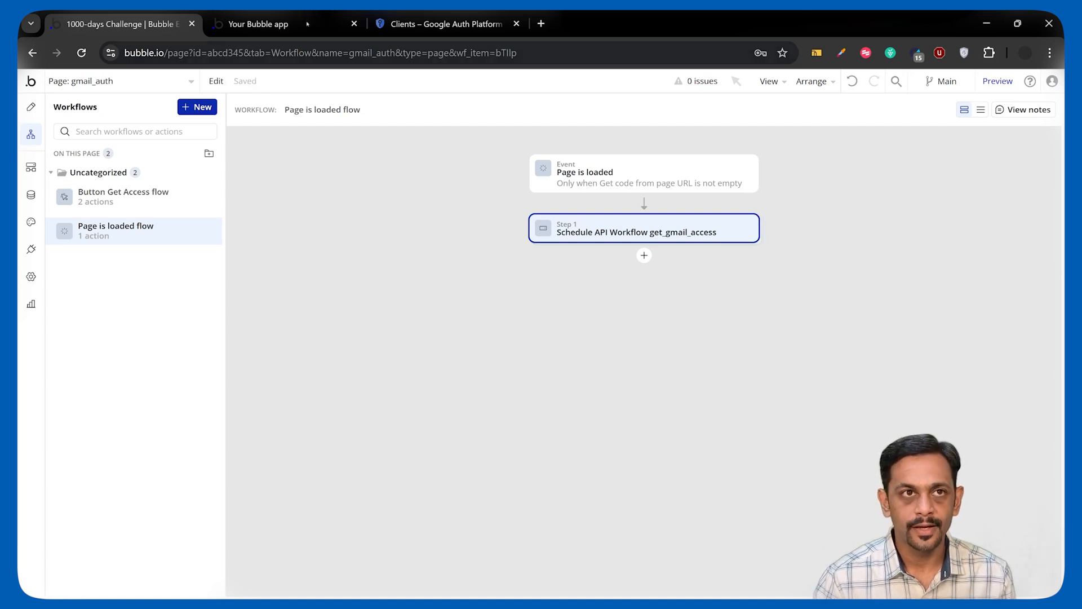
left_click(258, 23)
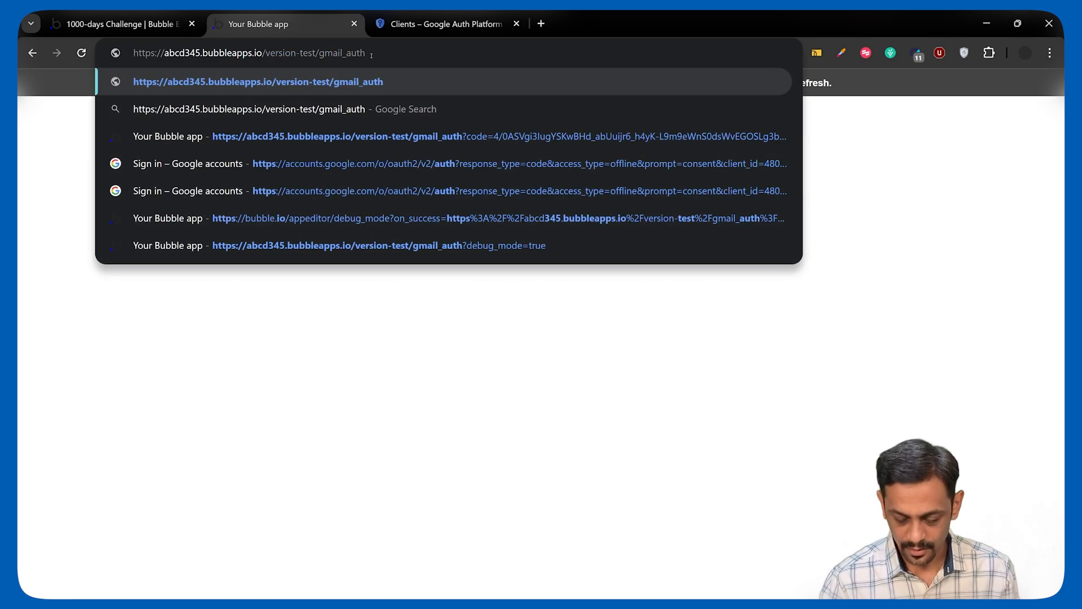
Step: Load the gmail_auth test page, start Get Access and choose the Google account to authorize
key("Enter")
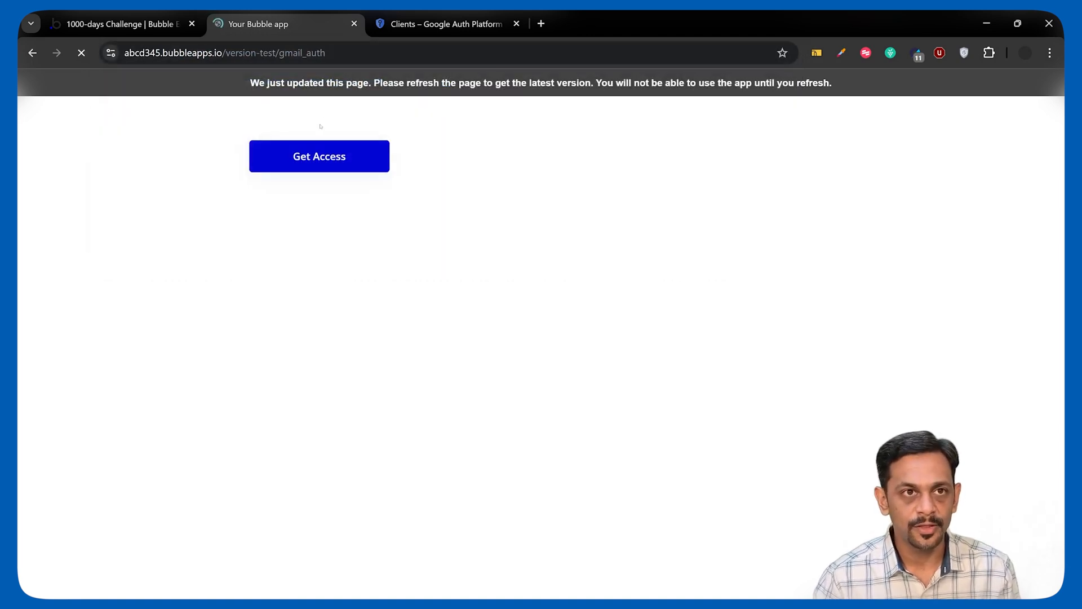
left_click(319, 155)
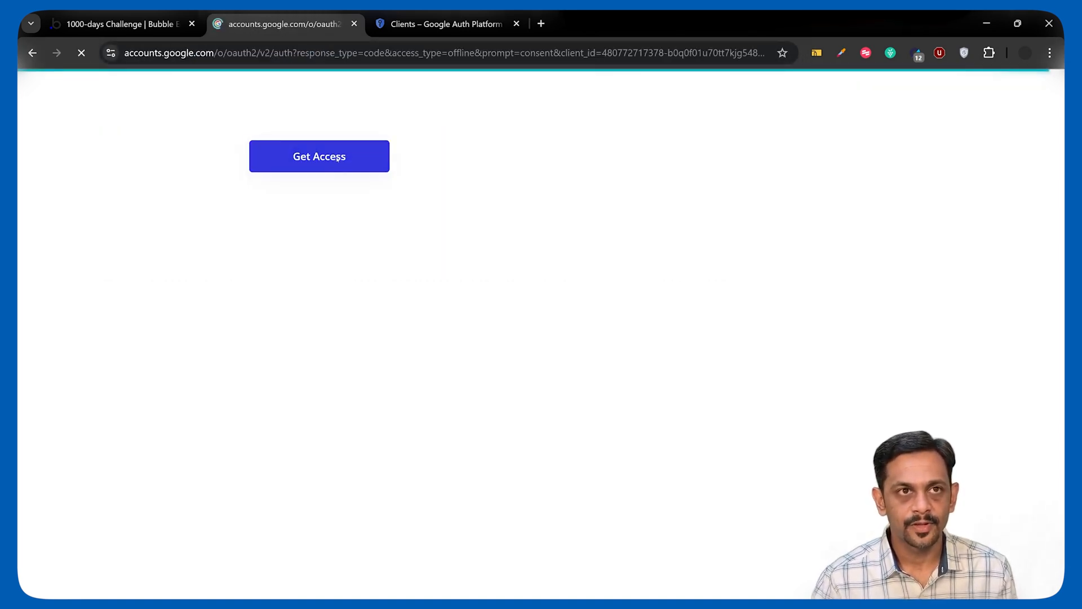
left_click(319, 156)
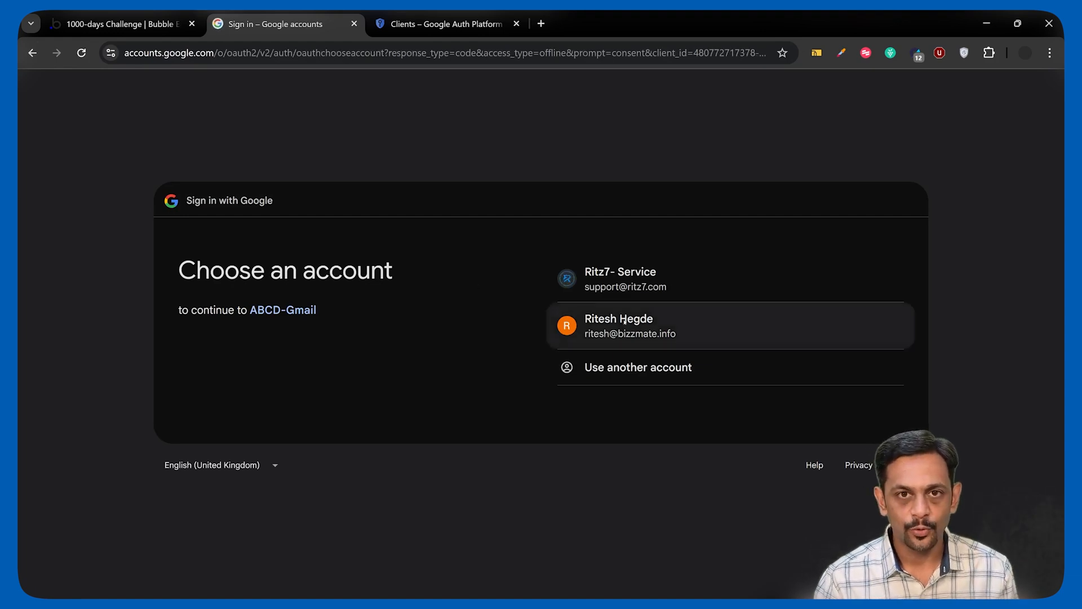
left_click(632, 325)
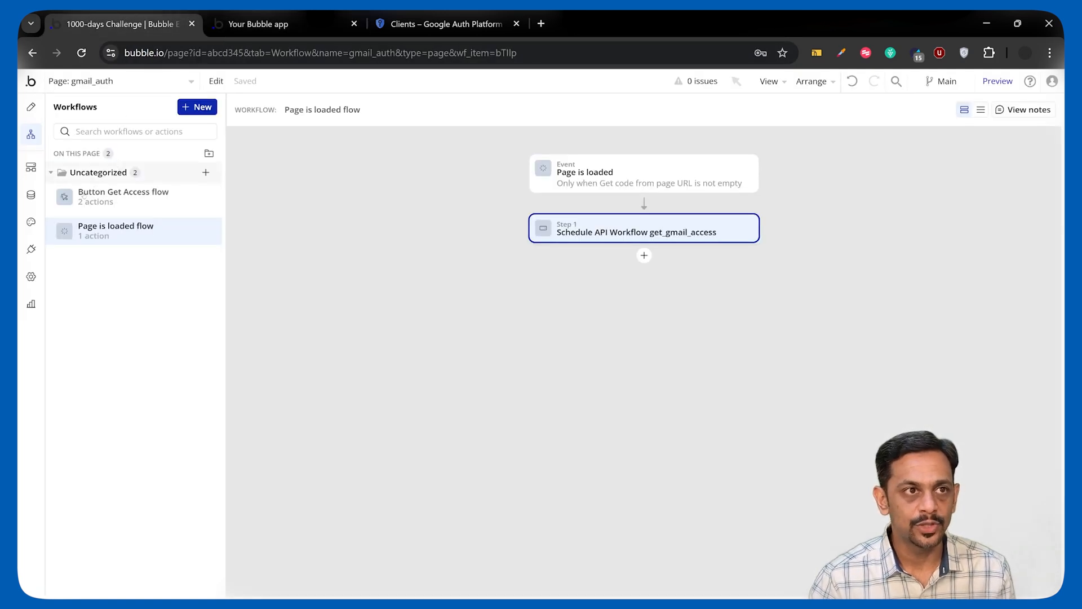
Step: Inspect the stored Gmail_Access entry's tokens in App data, then return to the workflow
left_click(30, 194)
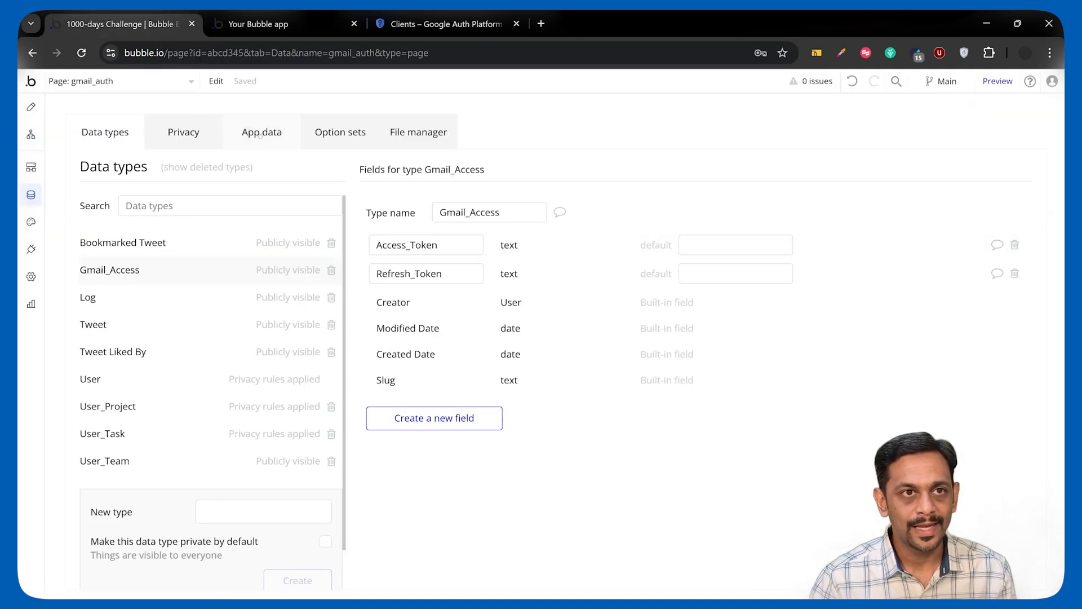
left_click(262, 132)
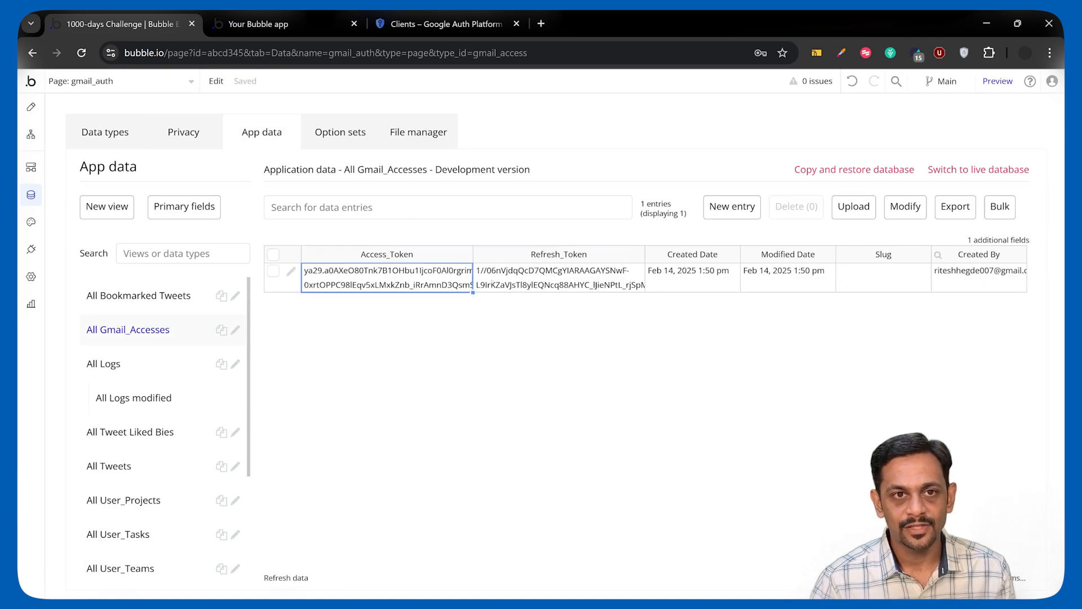
left_click(559, 277)
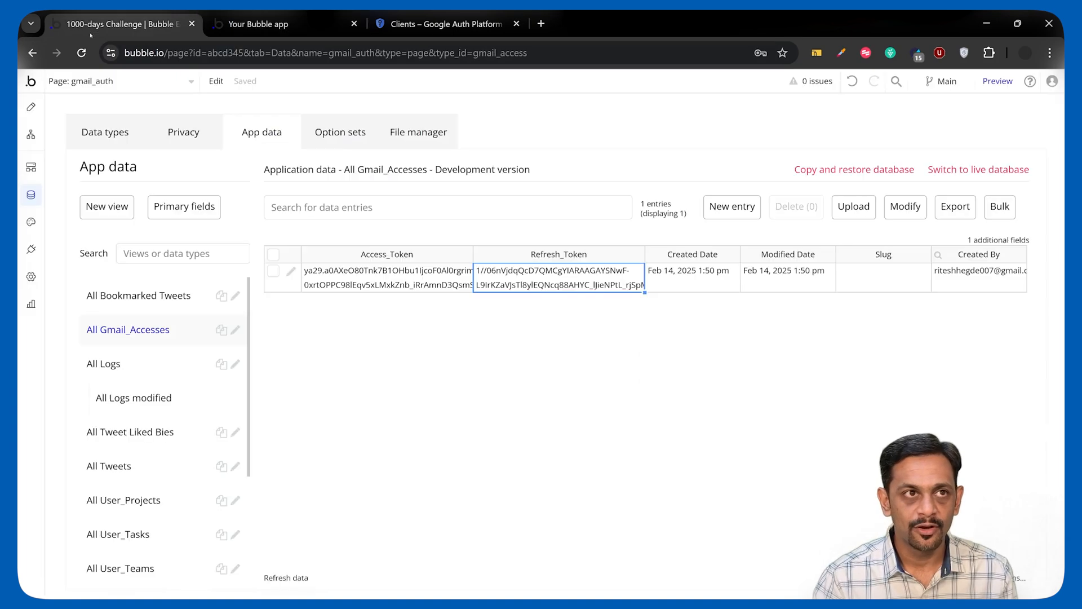
left_click(31, 134)
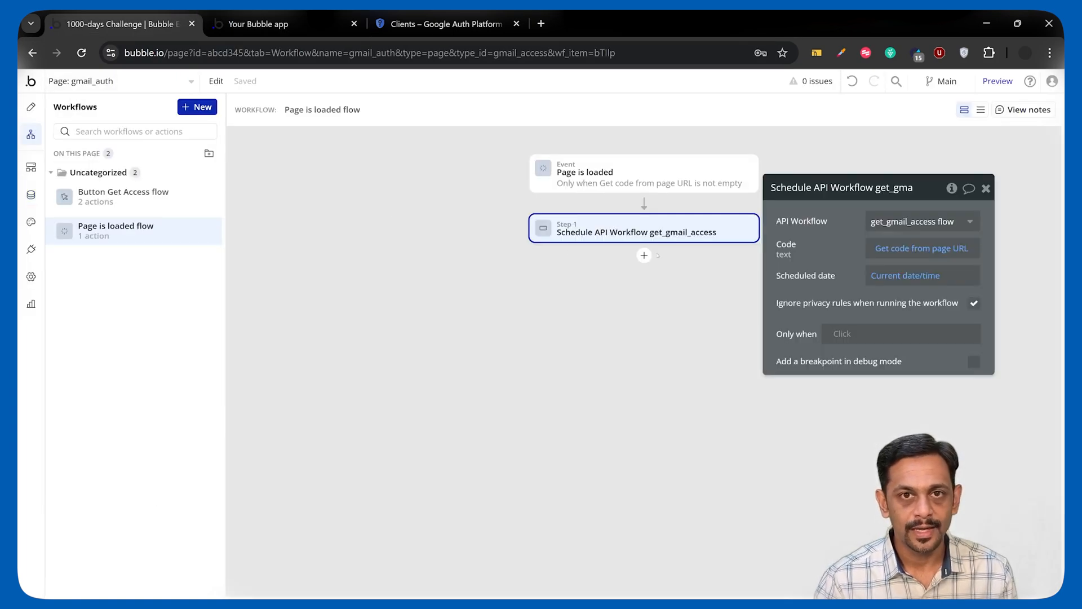
Step: Add a Go to page action after the scheduling step
left_click(644, 255)
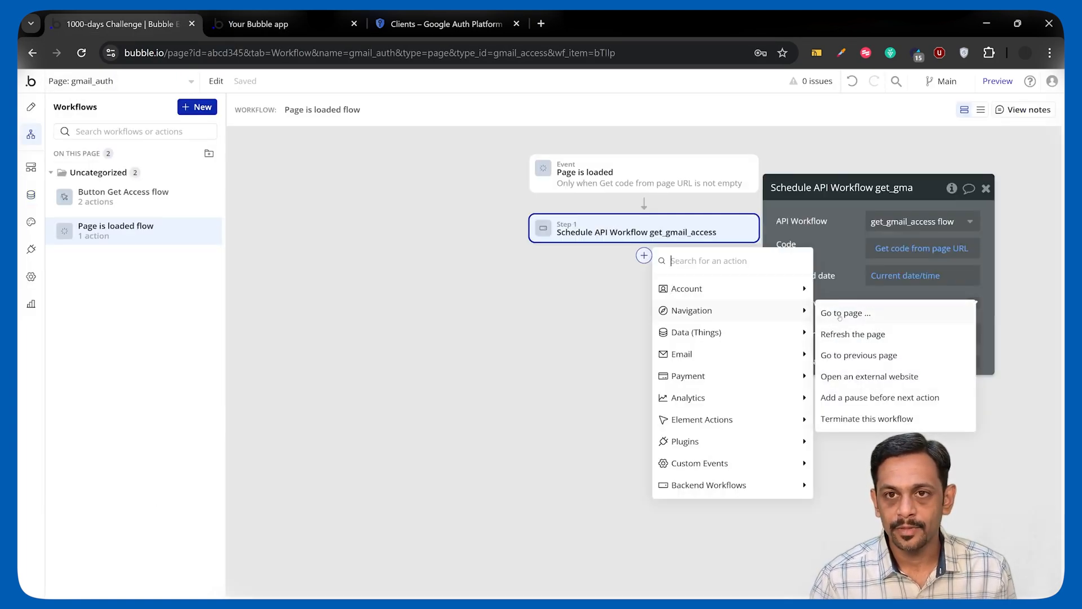
left_click(845, 314)
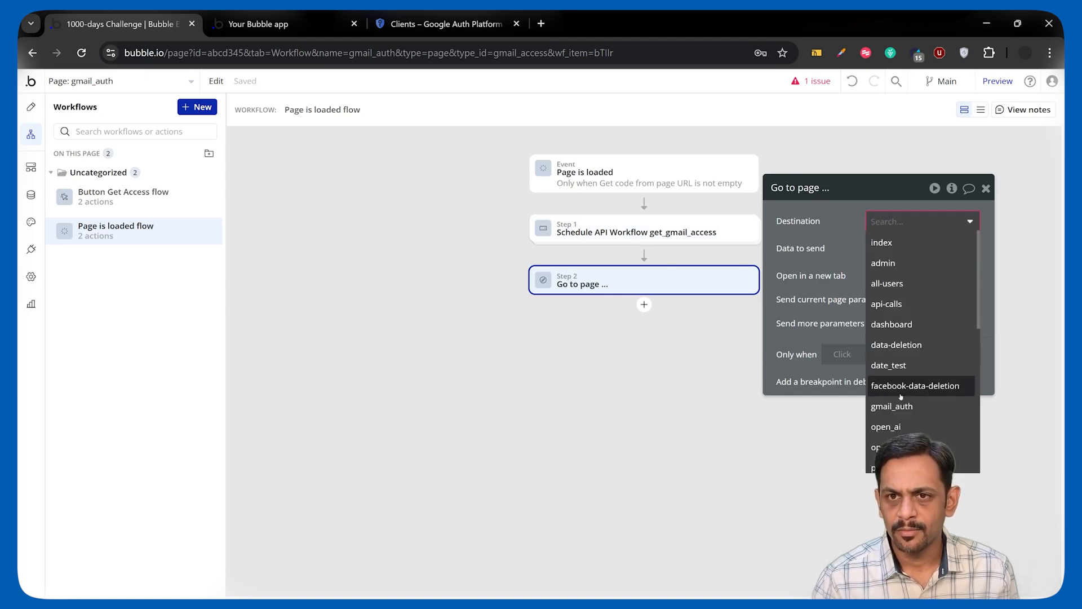
scroll("down", 3)
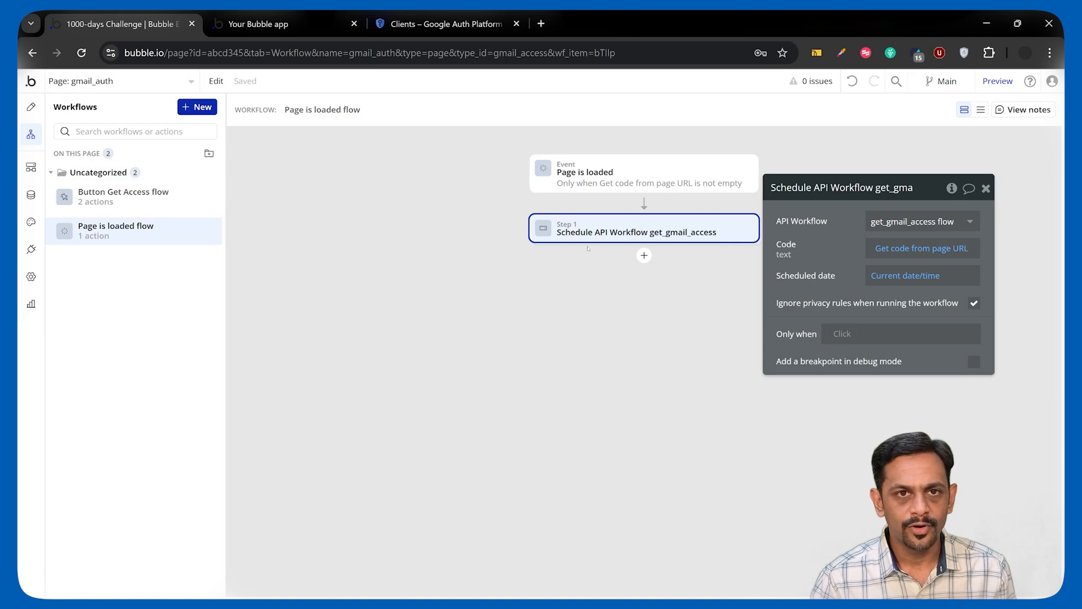
Step: Add an AirAlert Standard success alert headed Access Token Generated about sending emails from the application
left_click(644, 255)
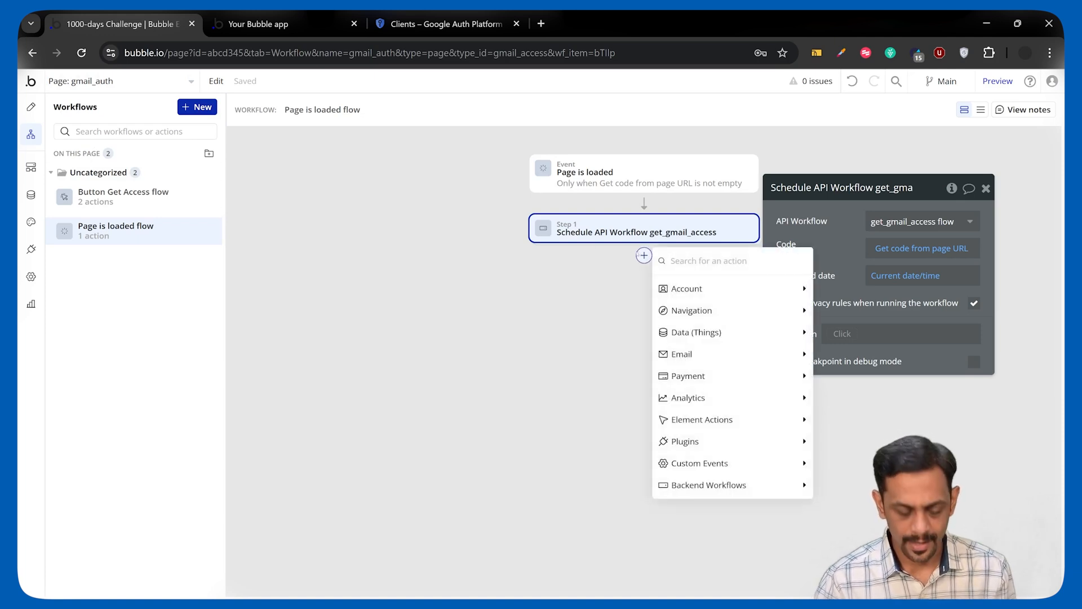
type("air")
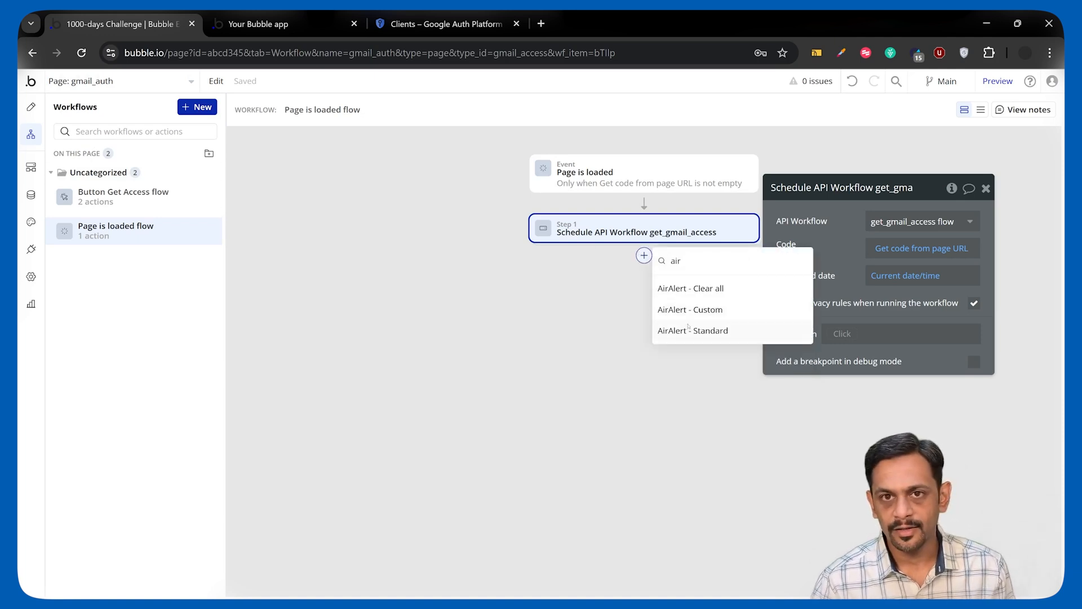
left_click(693, 330)
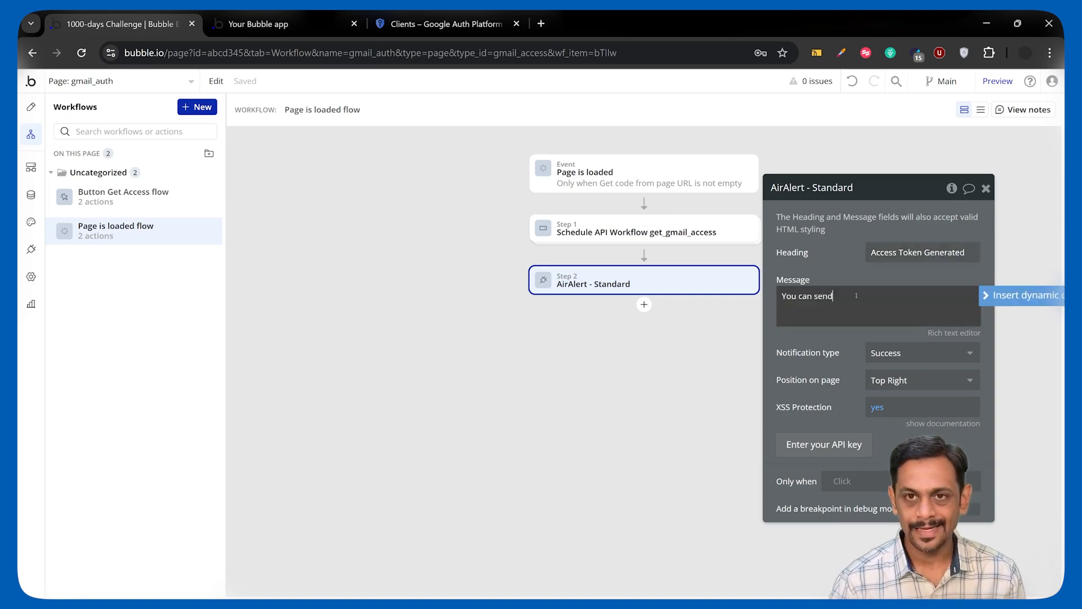
type("emails from")
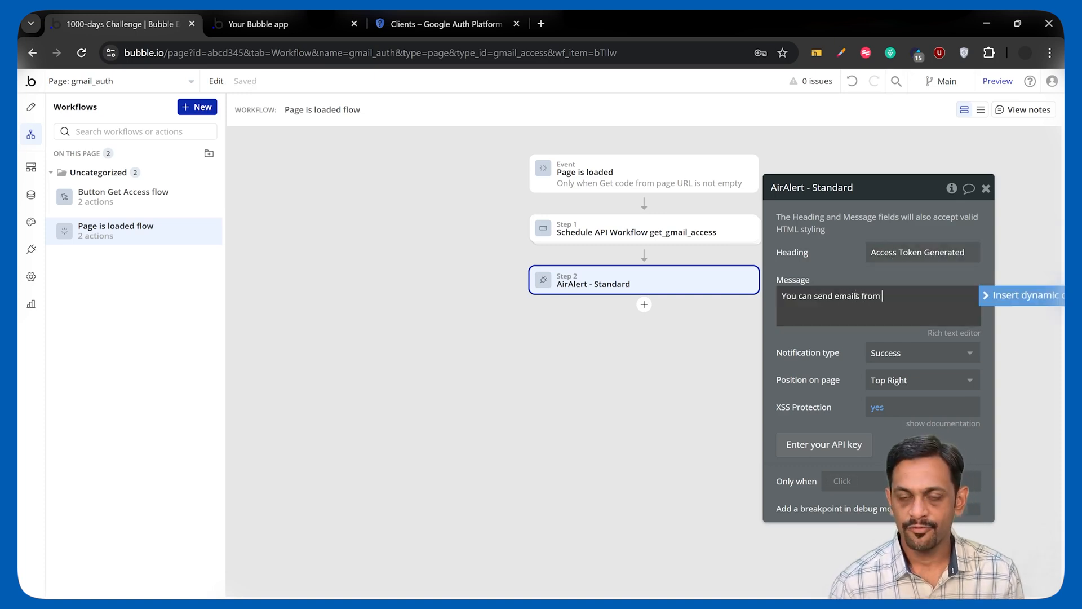
type("the application.")
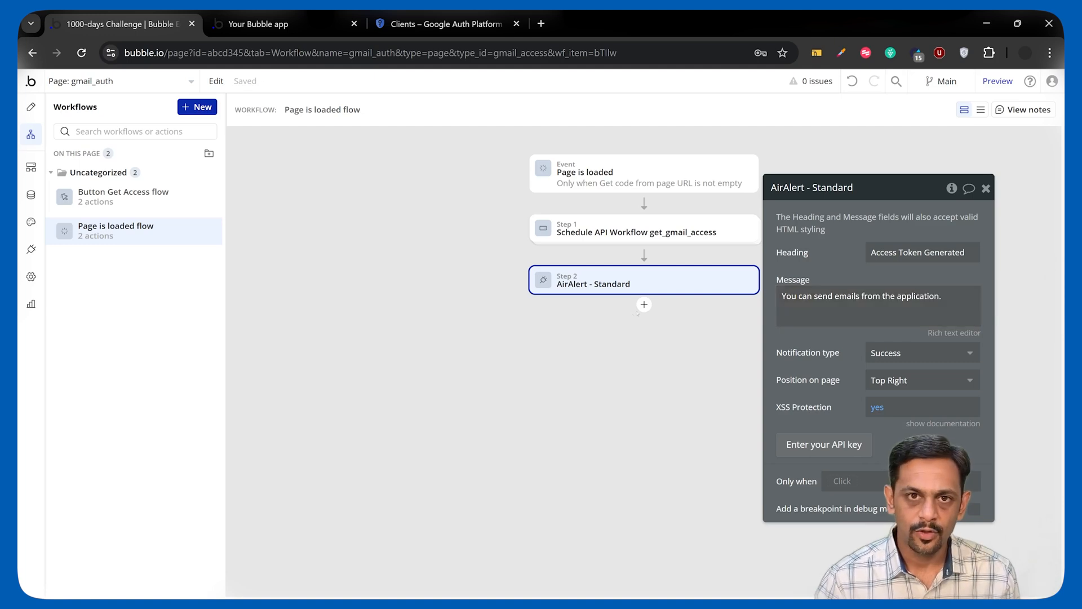
left_click(644, 304)
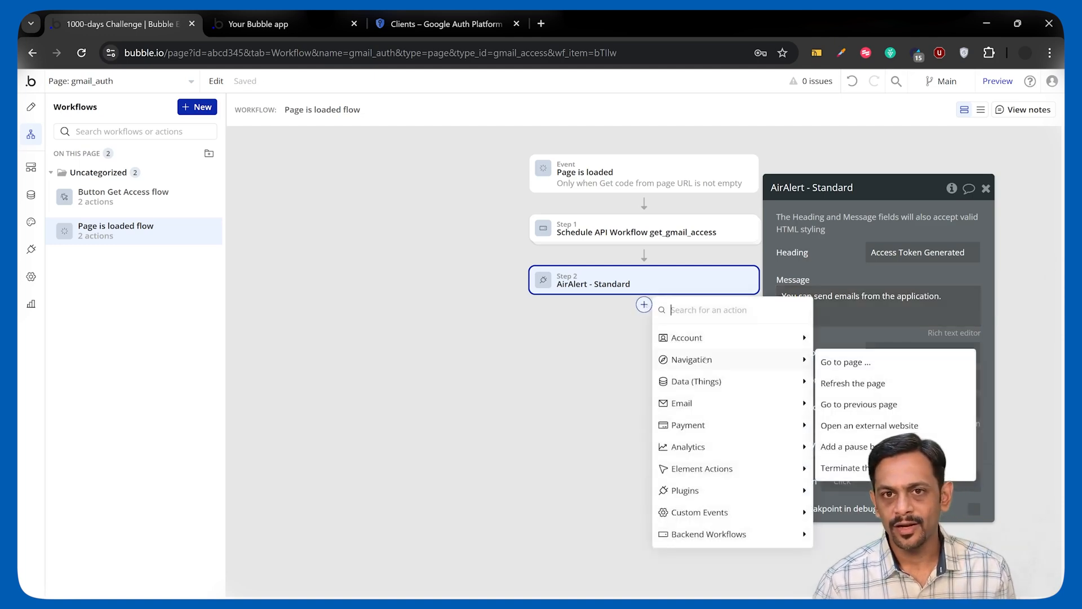
left_click(845, 361)
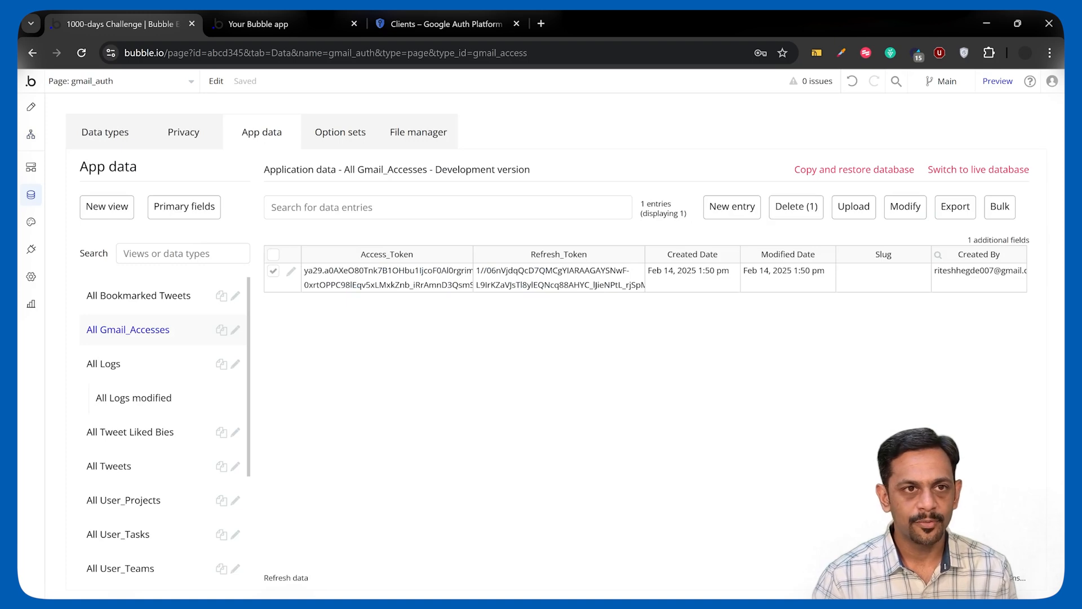
Step: Delete the stored Gmail_Access entry and confirm the deletion
left_click(796, 206)
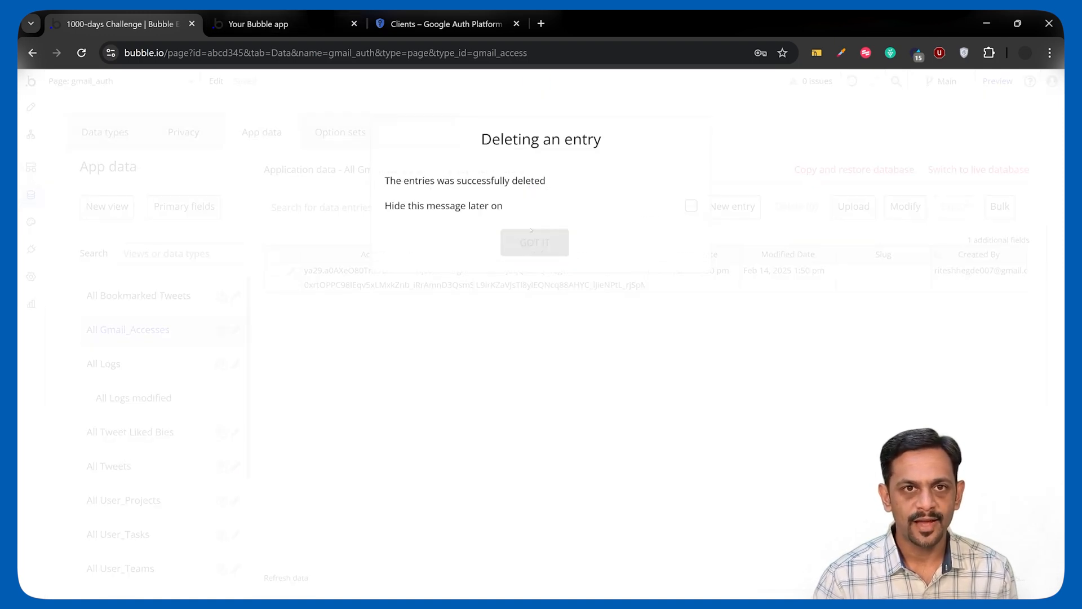
left_click(267, 25)
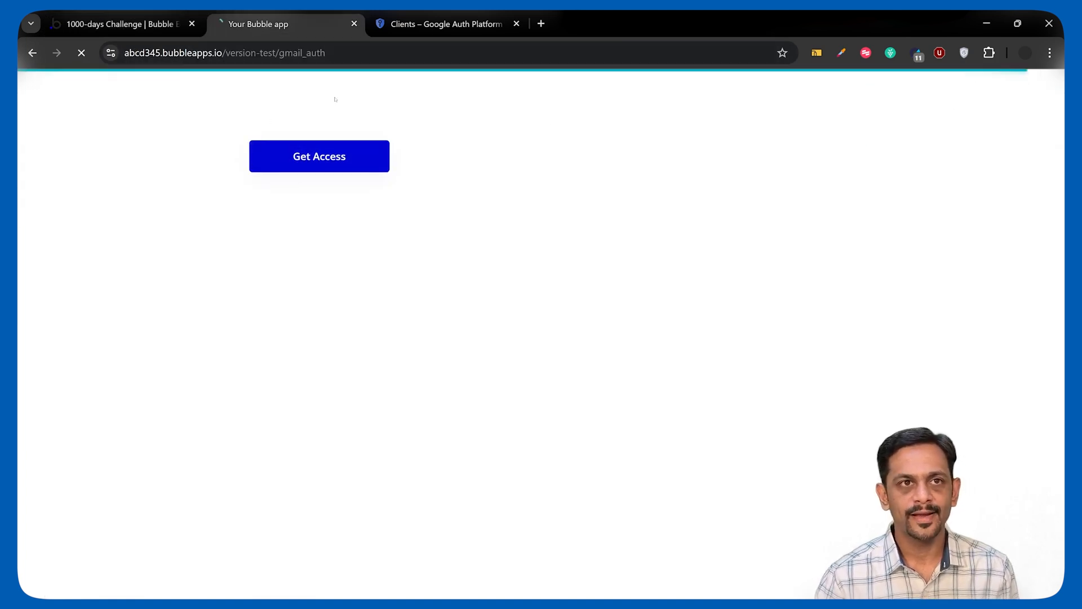
Step: Authorize Gmail again via Get Access, allowing access and getting the Access Token Generated alert, then review Gmail_Access data
left_click(319, 156)
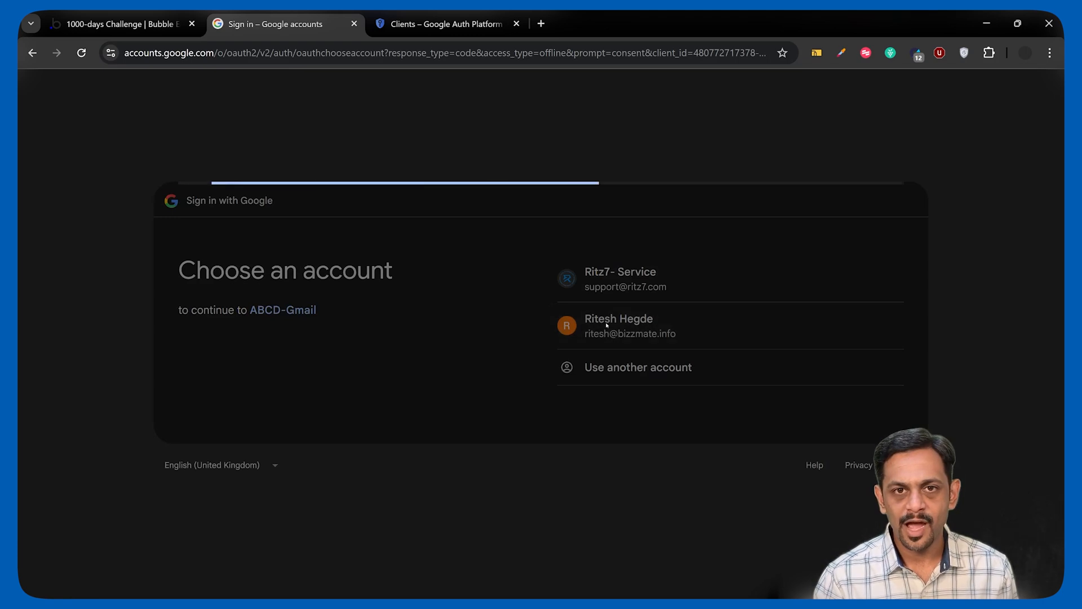
left_click(617, 326)
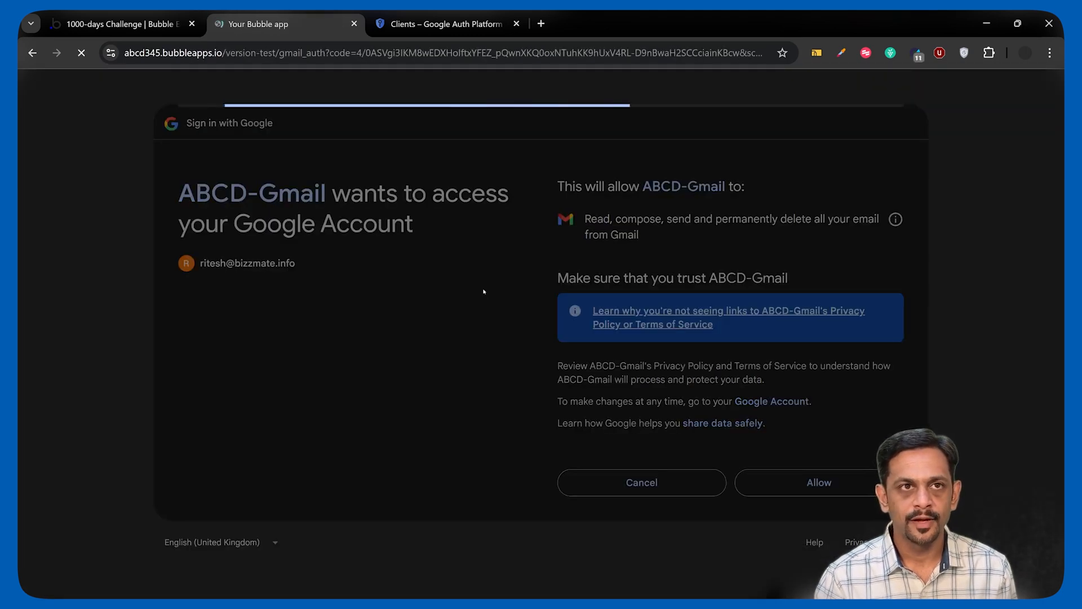
left_click(818, 483)
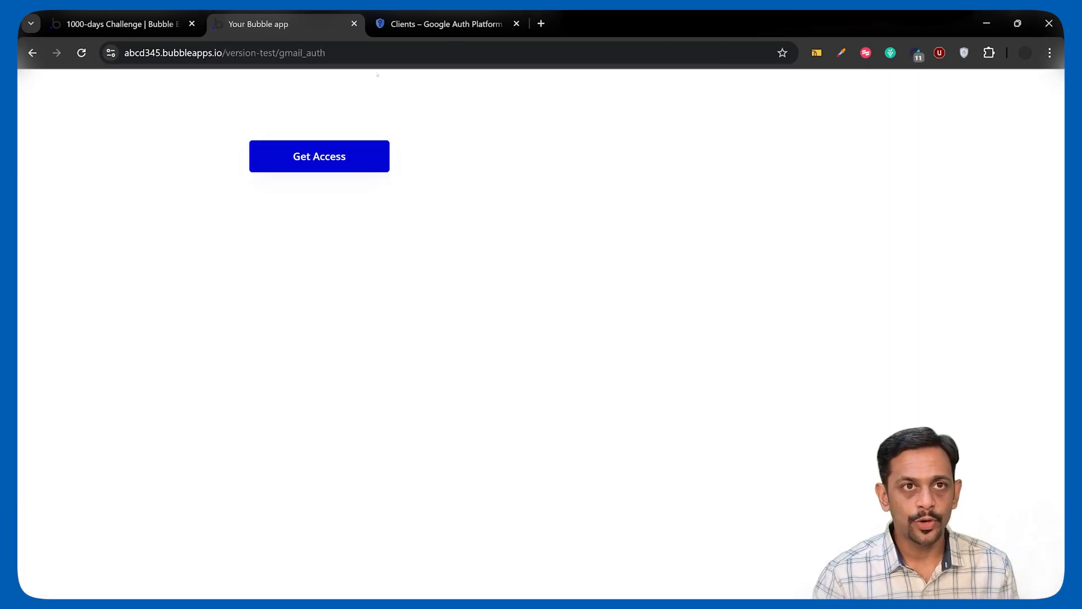
left_click(319, 156)
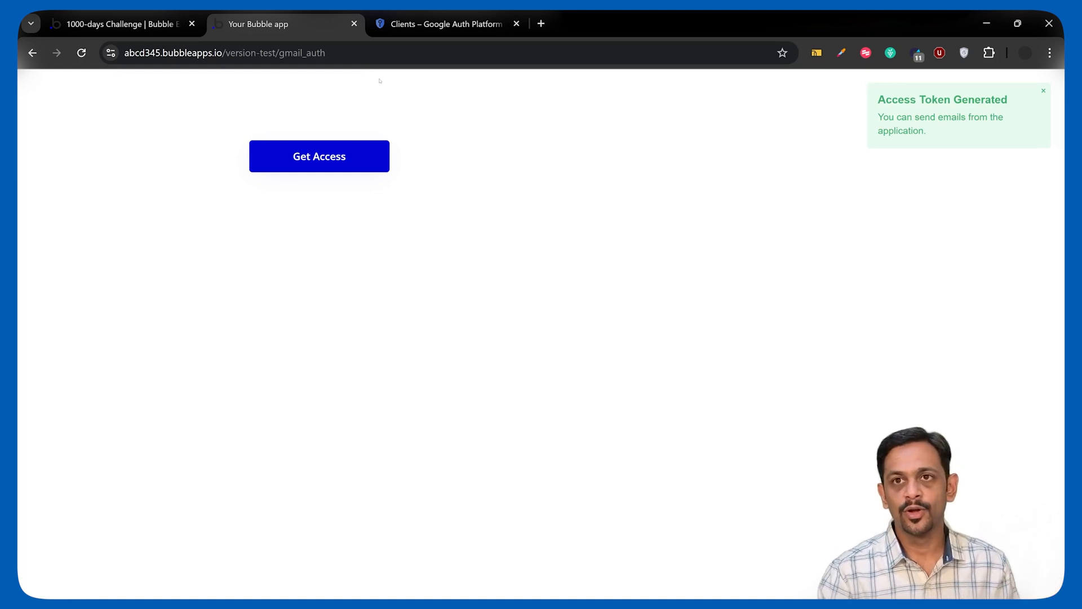
mouse_move(343, 79)
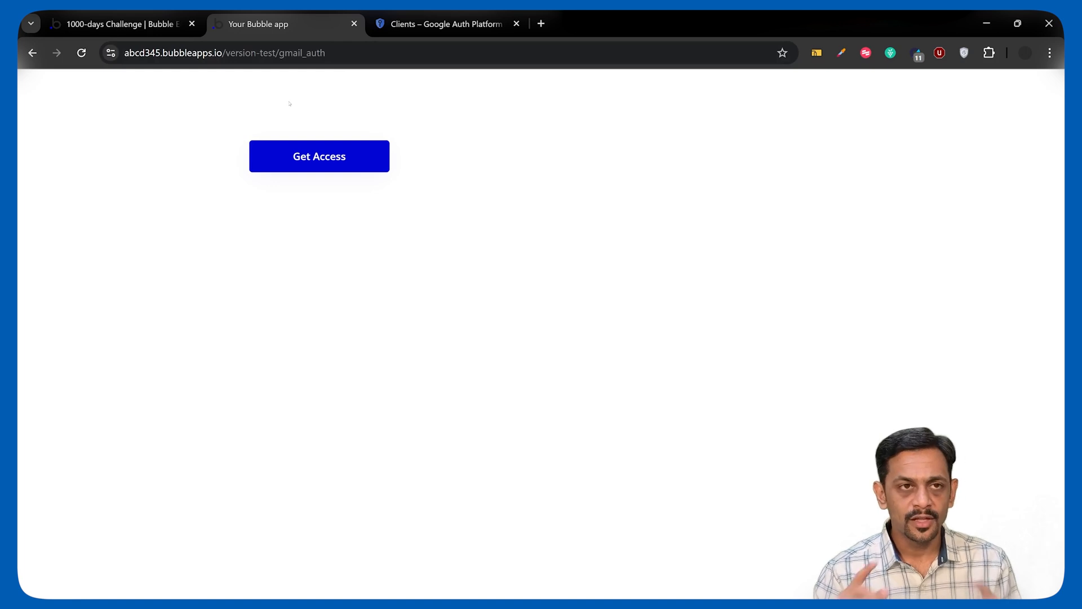
left_click(124, 25)
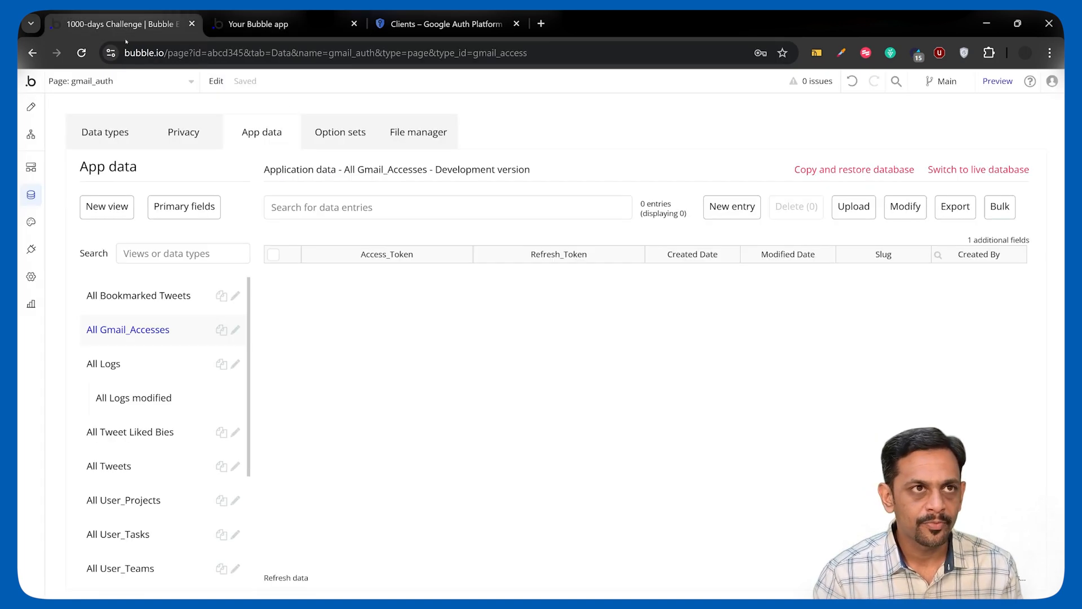